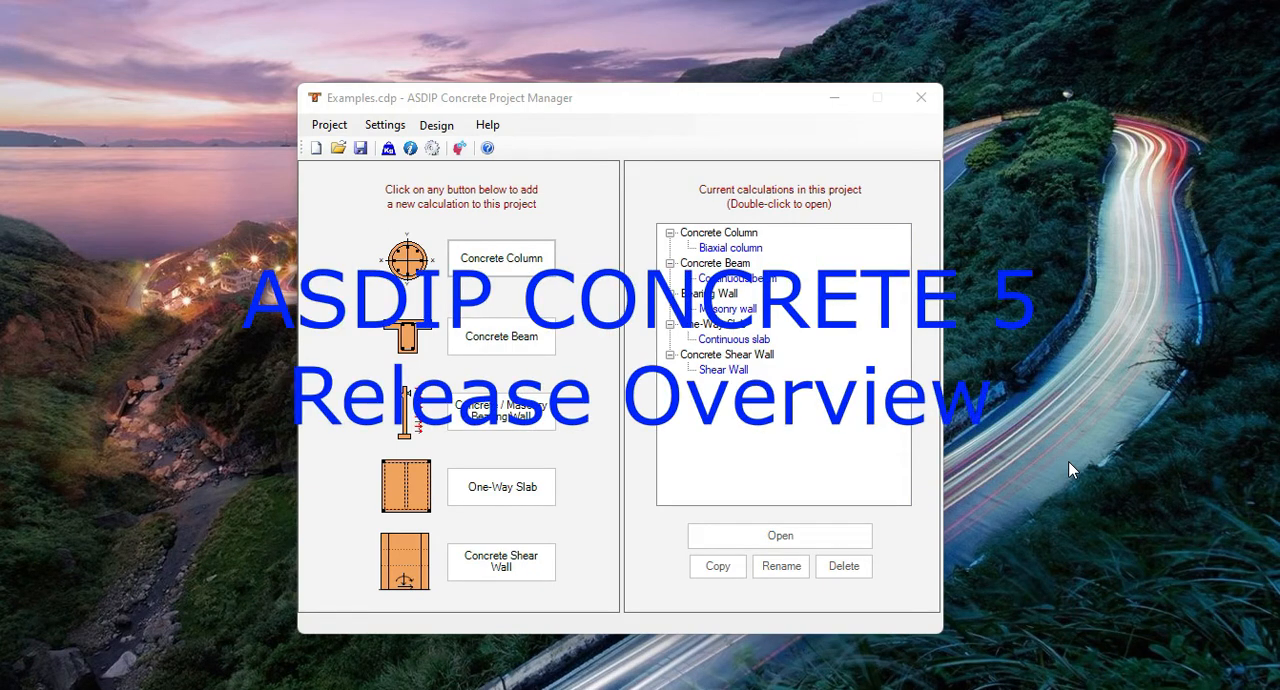
pyautogui.moveTo(558, 292)
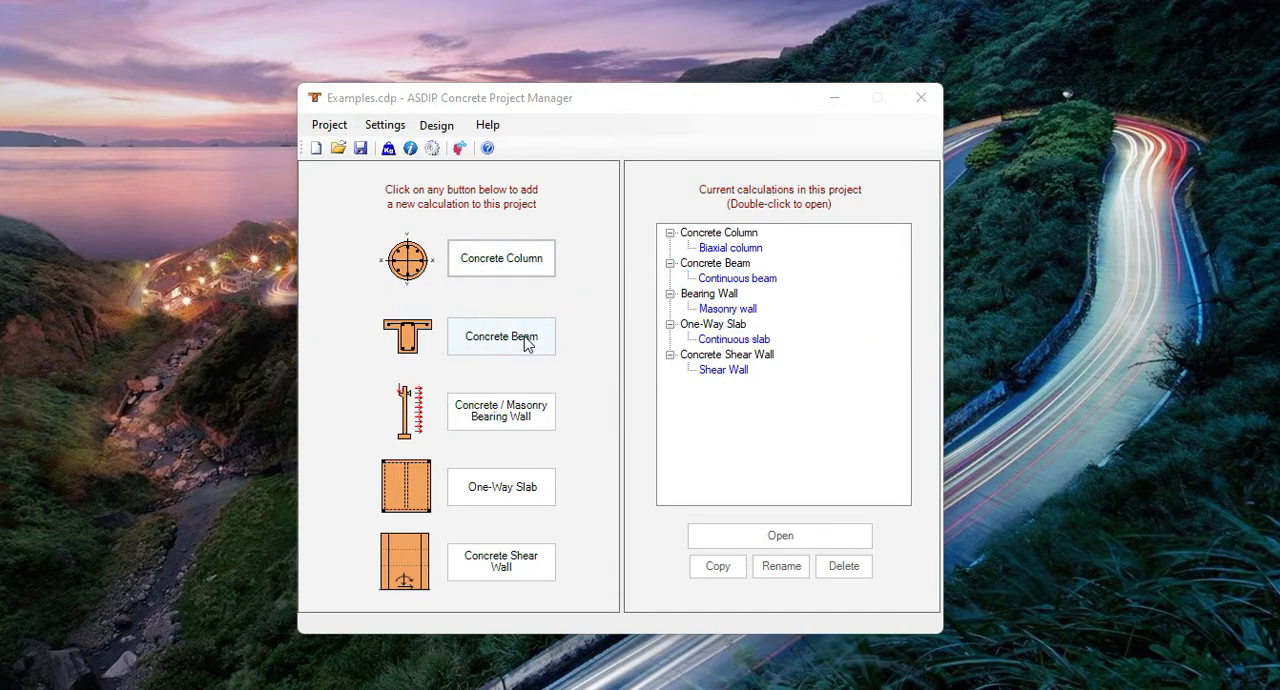
pyautogui.moveTo(564, 424)
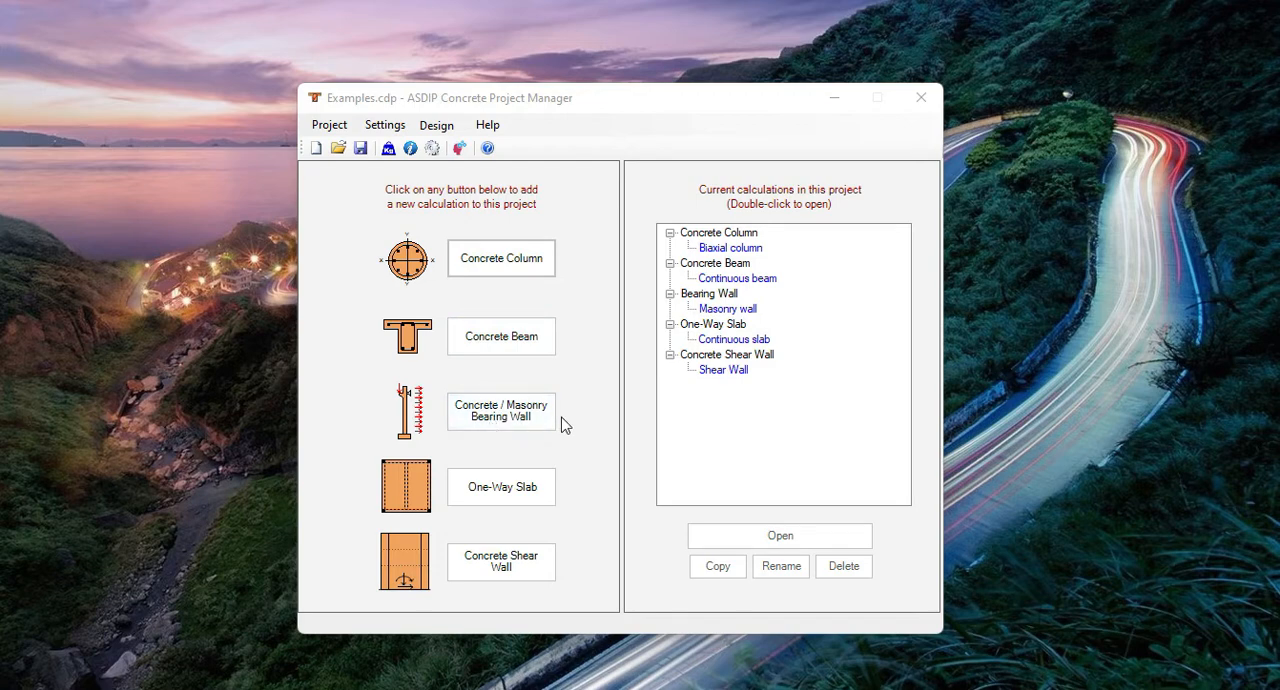
pyautogui.moveTo(570, 512)
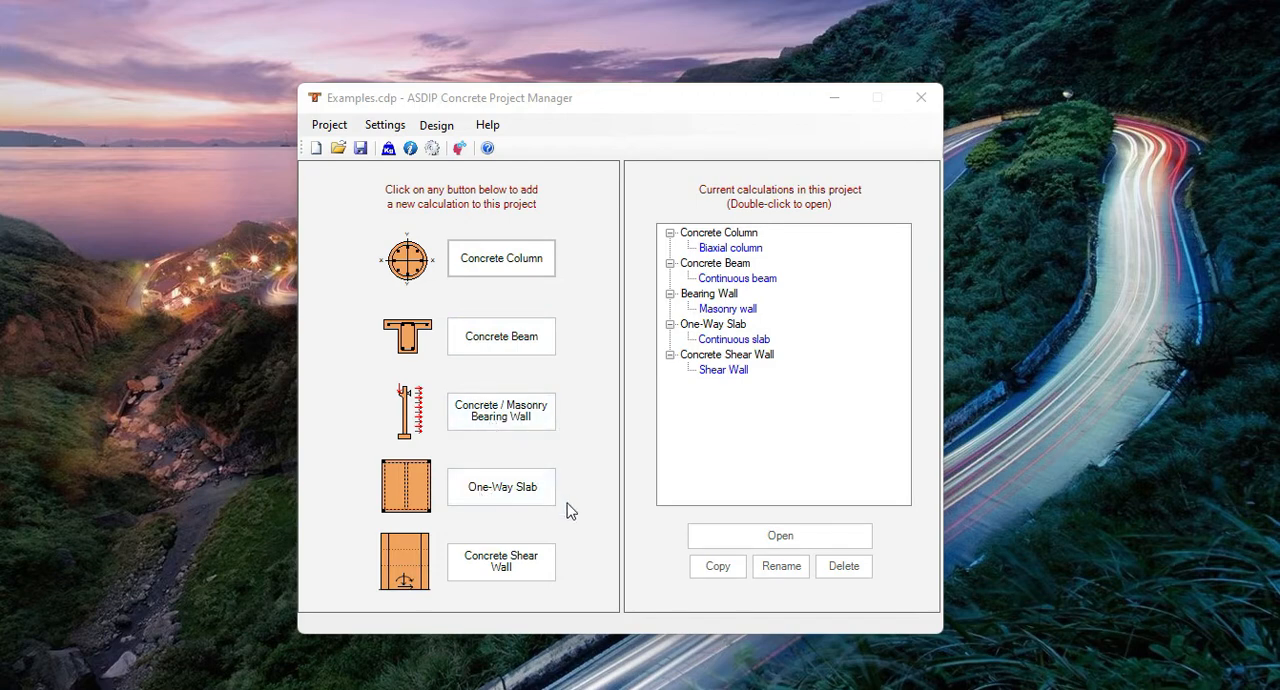
pyautogui.moveTo(548, 524)
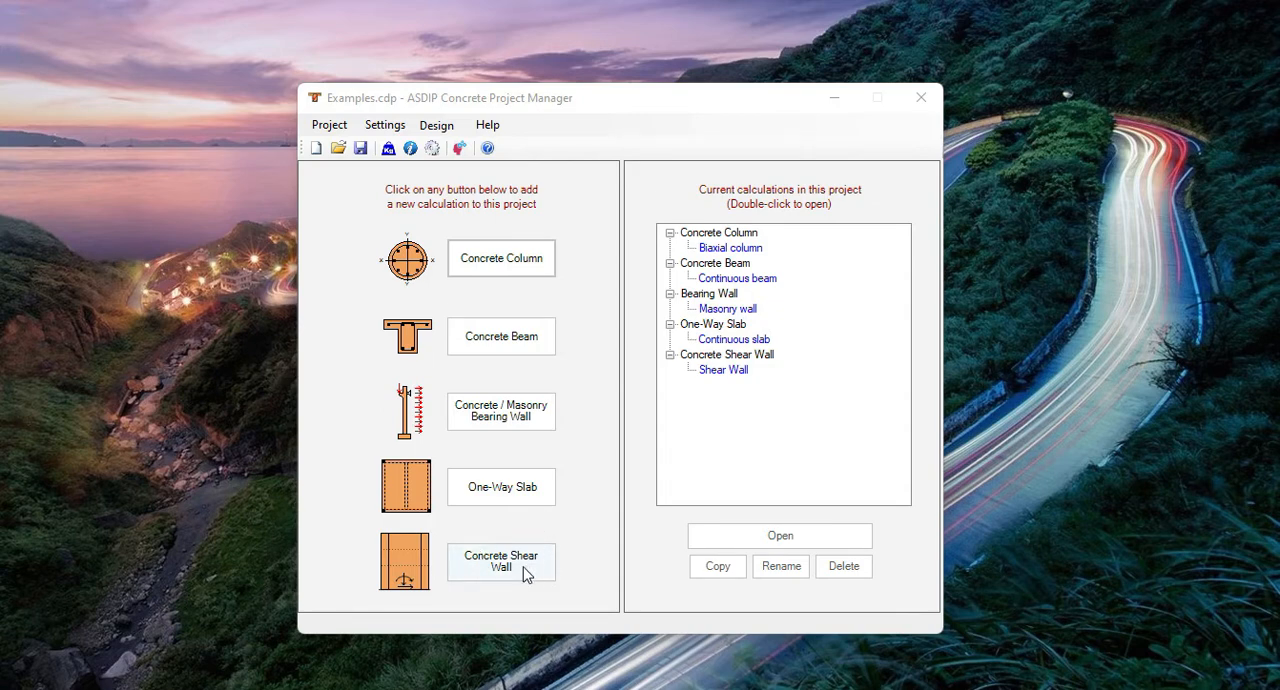
pyautogui.moveTo(1004, 536)
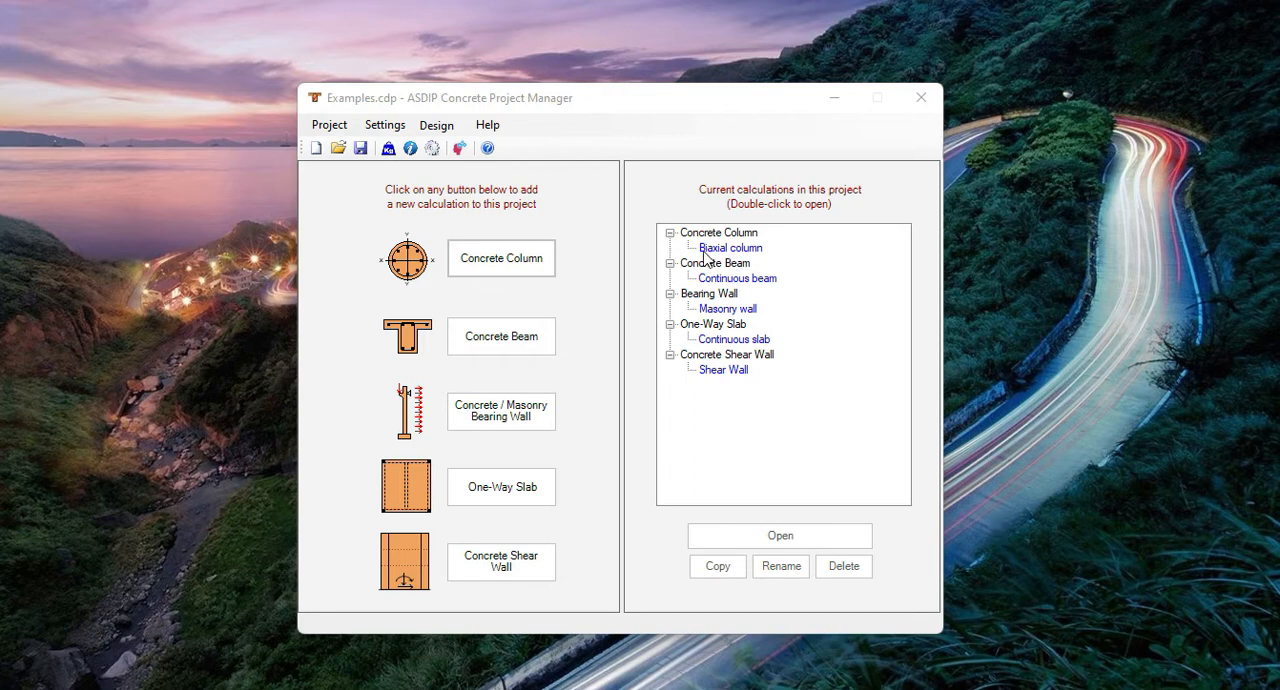
pyautogui.moveTo(800, 268)
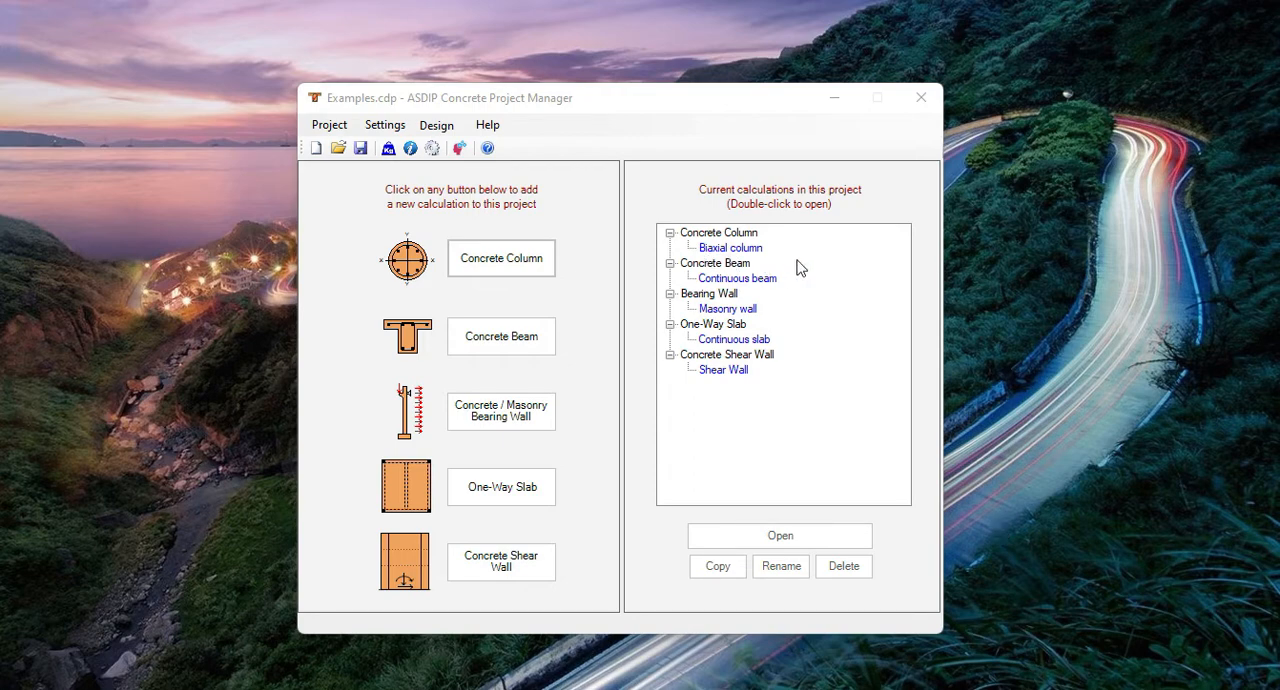
pyautogui.moveTo(730, 254)
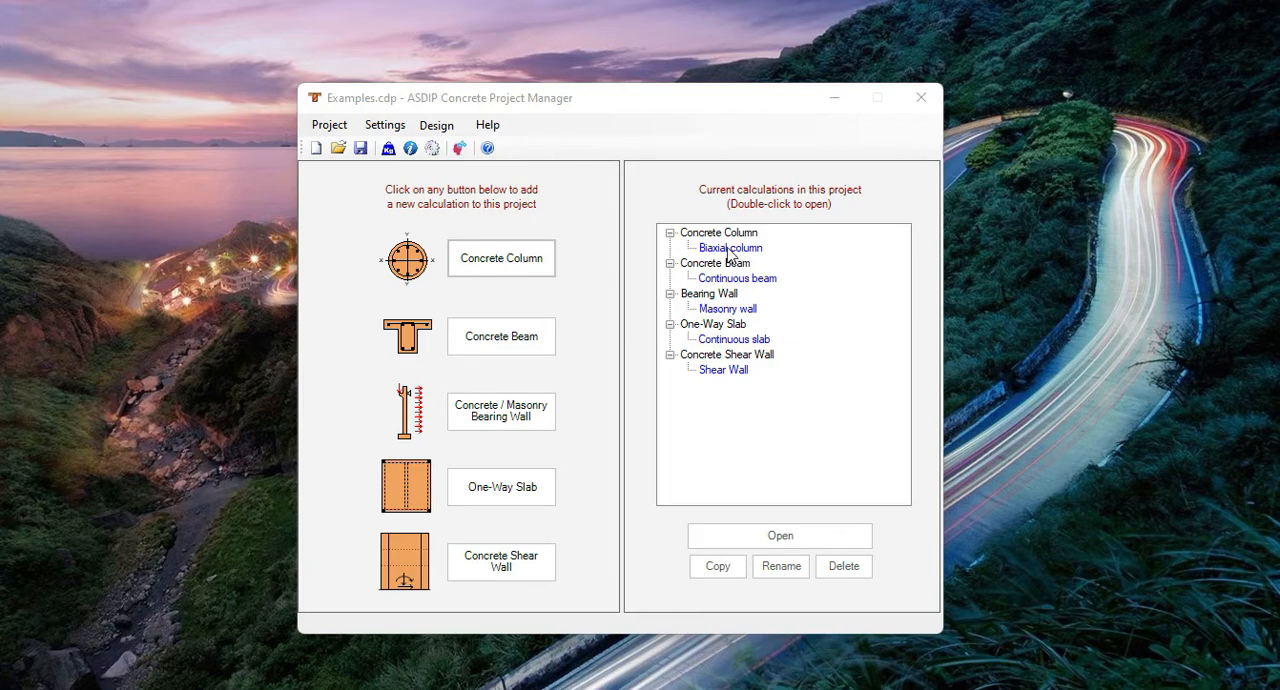
# Open the Biaxial column example, try circular then rectangular shape, and show its 4.0 ksi concrete and 60 ksi steel materials
pyautogui.doubleClick(728, 248)
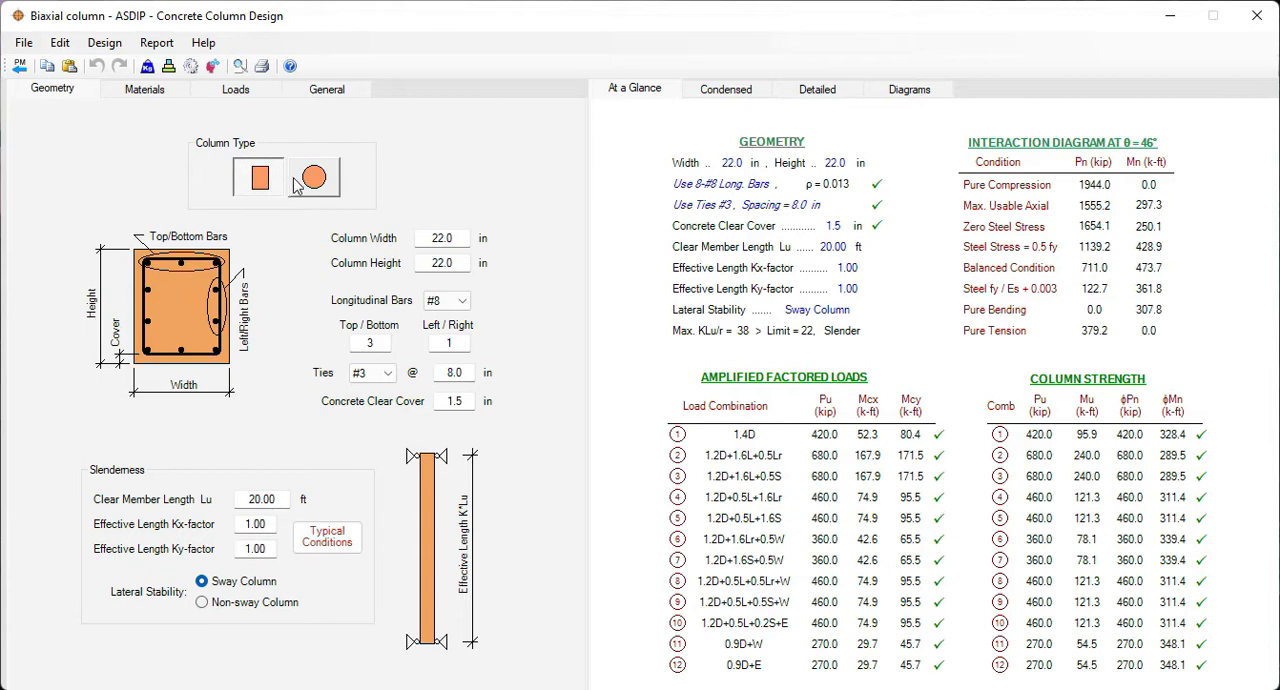
pyautogui.click(312, 176)
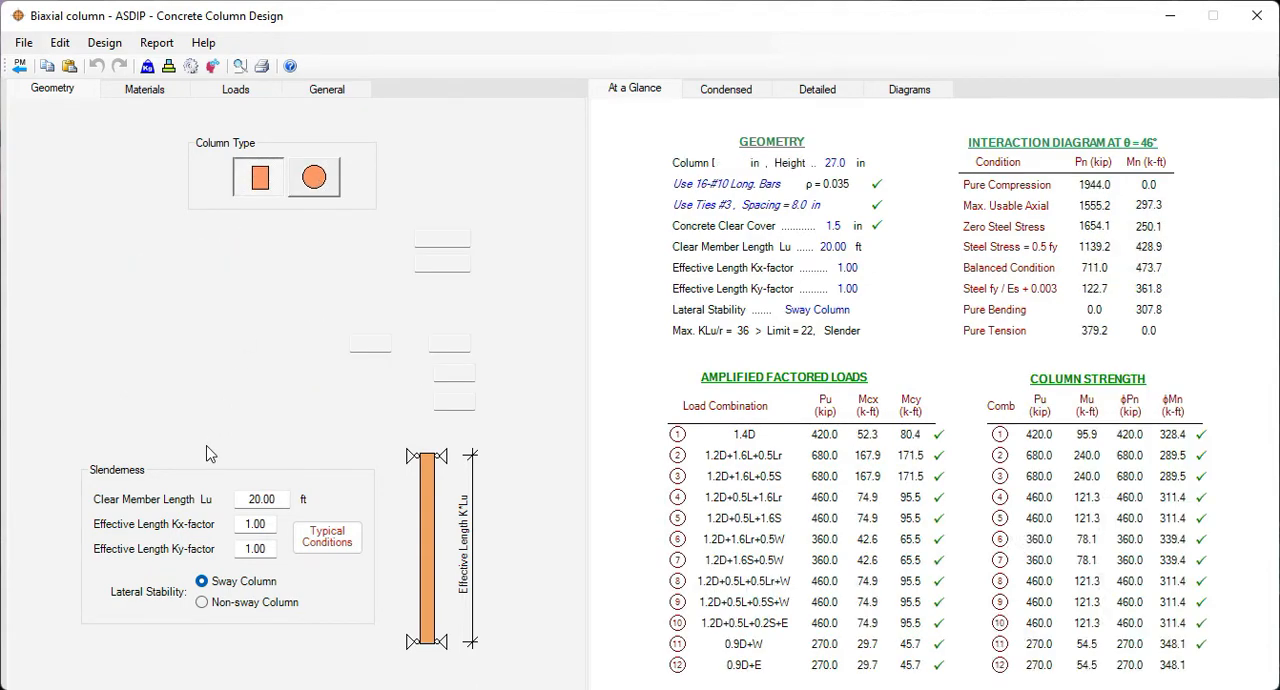
pyautogui.click(258, 176)
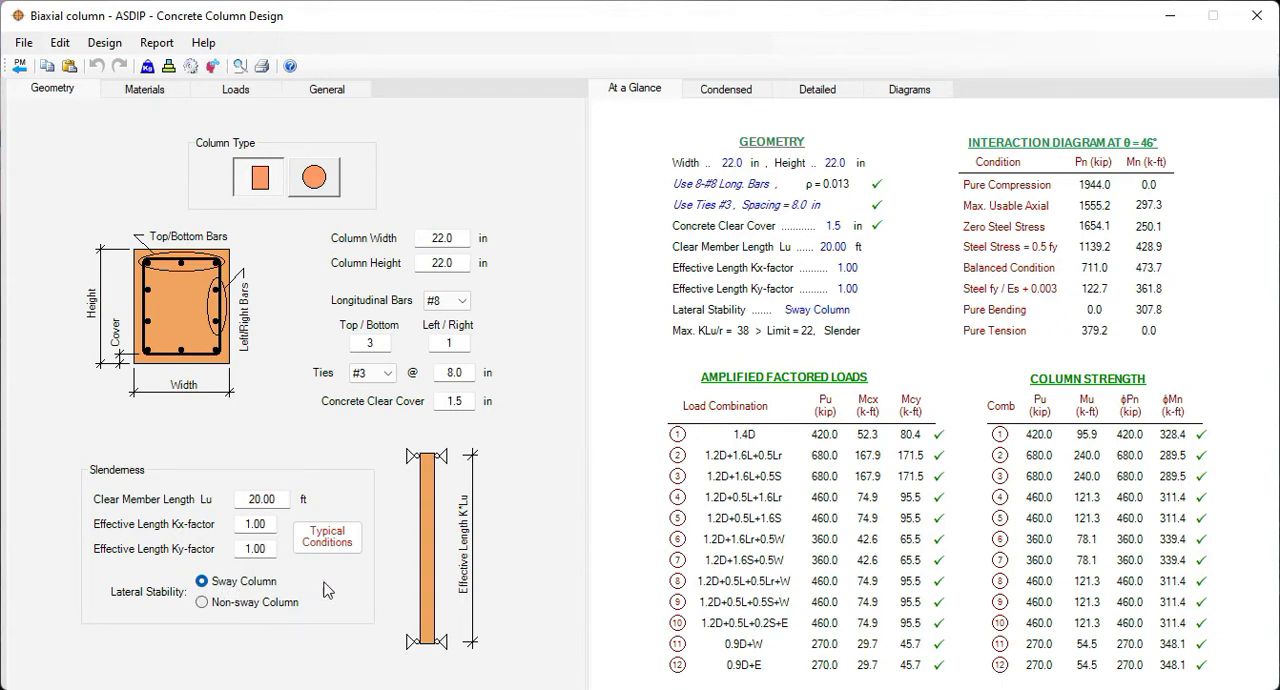
pyautogui.click(144, 88)
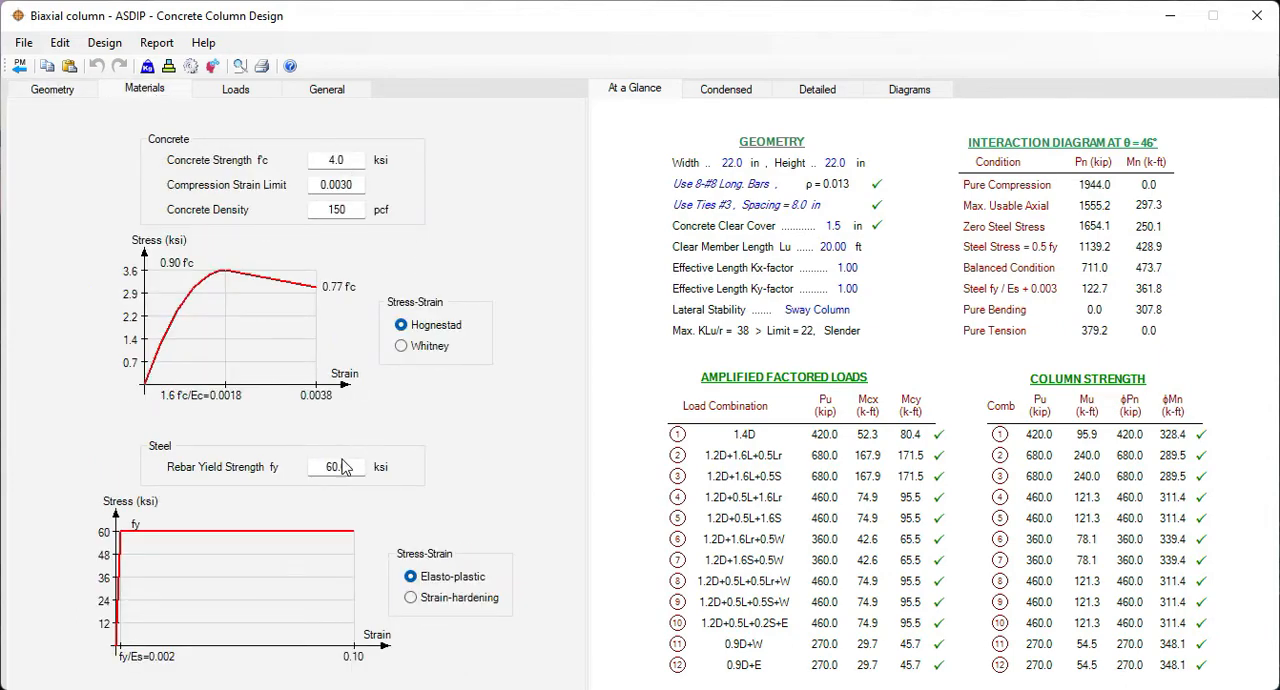
# Show the column loads (dead axial 300 kip with end moments) and review the sway-analysis parameters table
pyautogui.click(236, 88)
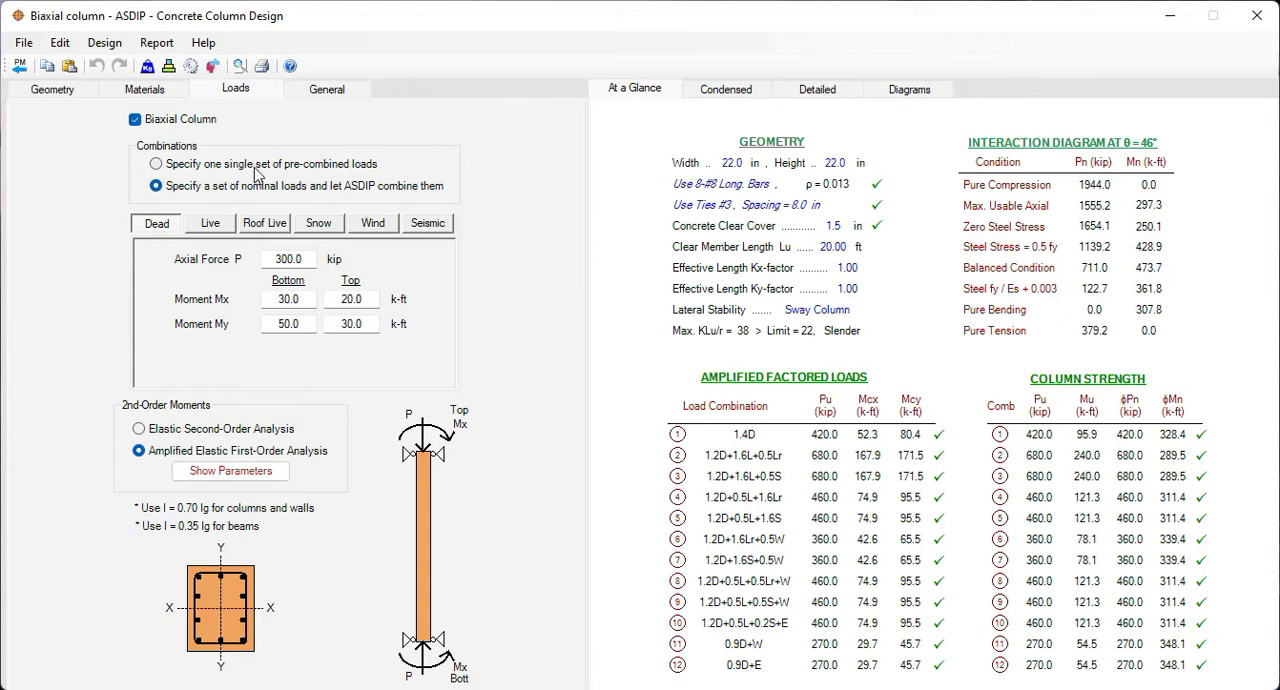
pyautogui.moveTo(336, 176)
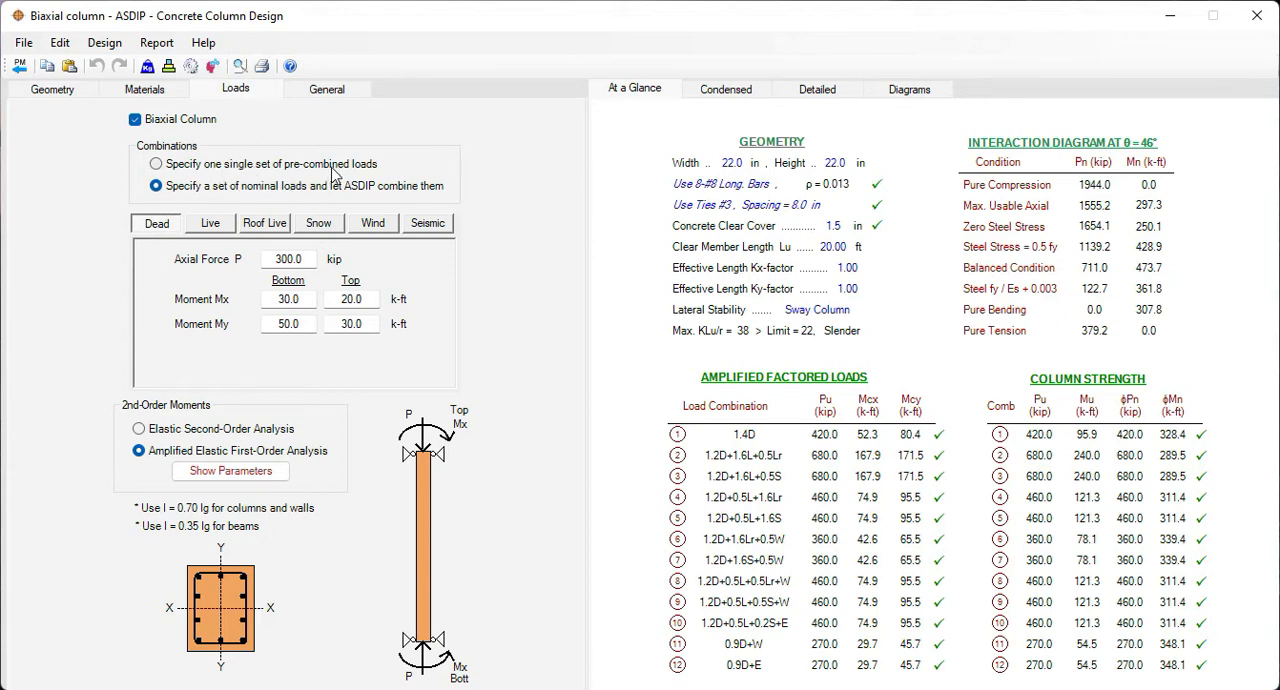
pyautogui.moveTo(448, 202)
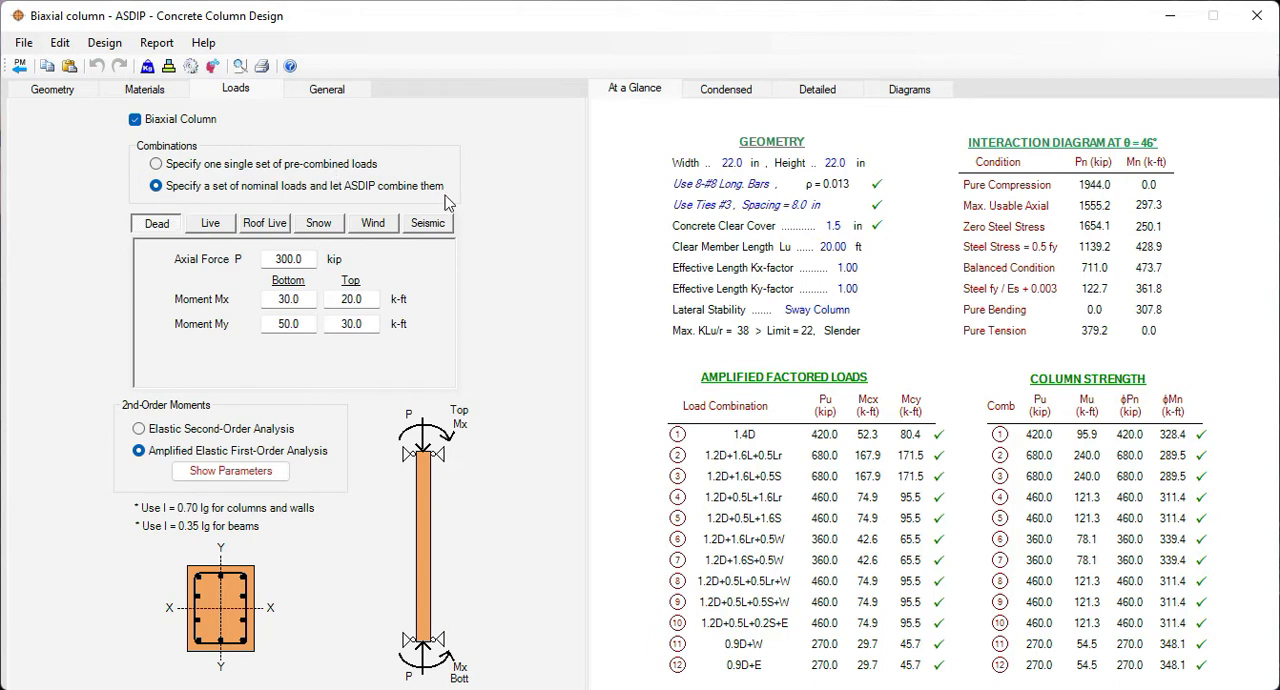
pyautogui.moveTo(486, 280)
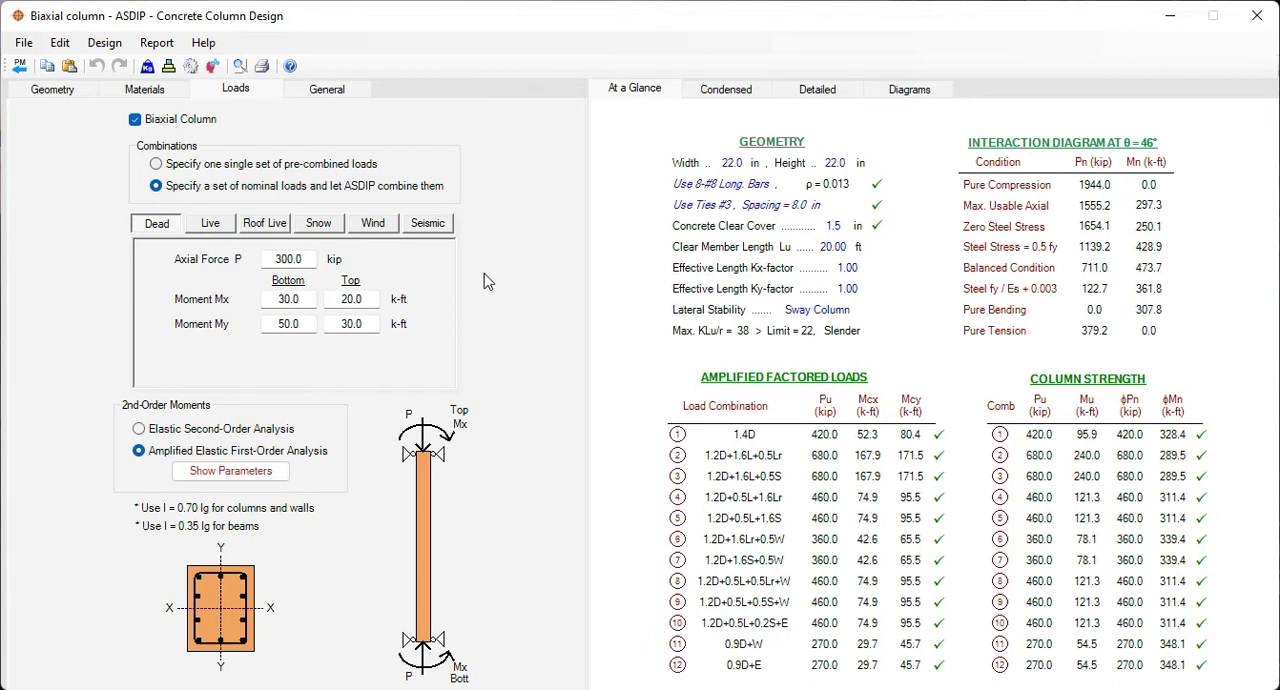
pyautogui.moveTo(168, 412)
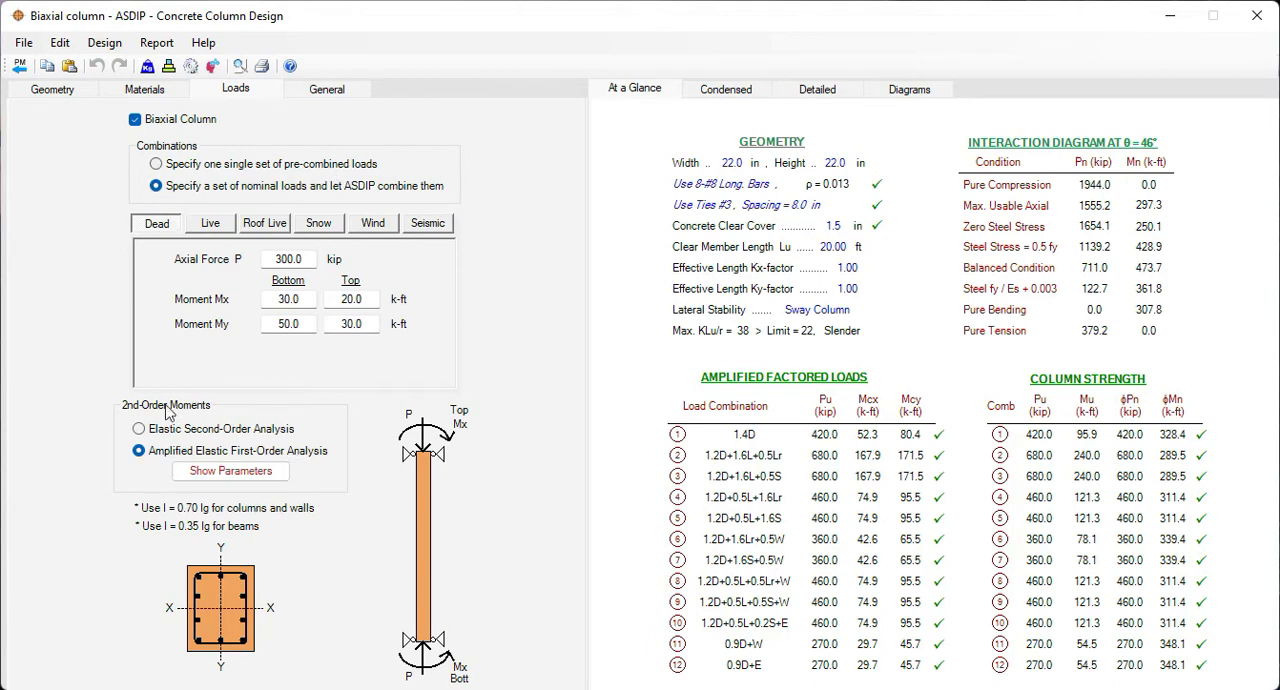
pyautogui.moveTo(308, 478)
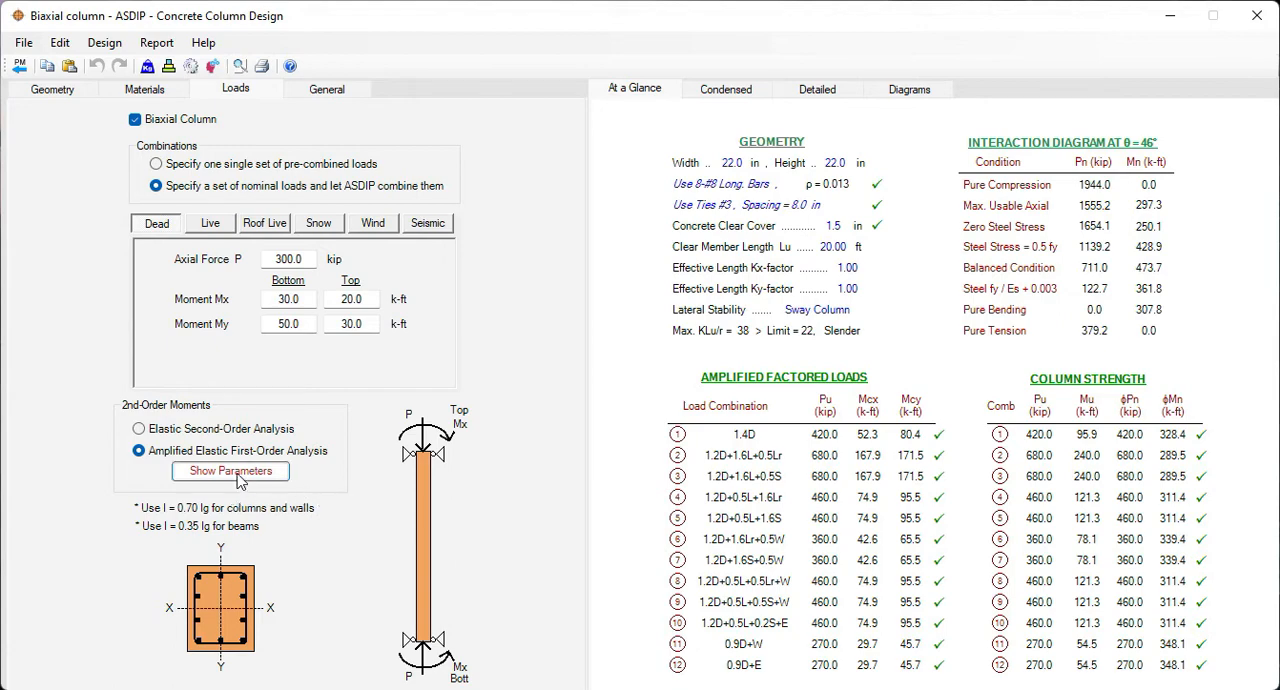
pyautogui.click(228, 470)
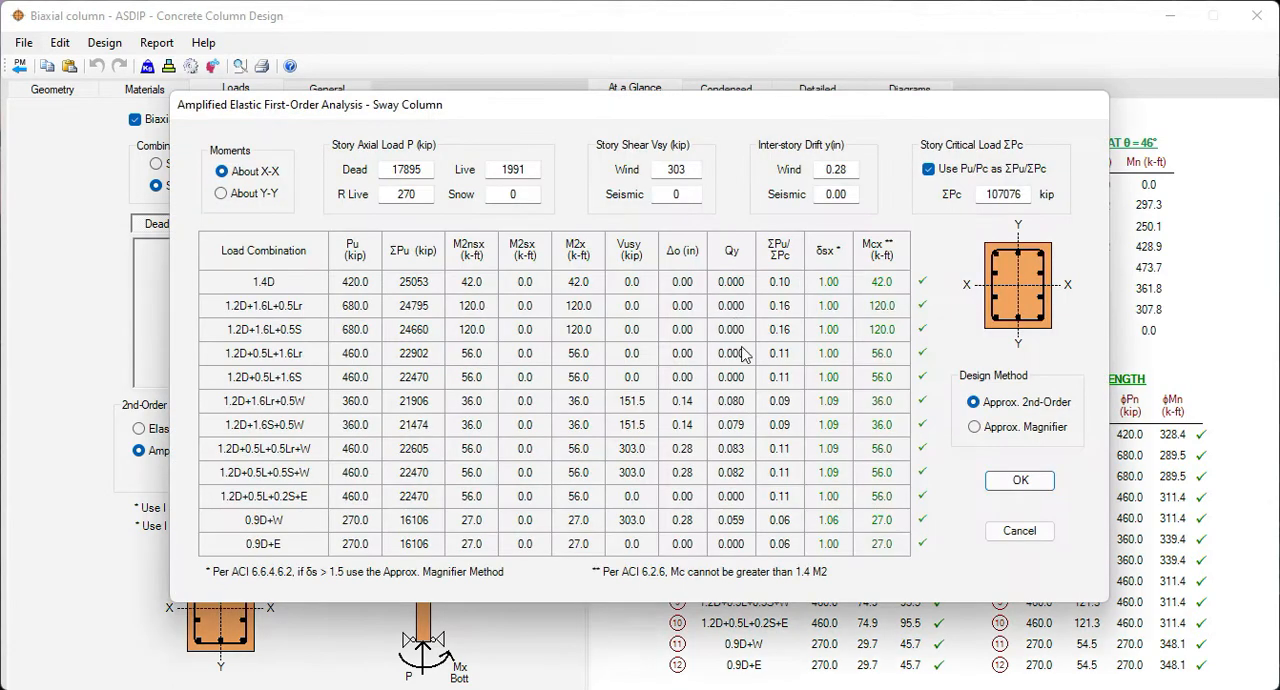
pyautogui.moveTo(916, 232)
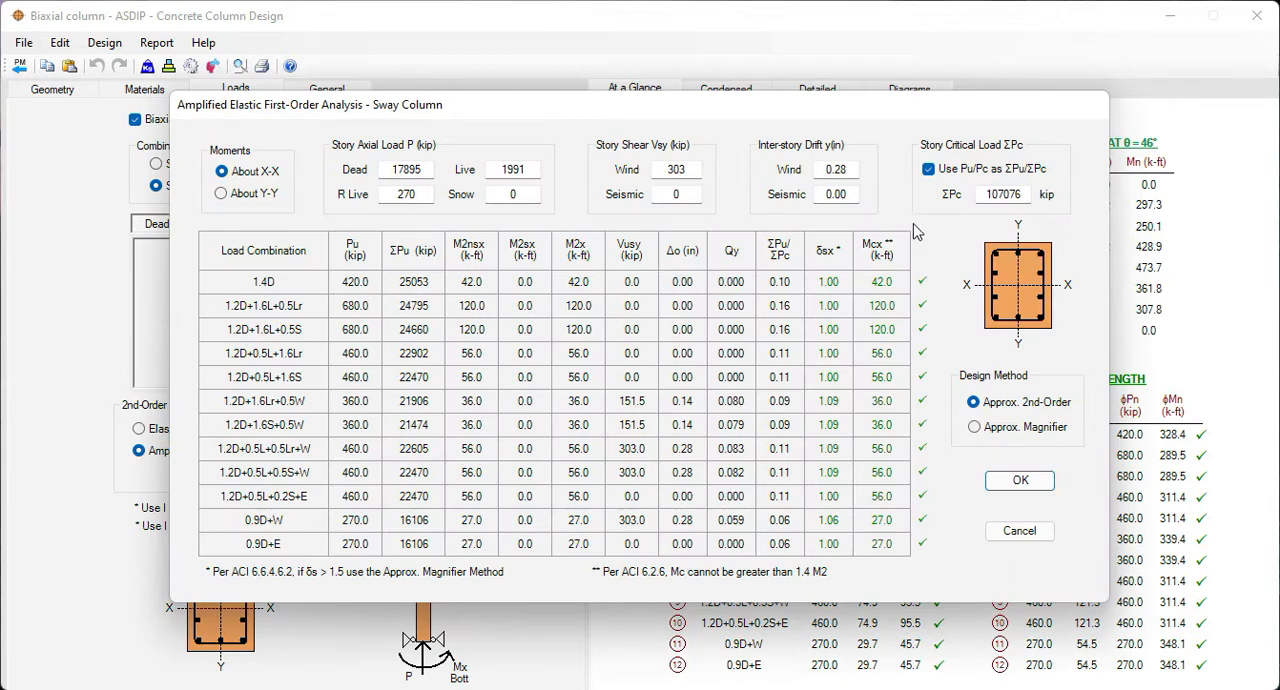
pyautogui.click(1020, 480)
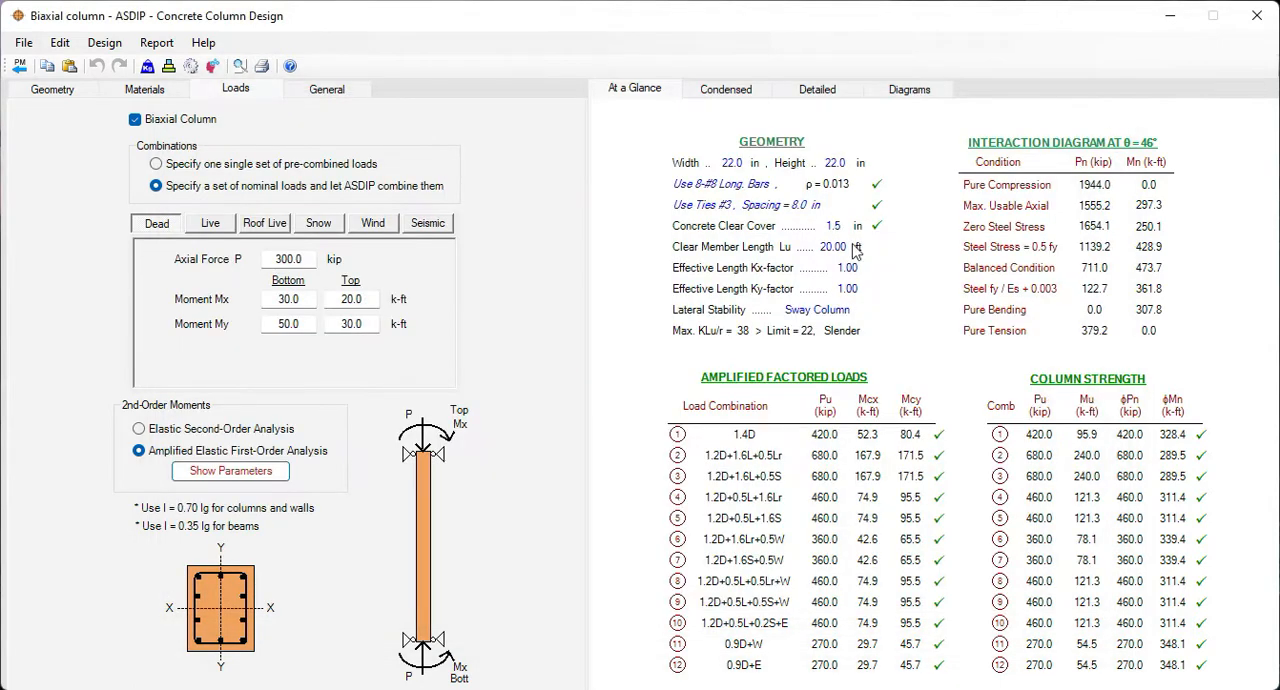
pyautogui.moveTo(896, 316)
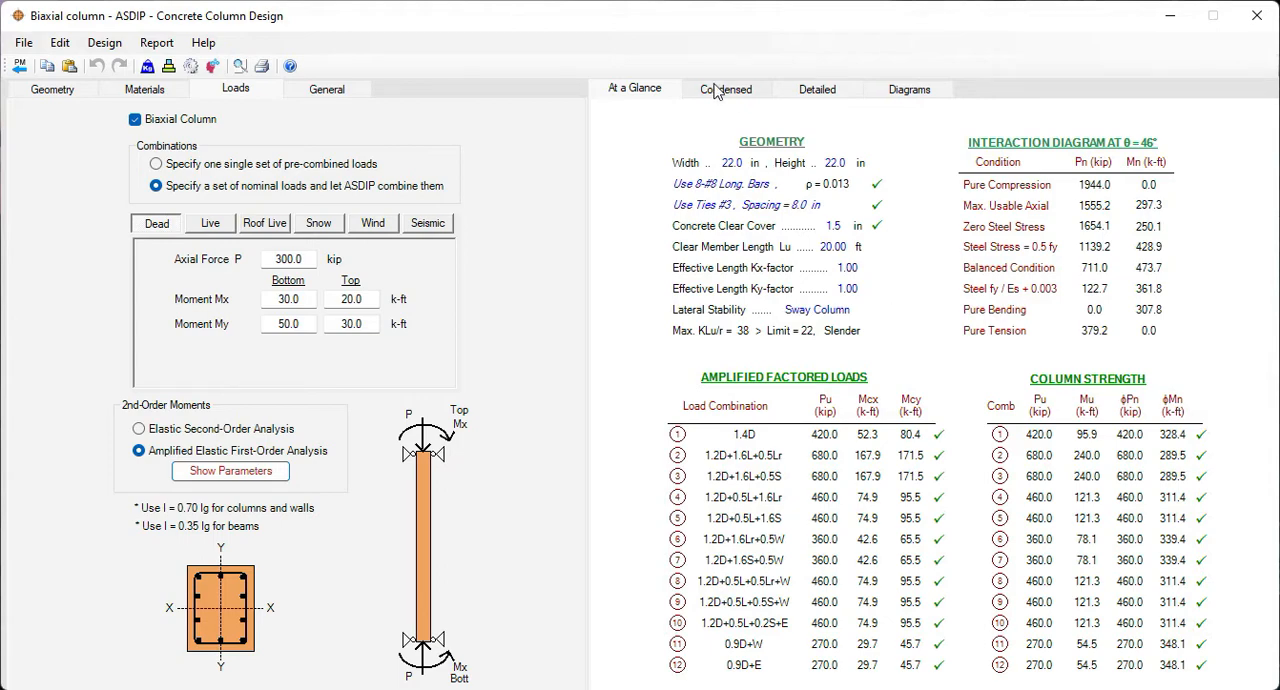
# Review the condensed results, then the detailed report with amplified moments and the Pu = 680 kip strength check
pyautogui.click(724, 88)
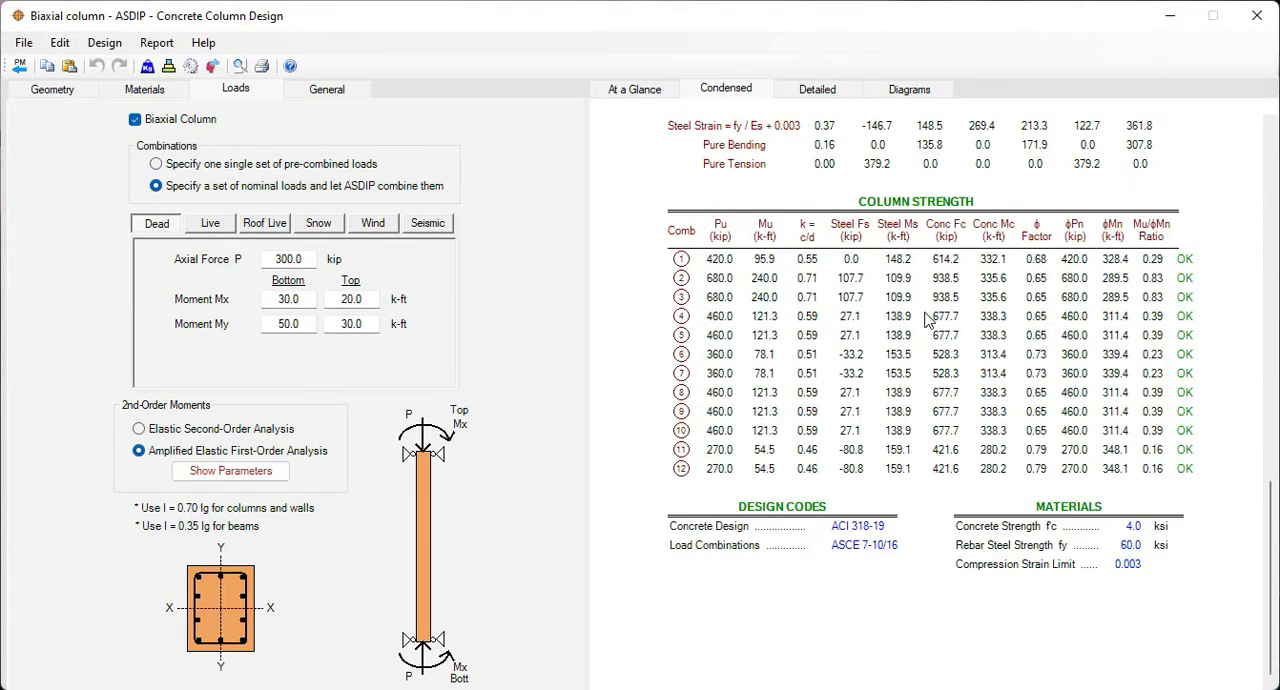
pyautogui.moveTo(856, 64)
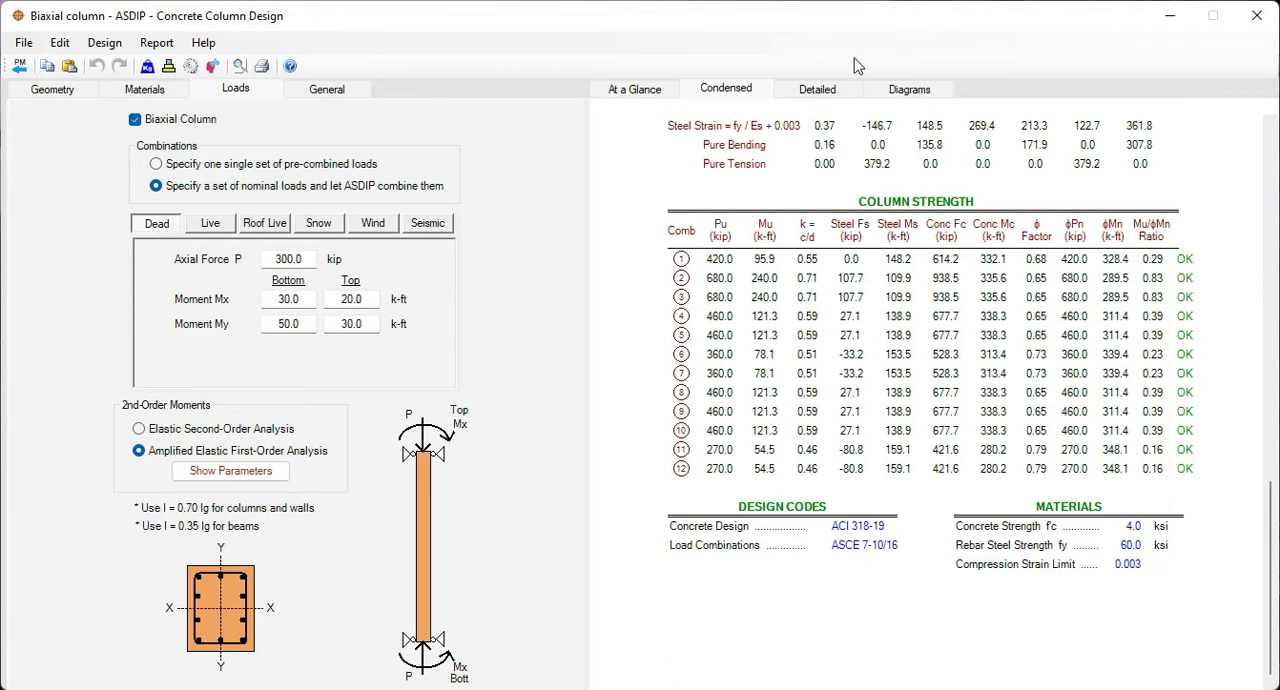
pyautogui.click(816, 88)
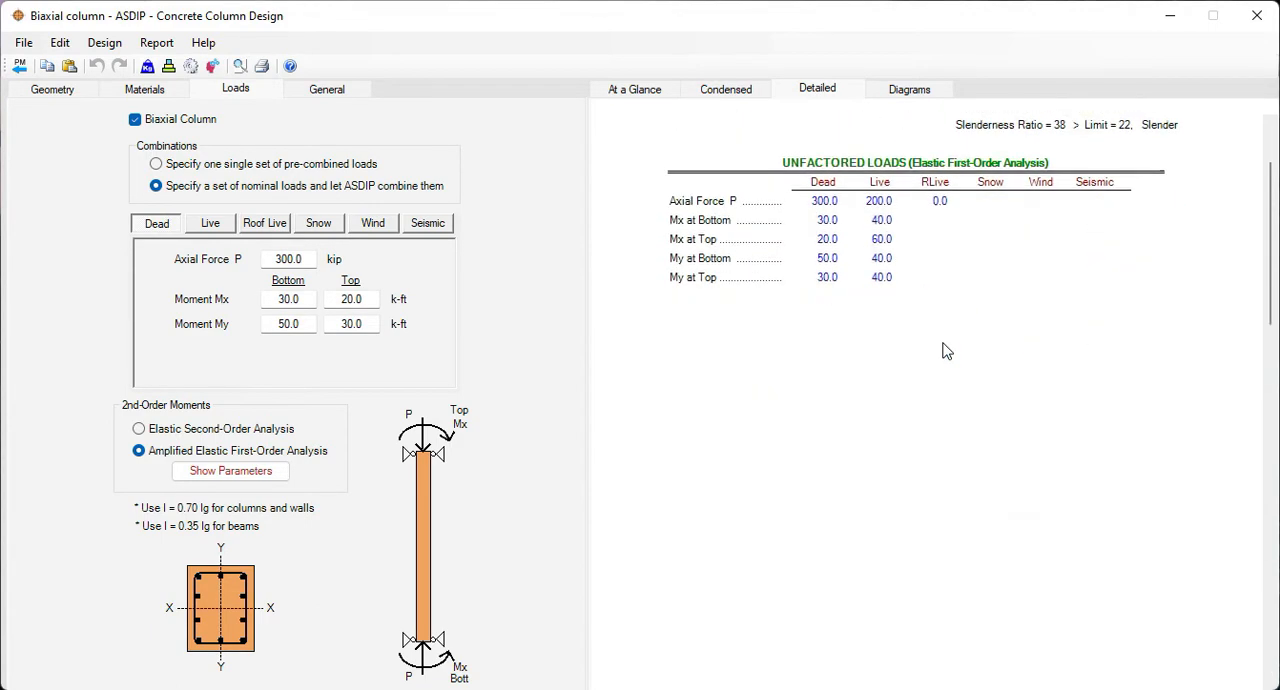
pyautogui.scroll(-3)
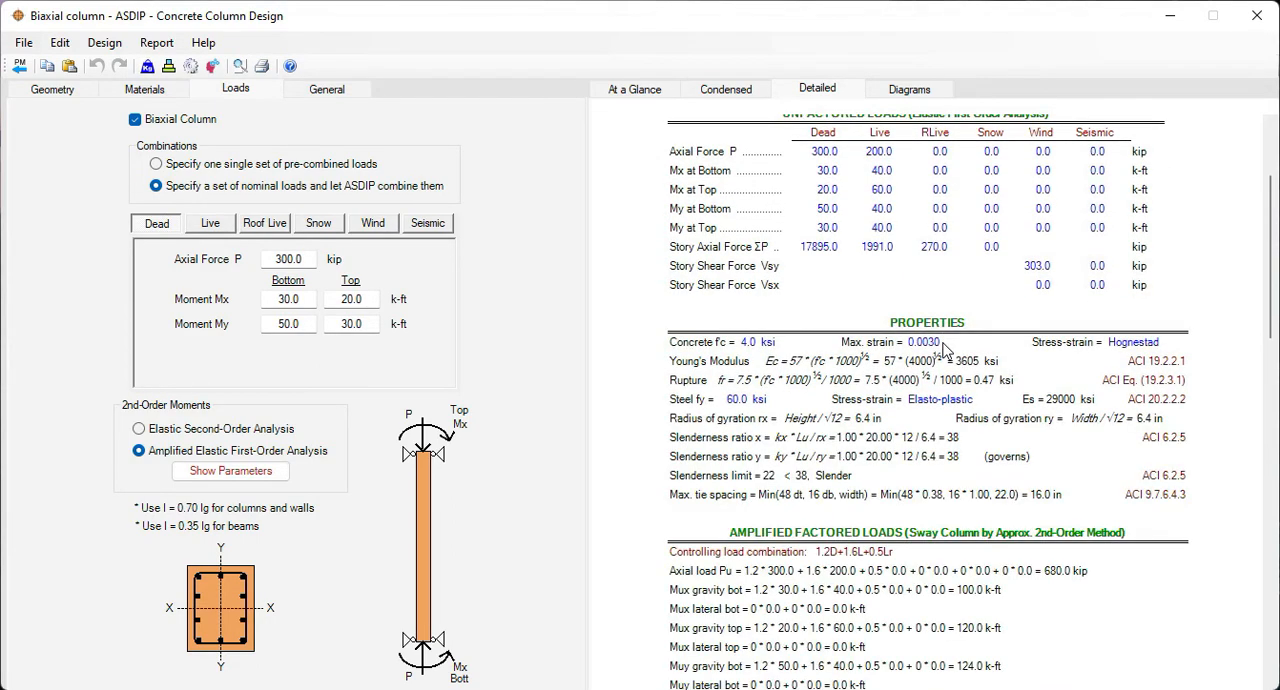
pyautogui.moveTo(1176, 510)
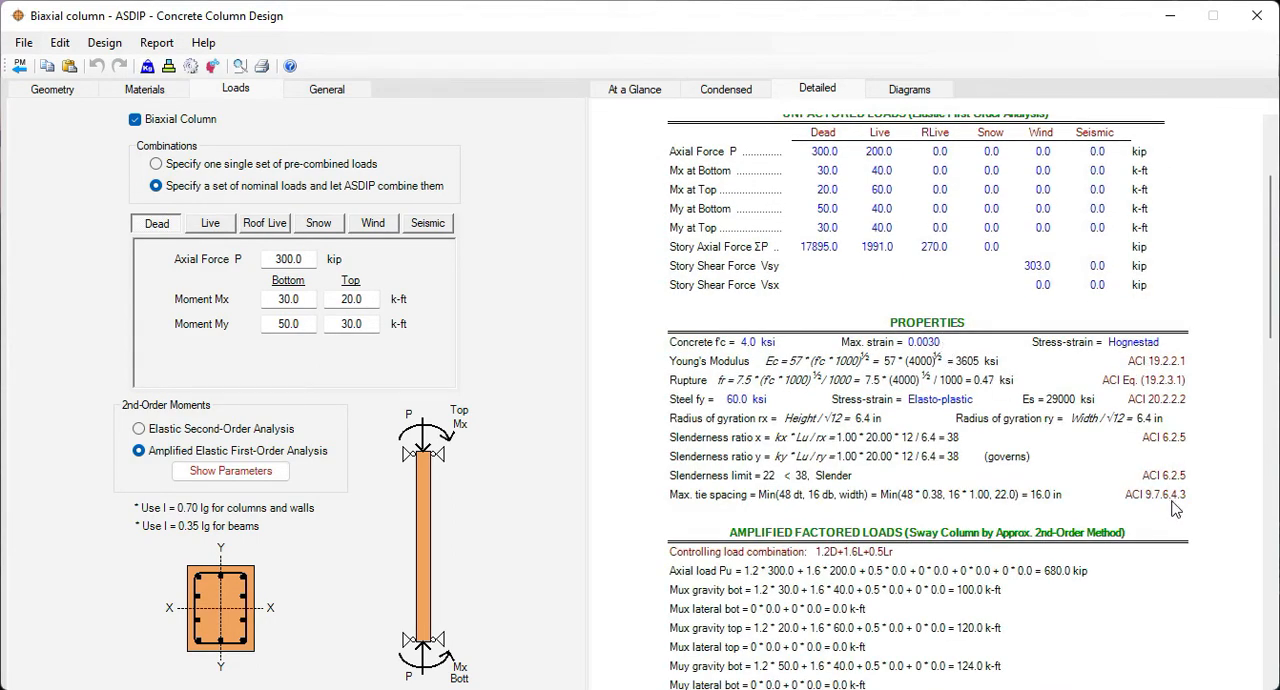
pyautogui.scroll(-3)
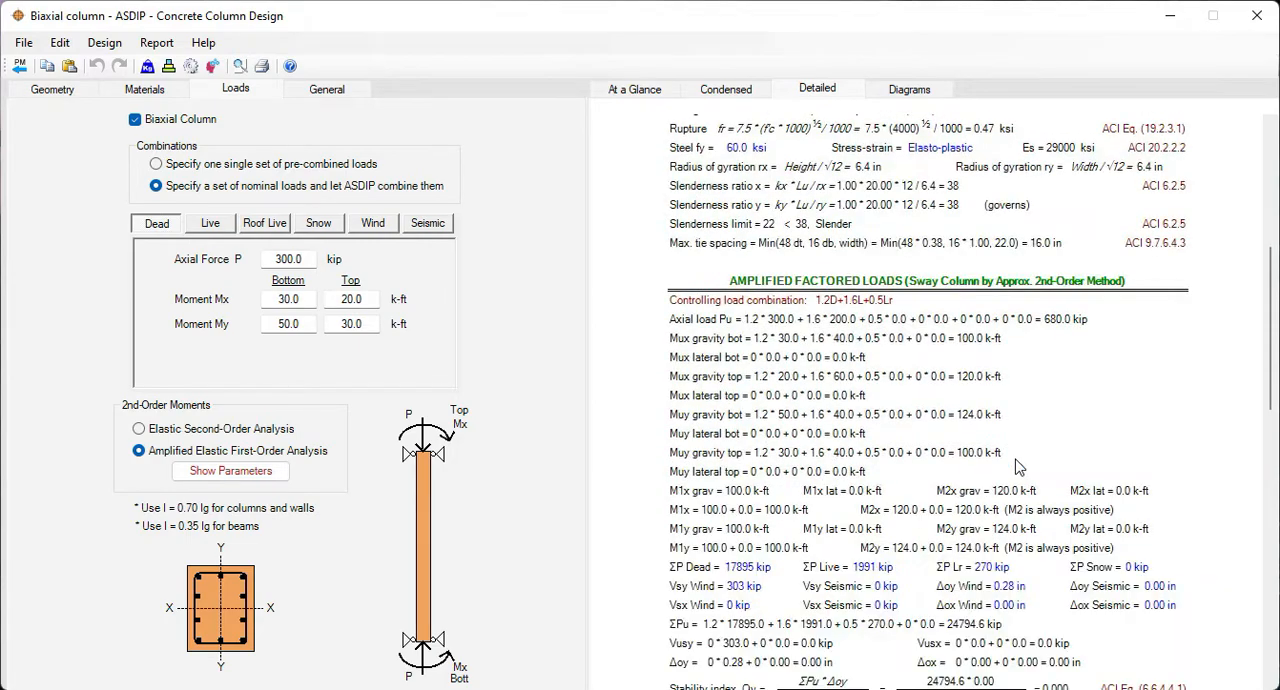
pyautogui.scroll(-3)
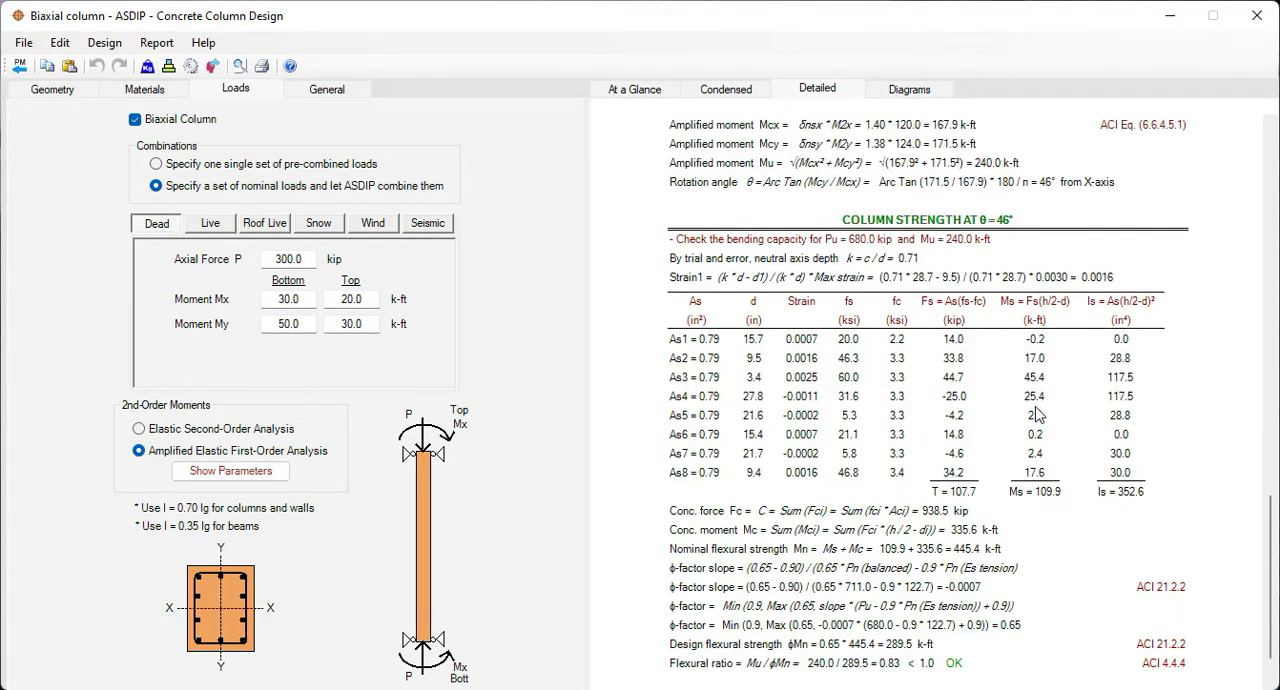
# View the 2D and 3D interaction diagrams and rotate the biaxial surface to another angle
pyautogui.click(908, 88)
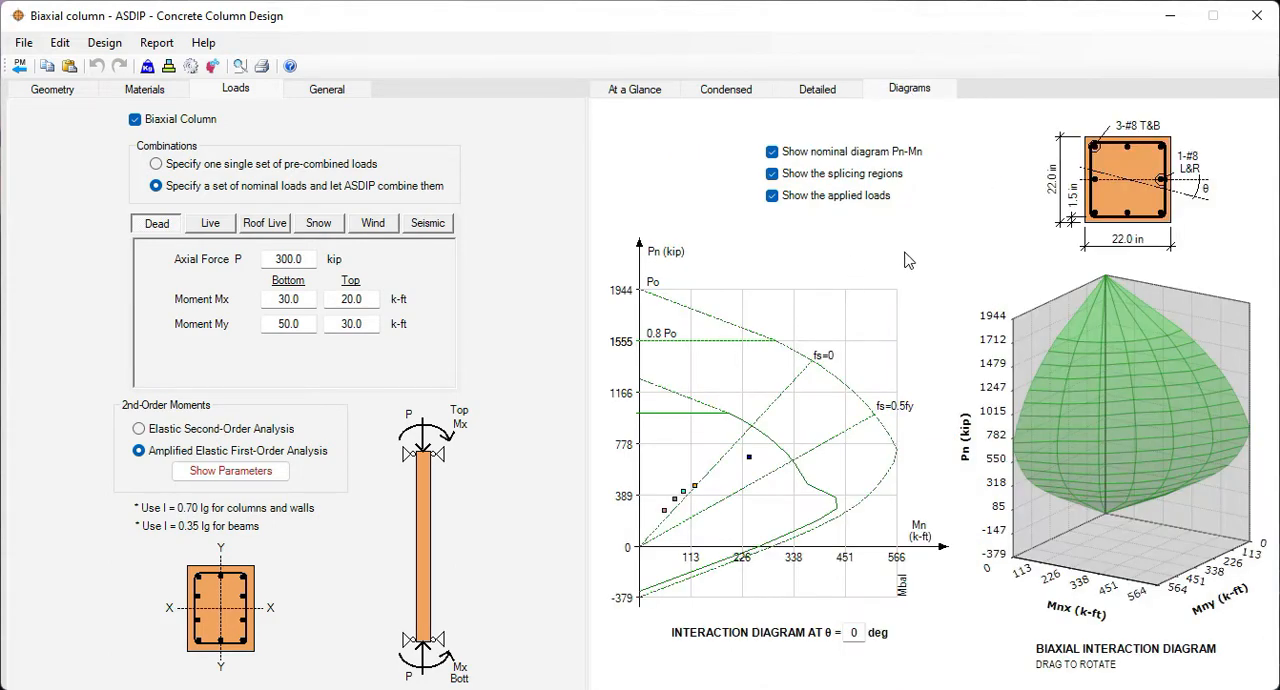
pyautogui.moveTo(680, 516)
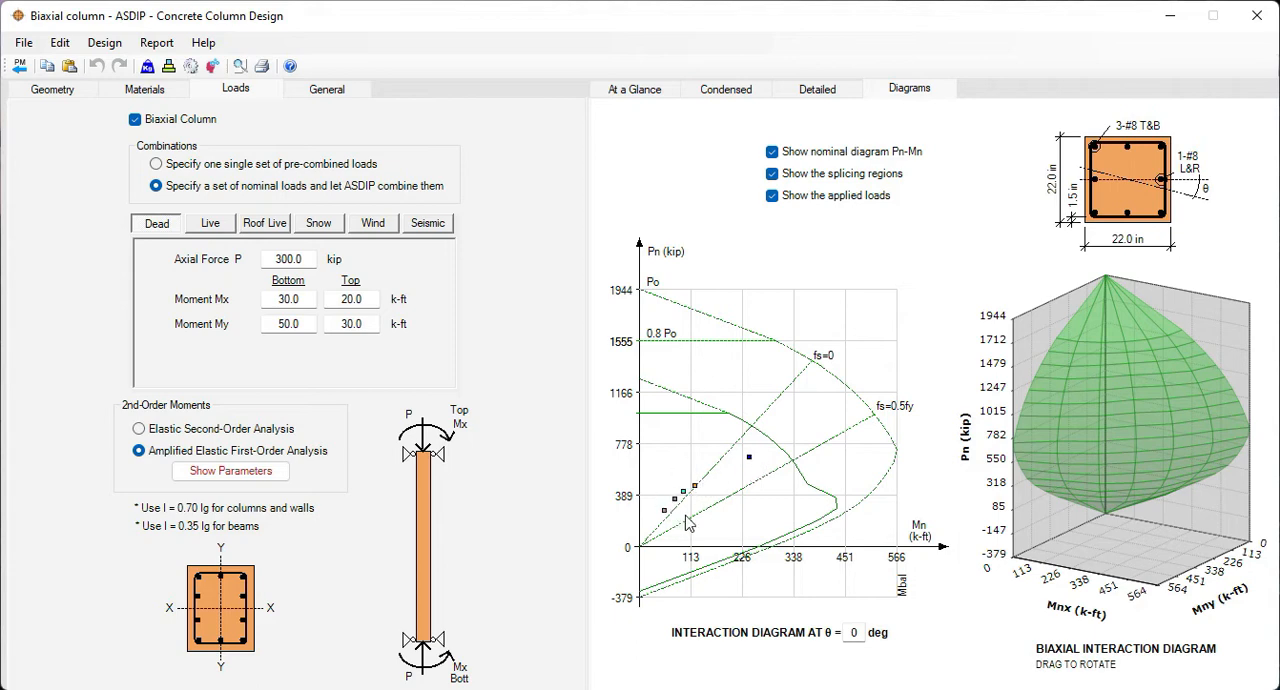
pyautogui.moveTo(744, 504)
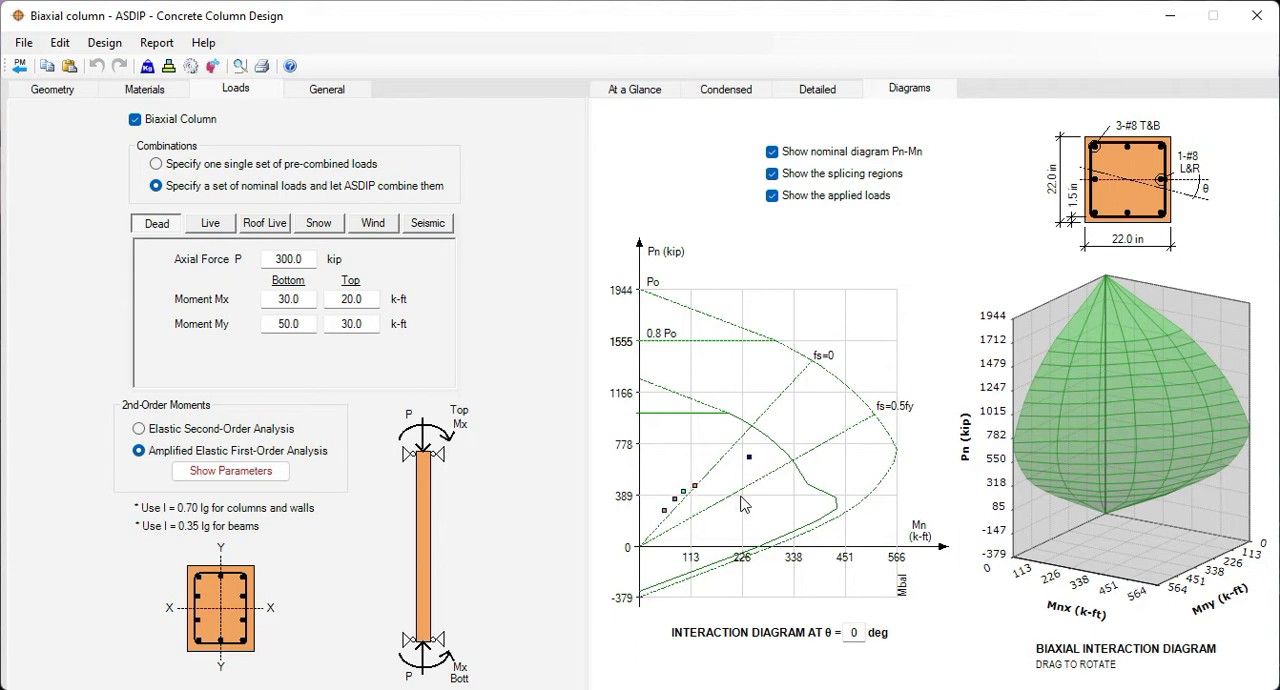
pyautogui.moveTo(1156, 488)
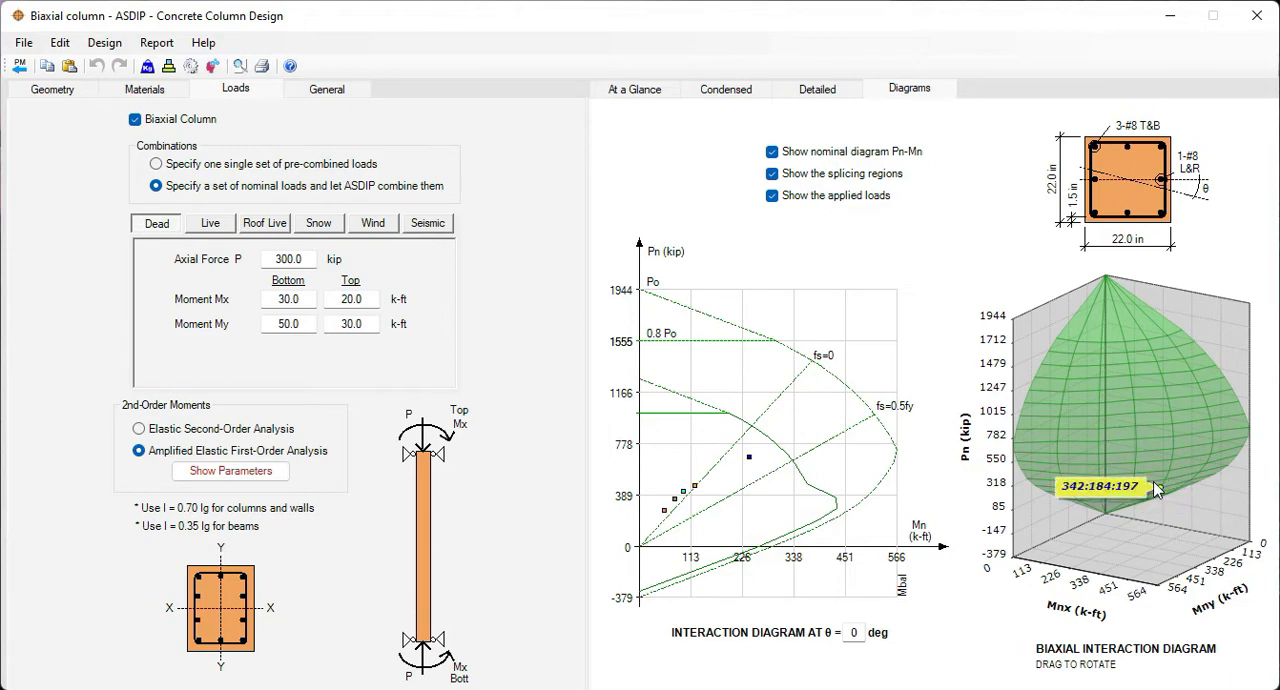
pyautogui.moveTo(1212, 482)
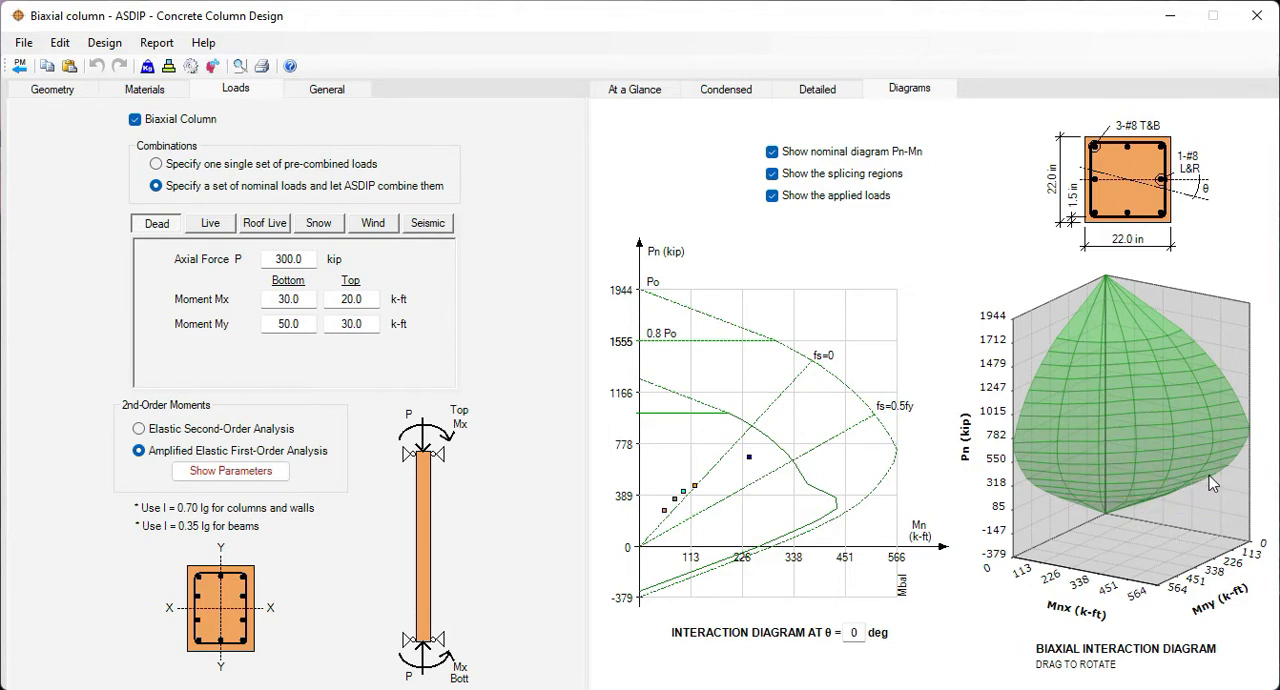
pyautogui.moveTo(1212, 482); pyautogui.dragTo(1120, 504)
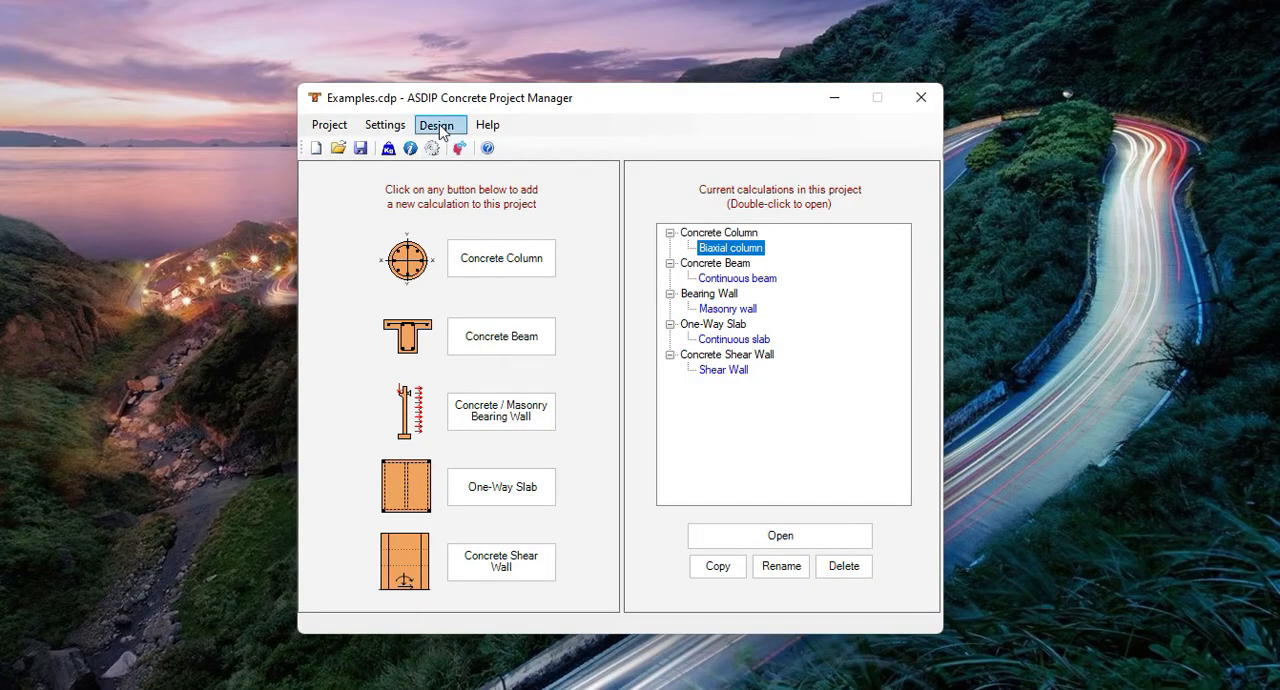
# Show the Design menu with ETABS/Excel column import, batch design and beam schedule utilities
pyautogui.click(438, 124)
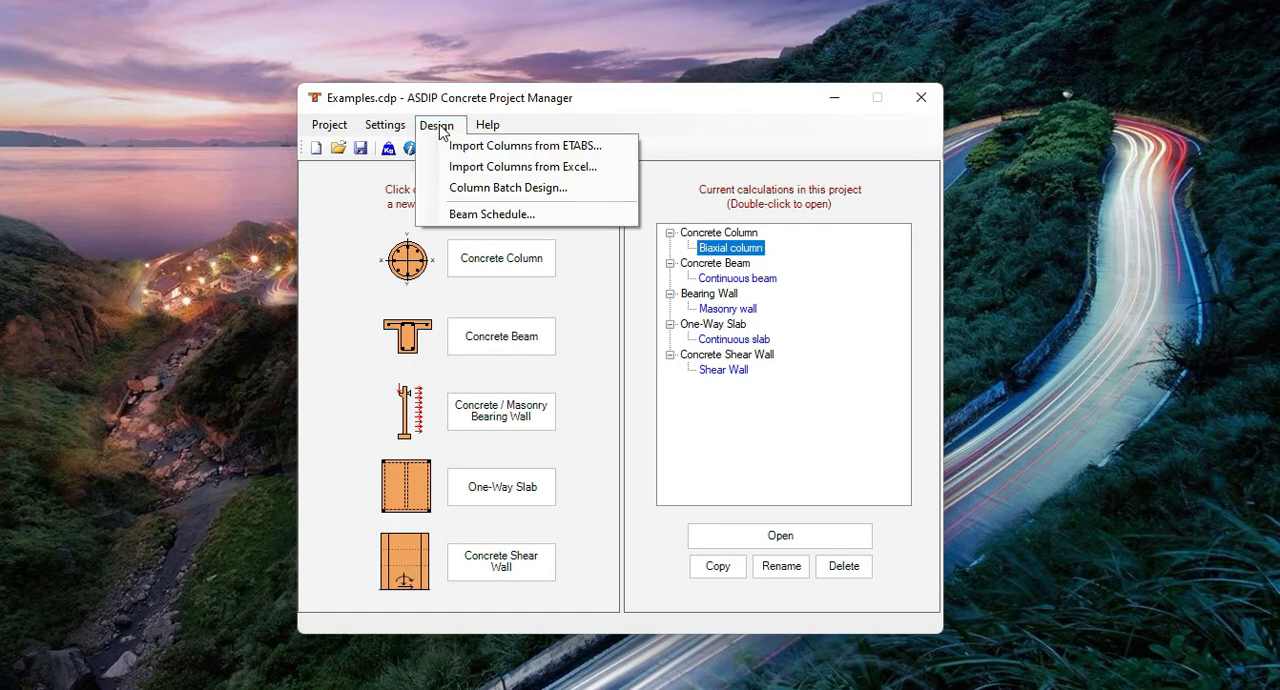
pyautogui.moveTo(484, 144)
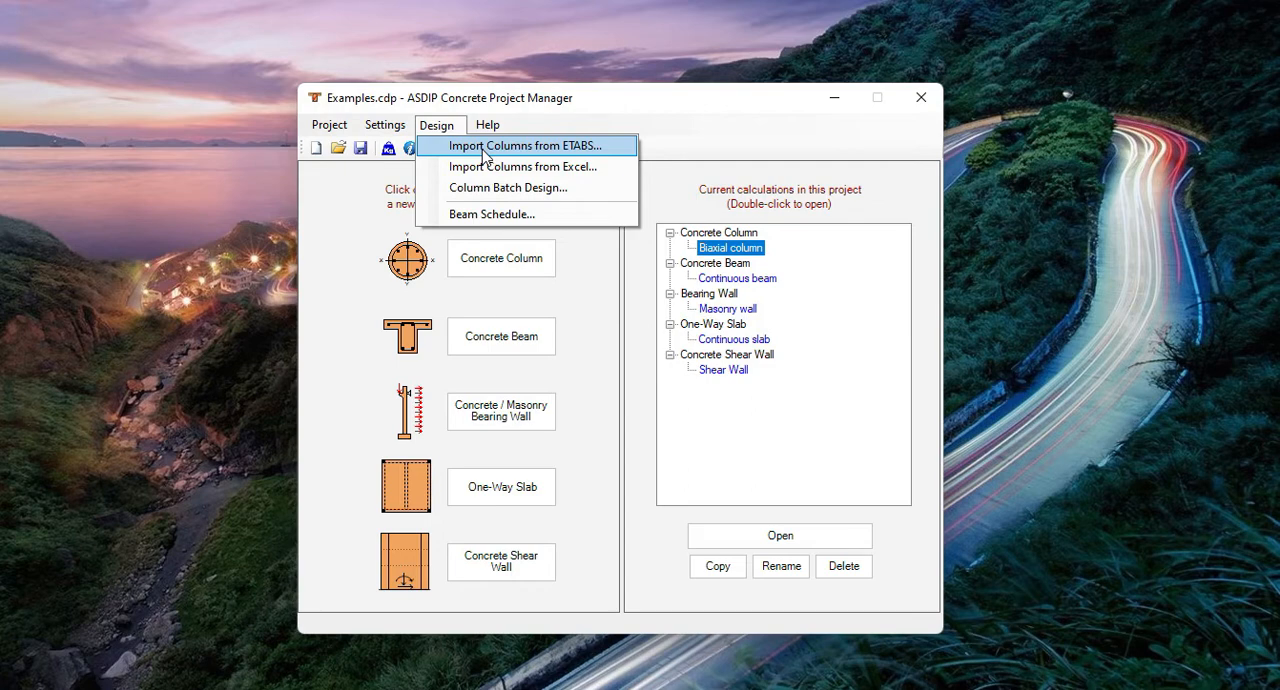
pyautogui.moveTo(358, 194)
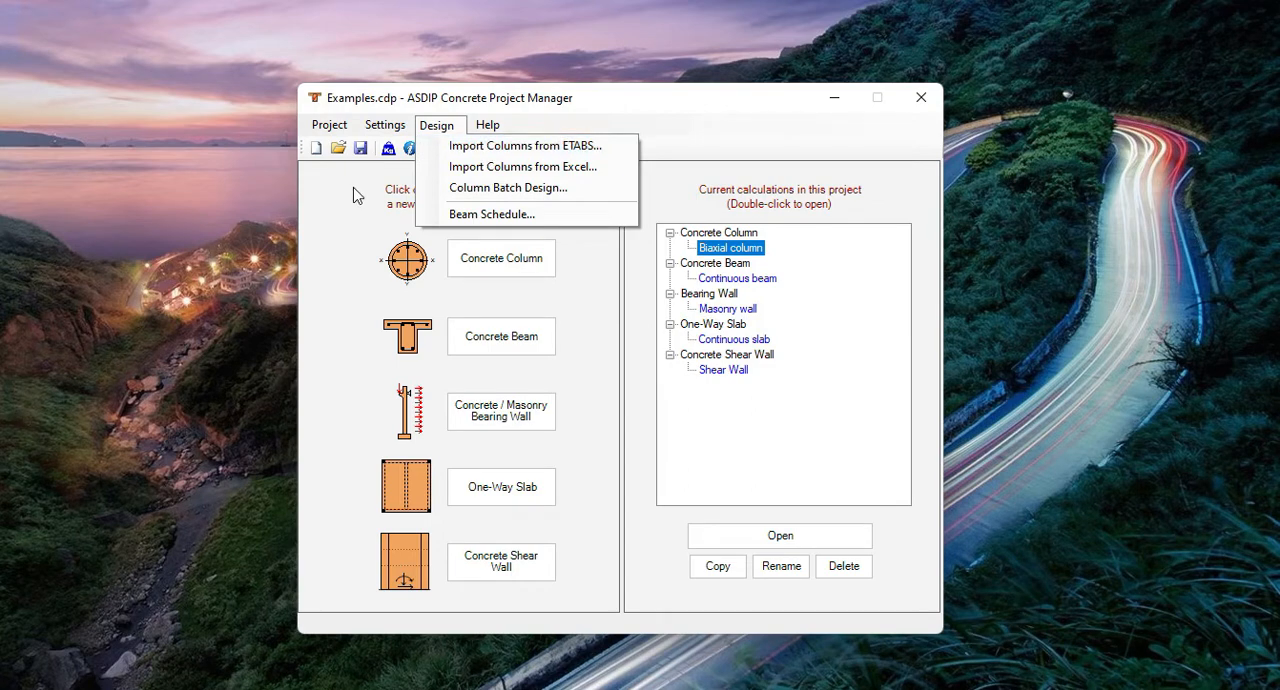
pyautogui.moveTo(516, 168)
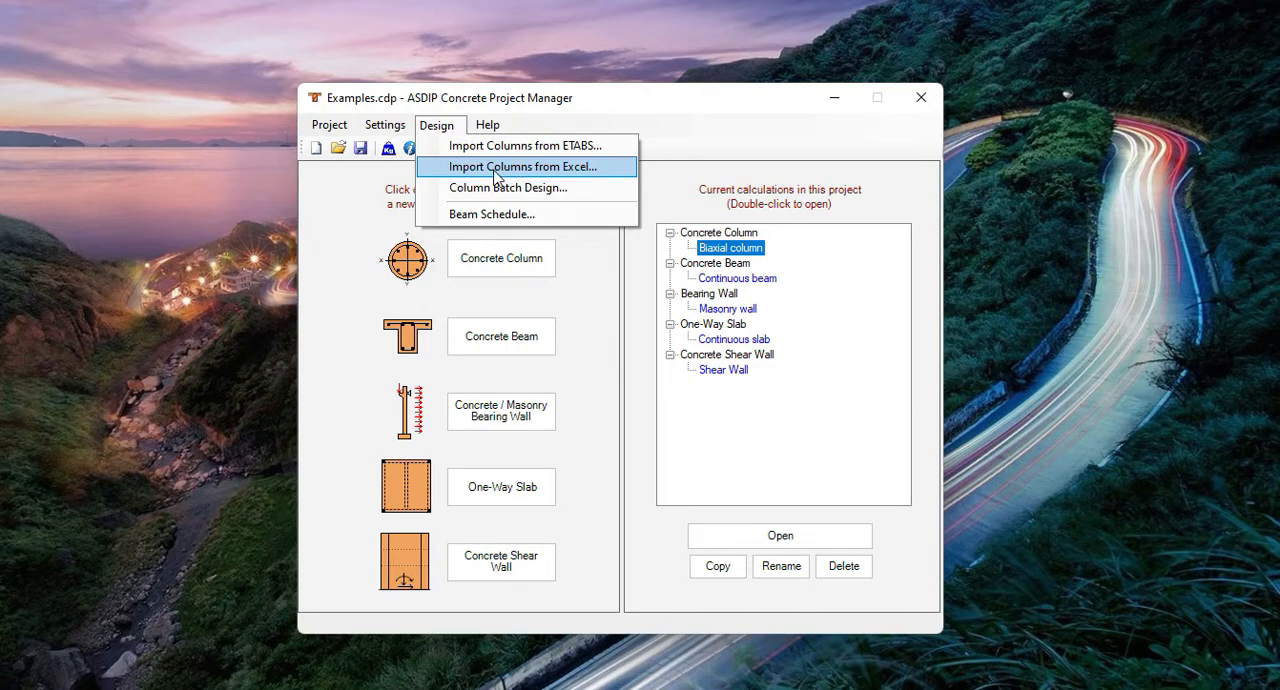
pyautogui.moveTo(612, 174)
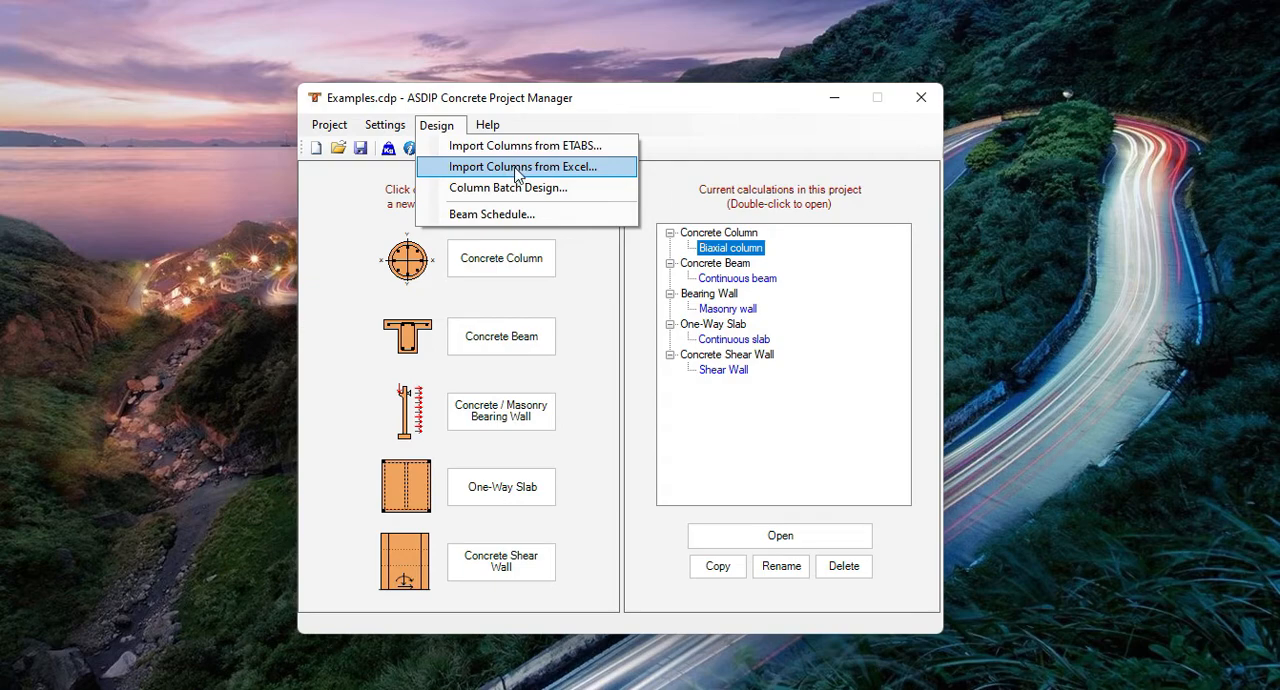
# Import columns from ASDIPConcrete_Column_Test.xlsx, briefly open Story1_C2, then select the continuous beam calculation
pyautogui.click(518, 168)
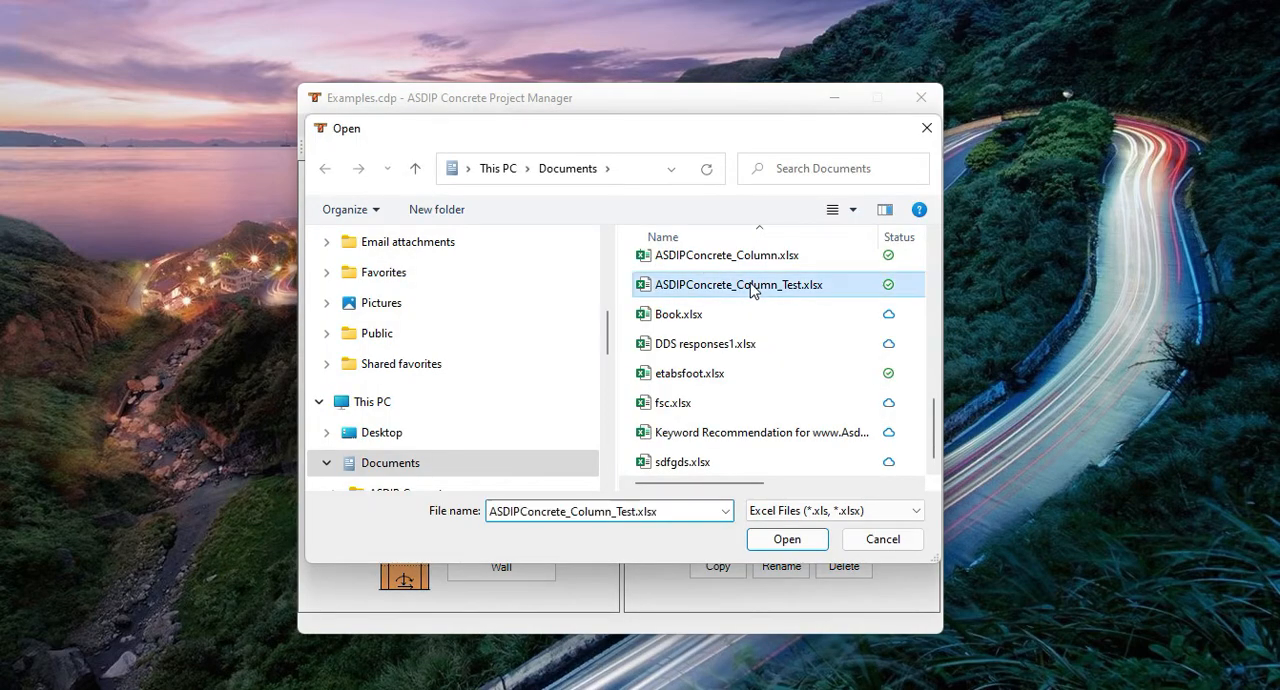
pyautogui.click(786, 540)
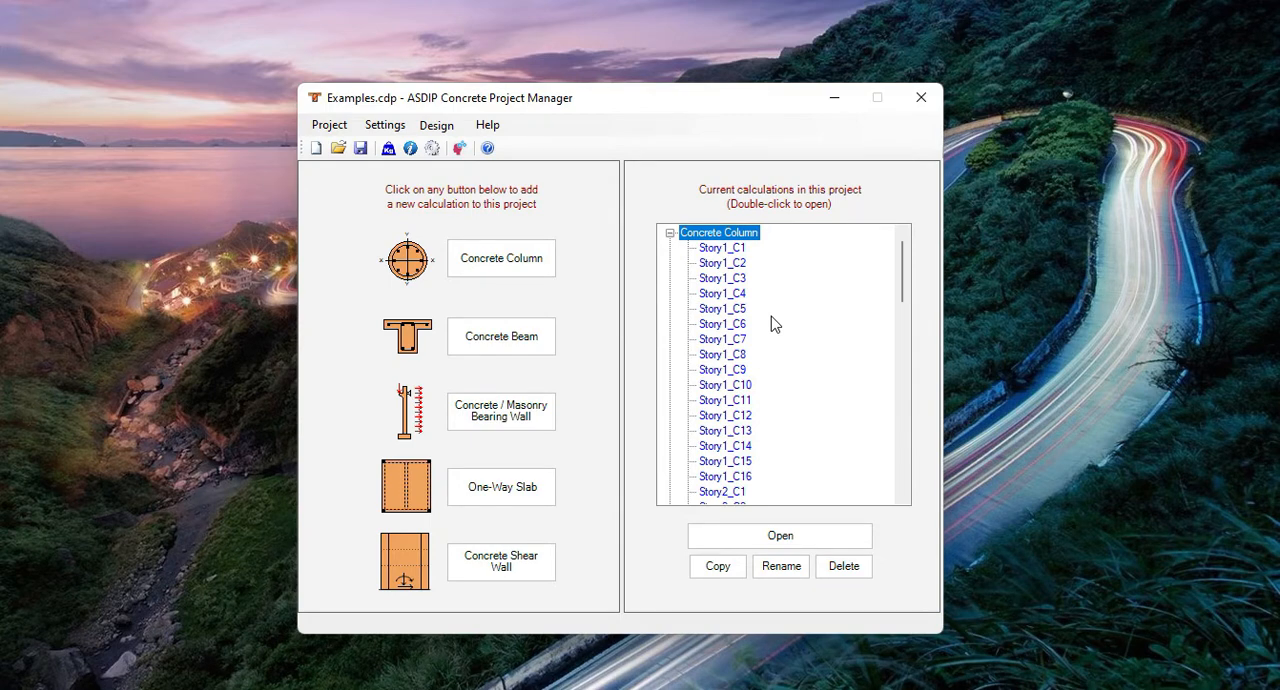
pyautogui.moveTo(780, 338)
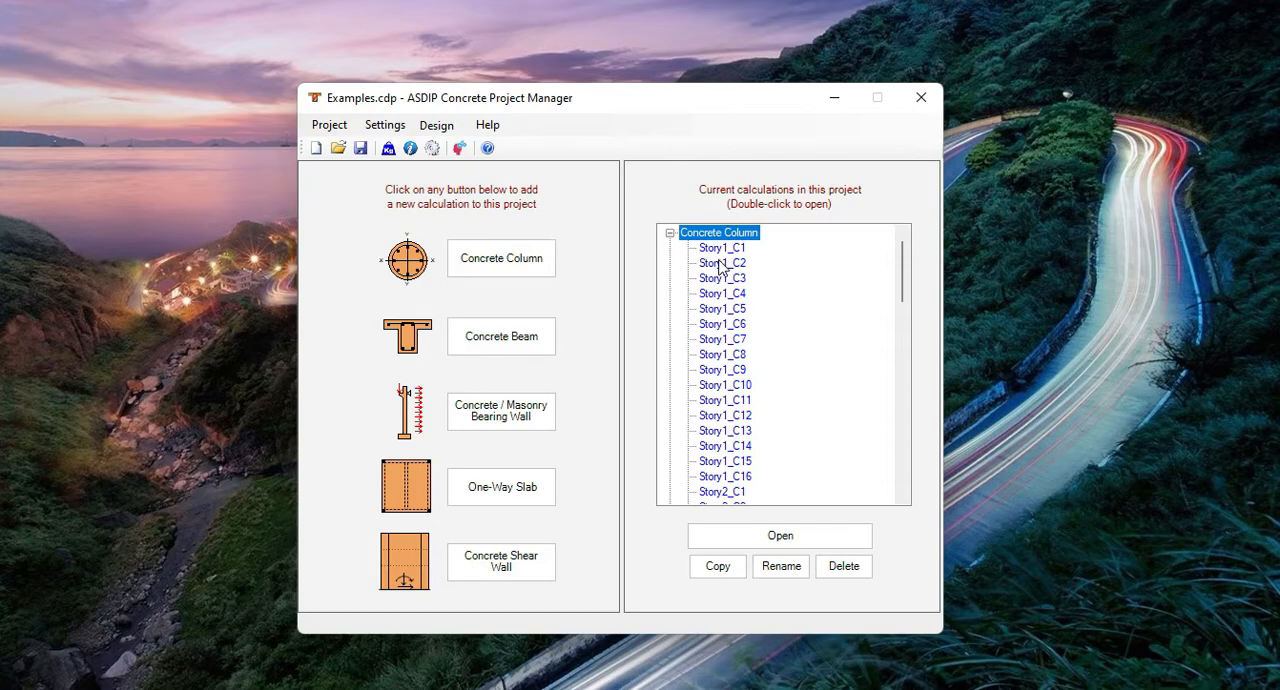
pyautogui.doubleClick(720, 262)
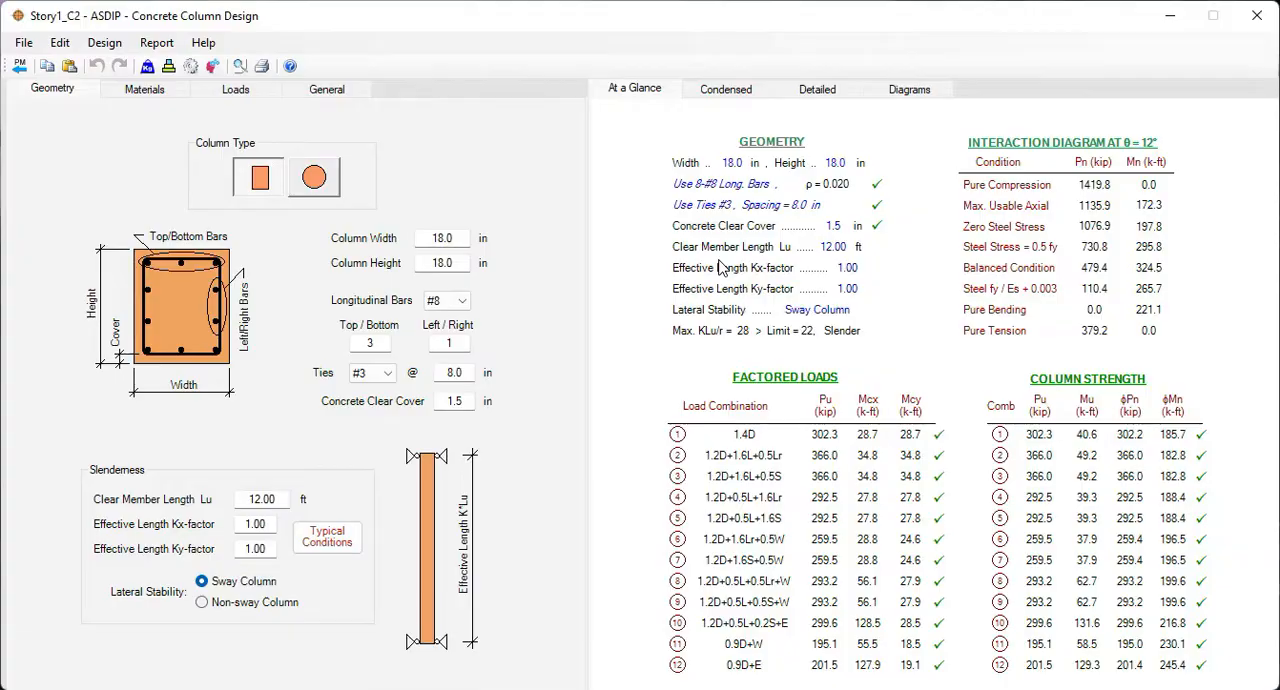
pyautogui.click(436, 124)
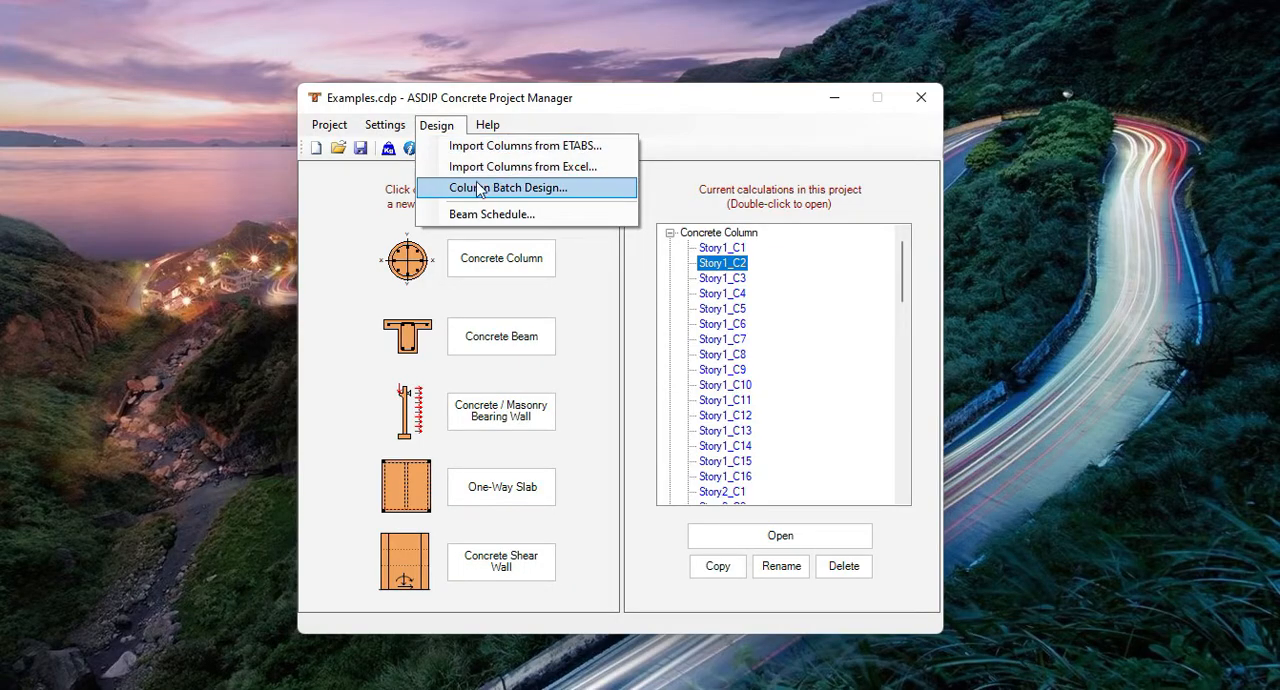
pyautogui.moveTo(512, 192)
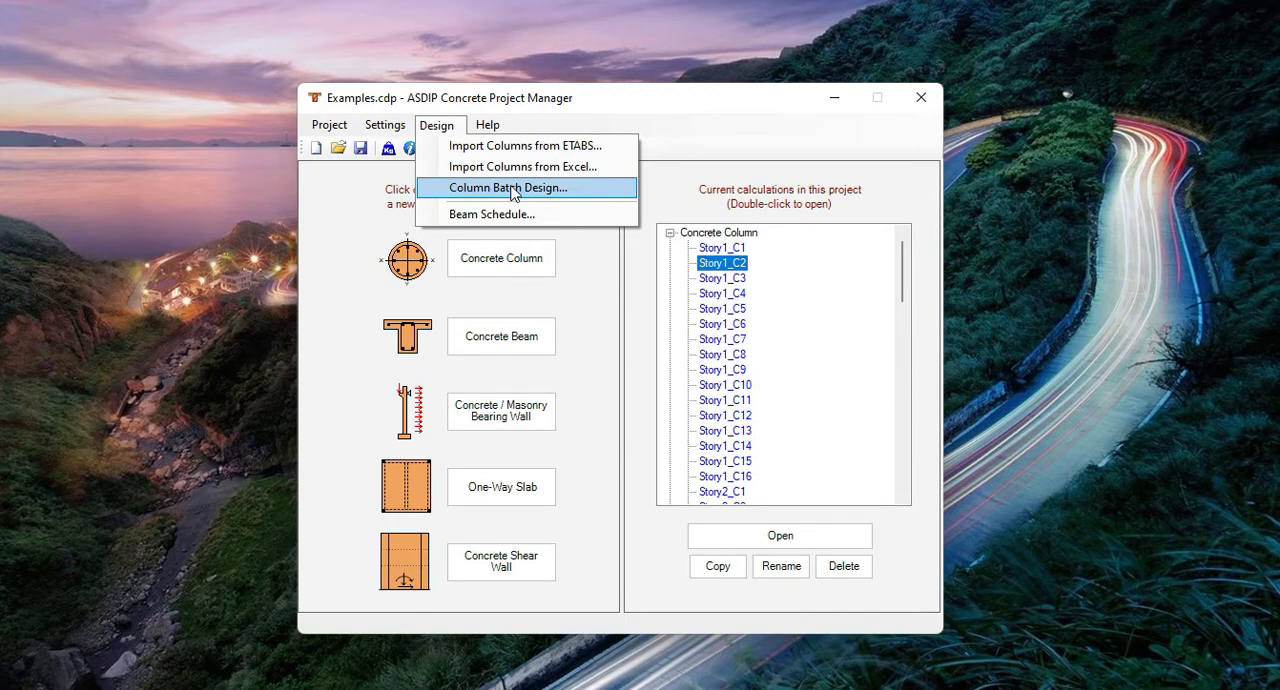
pyautogui.moveTo(810, 276)
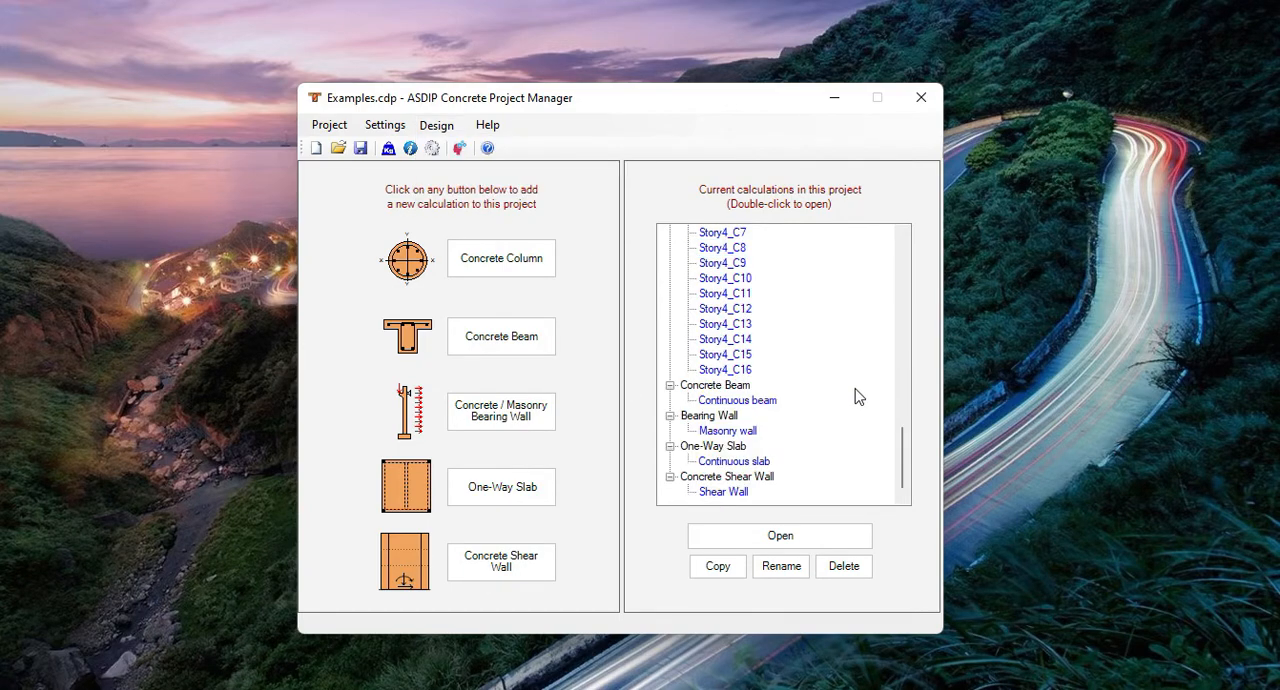
pyautogui.click(738, 400)
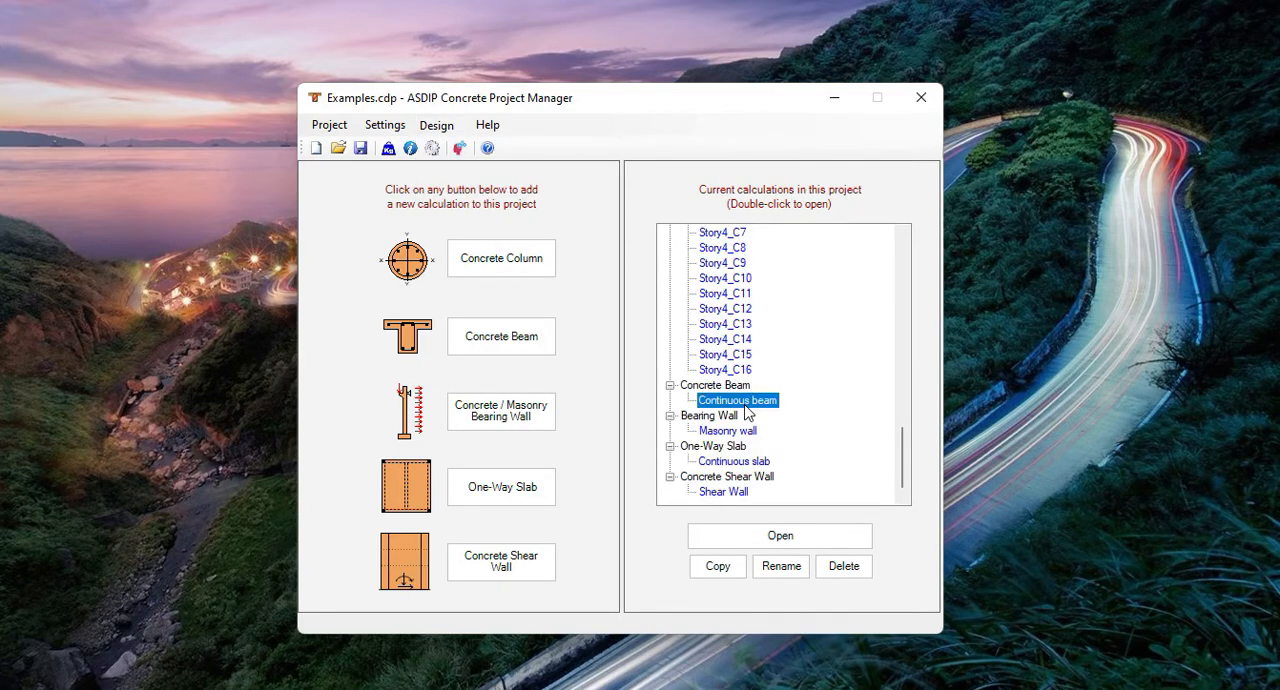
# Open the continuous beam, try a flanged then rectangular section, and overlay capacities on its shear and moment diagrams
pyautogui.doubleClick(738, 400)
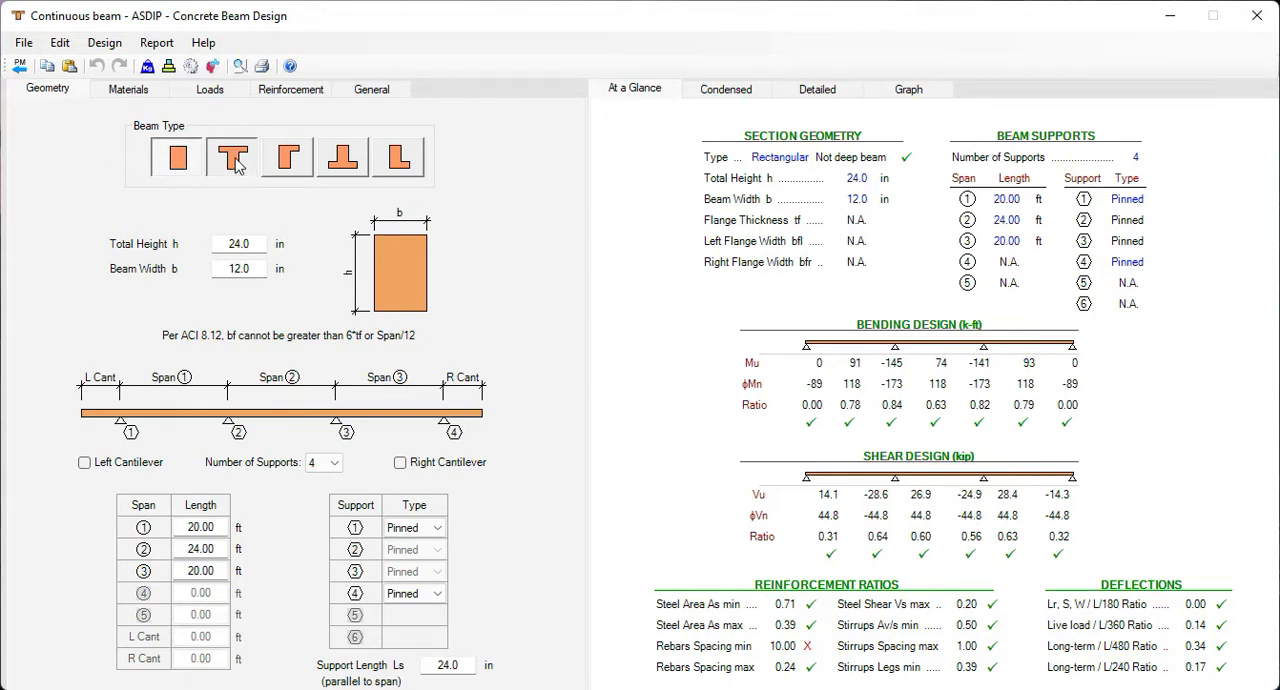
pyautogui.click(288, 156)
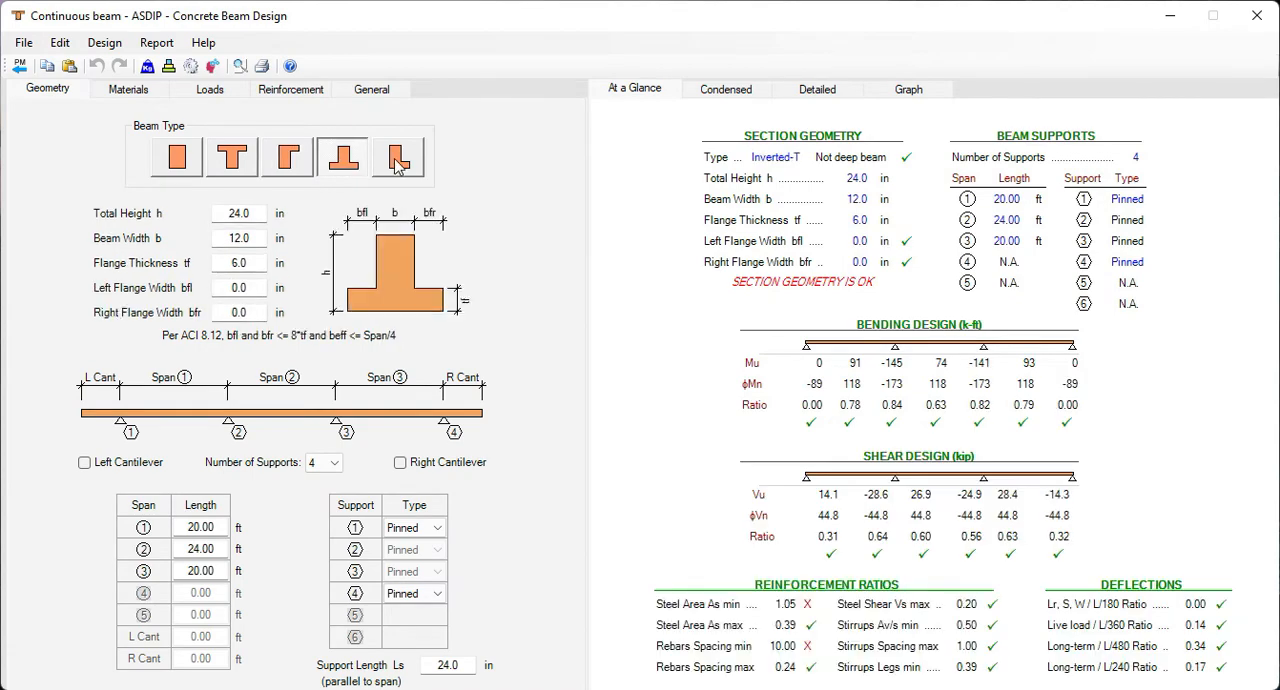
pyautogui.click(176, 156)
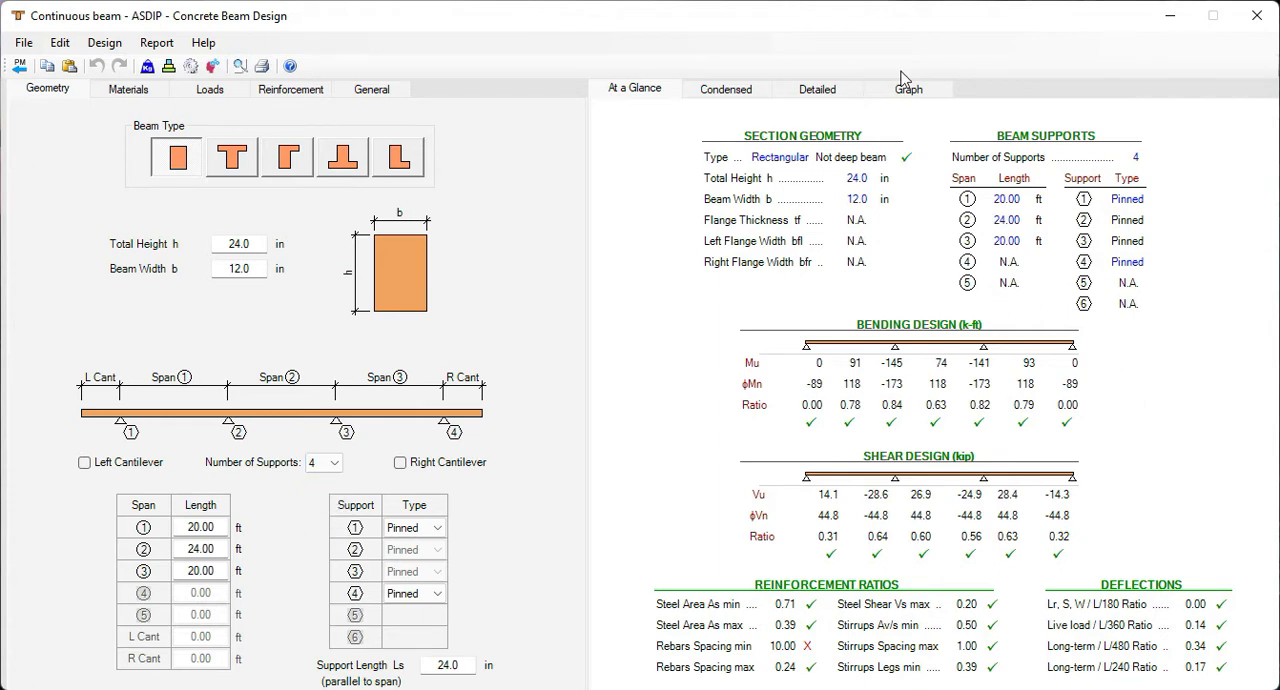
pyautogui.click(908, 88)
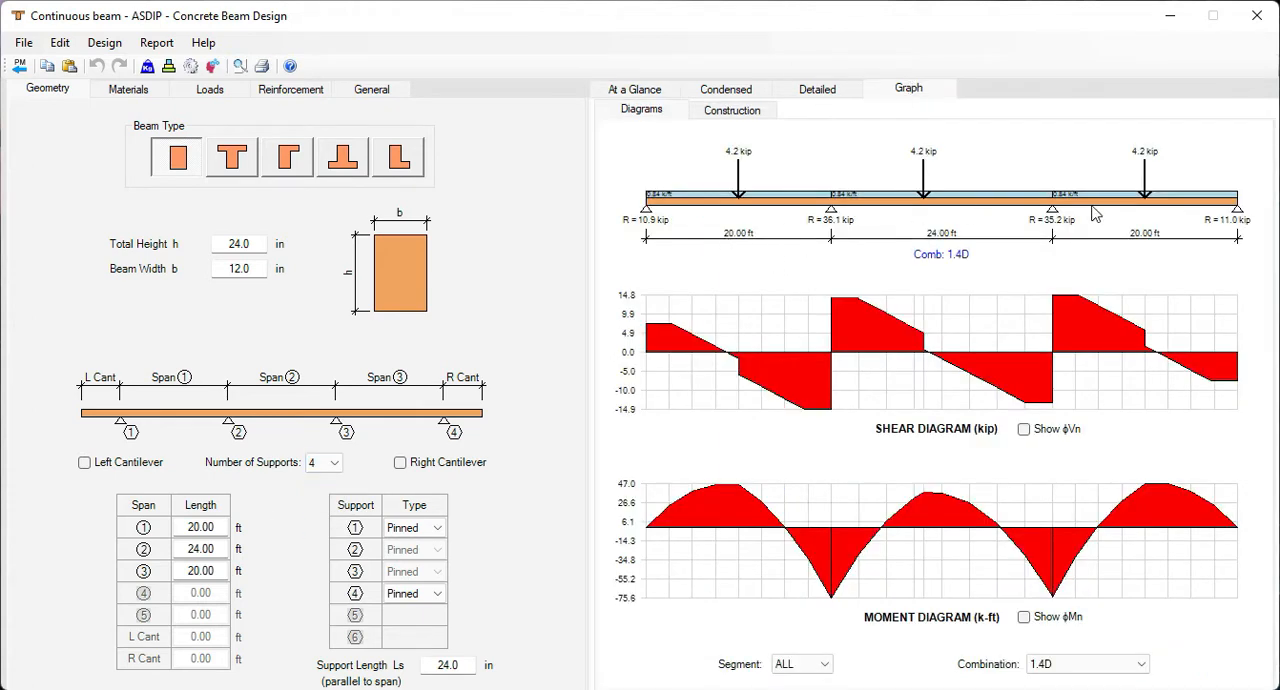
pyautogui.moveTo(784, 250)
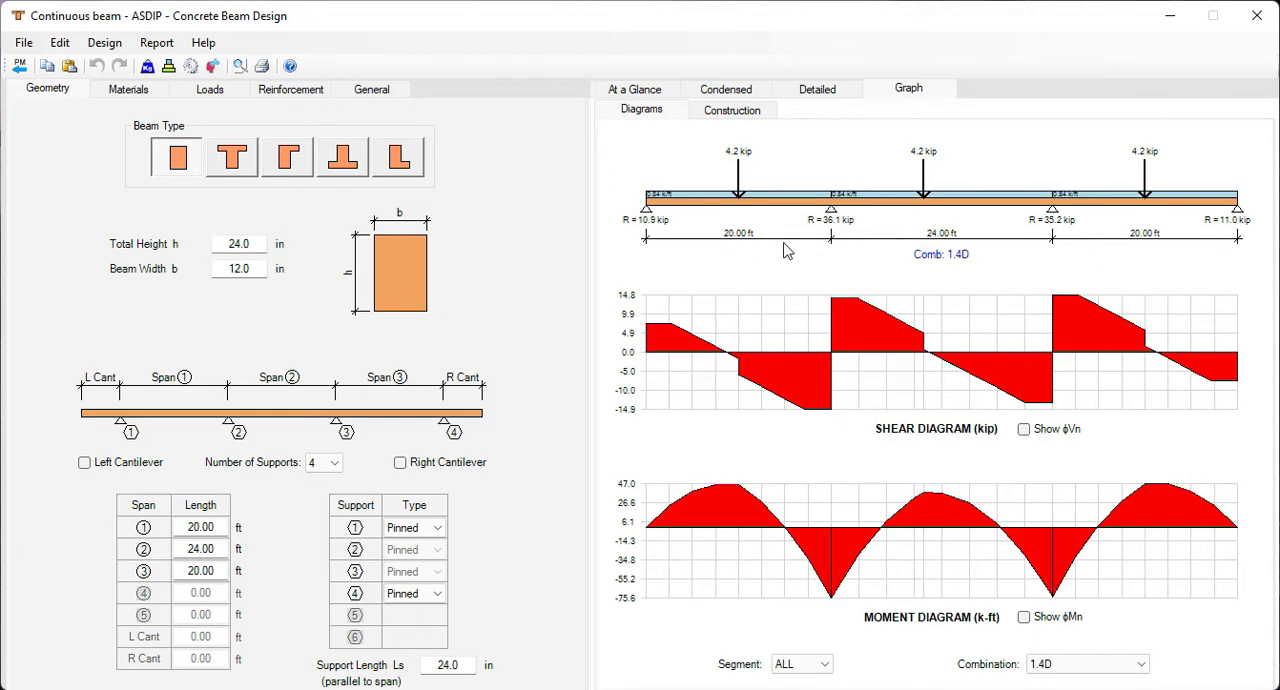
pyautogui.moveTo(1148, 224)
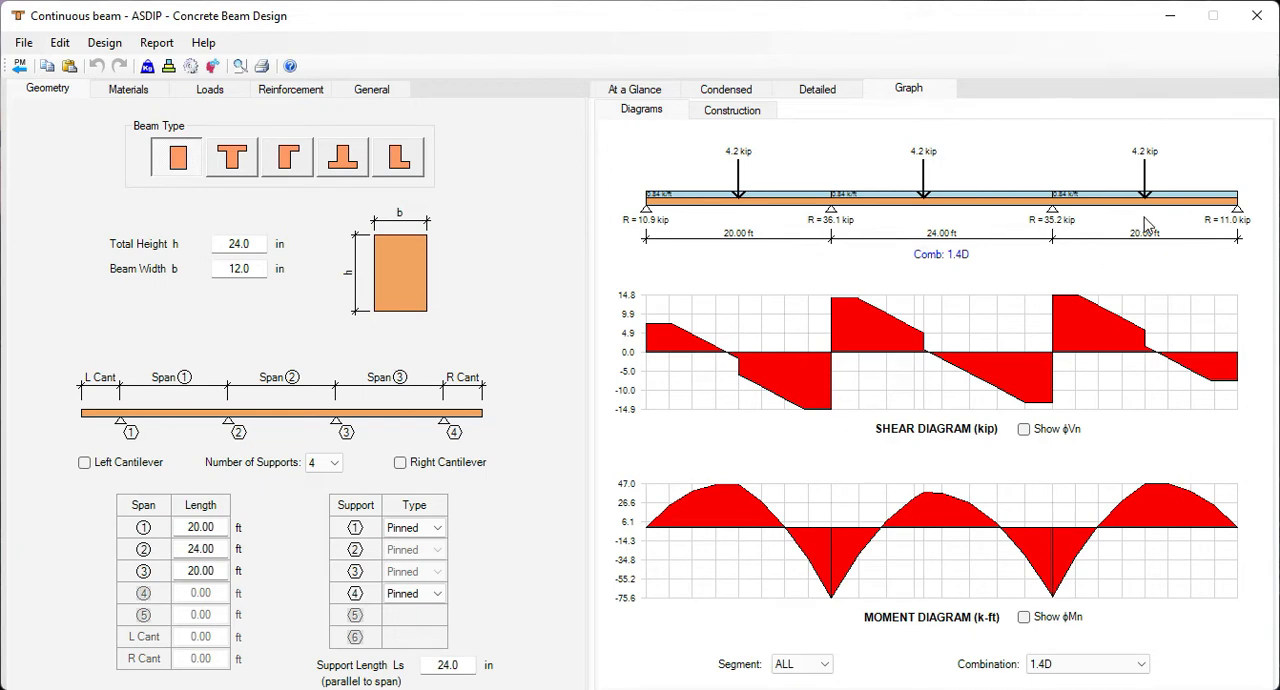
pyautogui.moveTo(1004, 190)
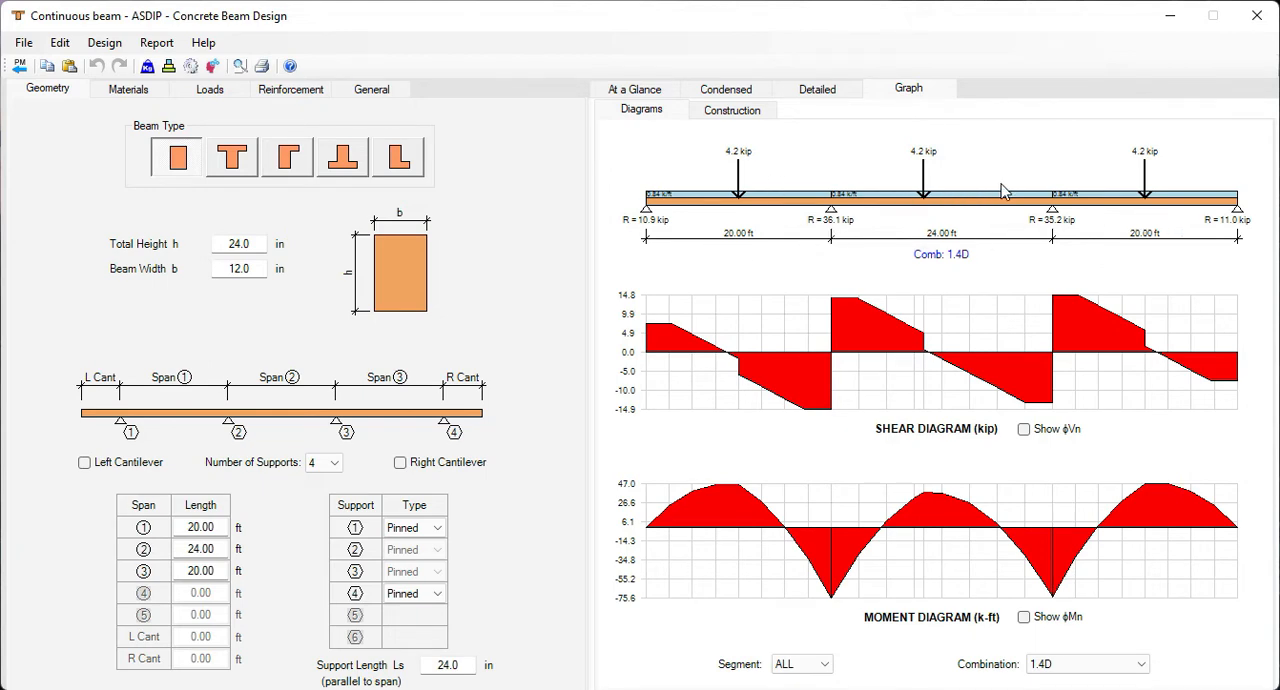
pyautogui.moveTo(948, 354)
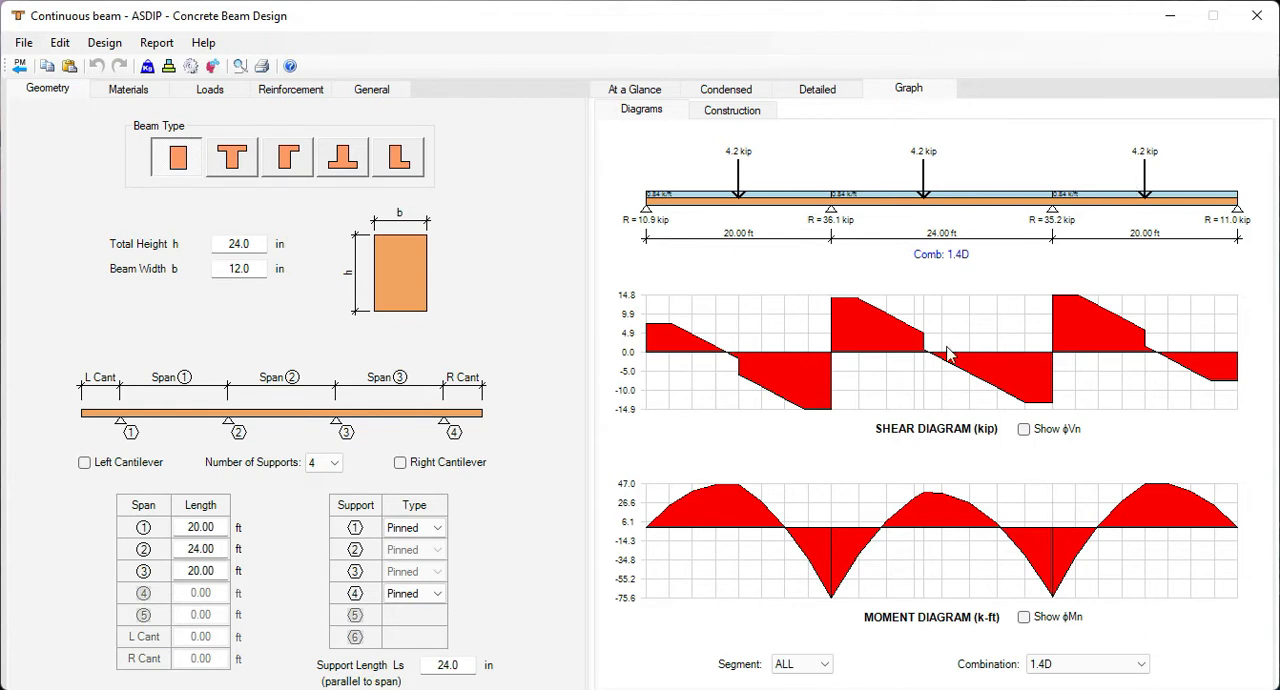
pyautogui.moveTo(884, 346)
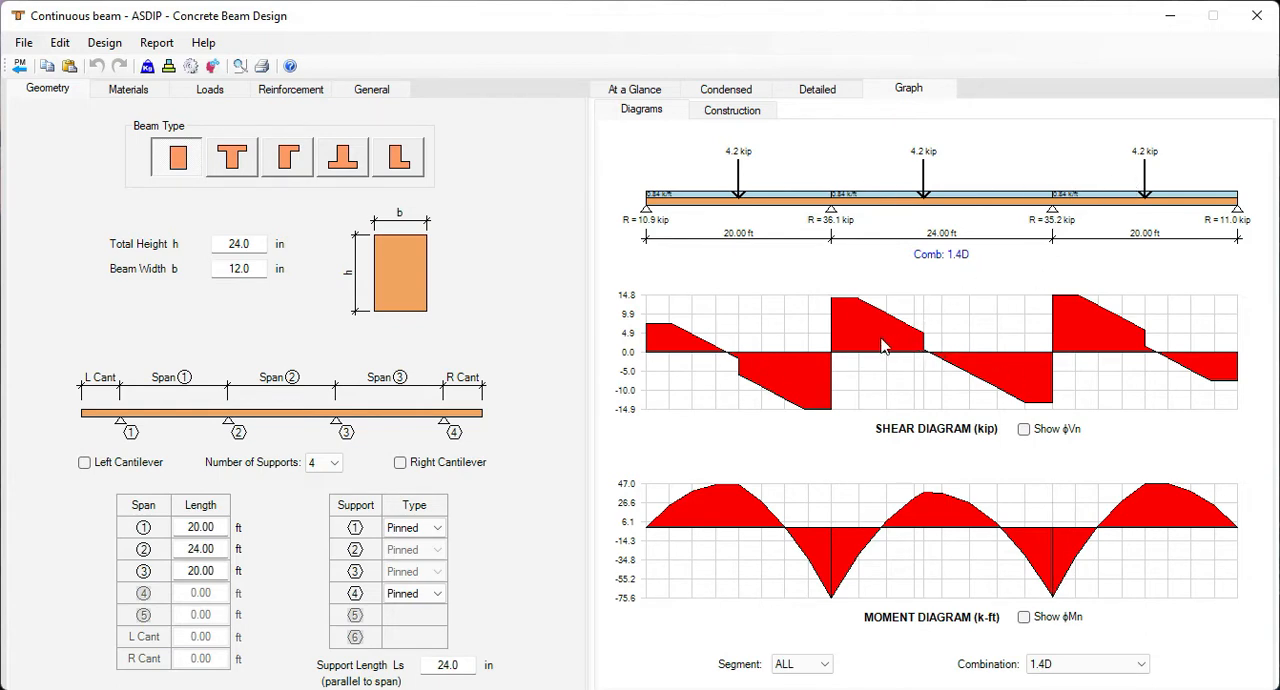
pyautogui.moveTo(1024, 420)
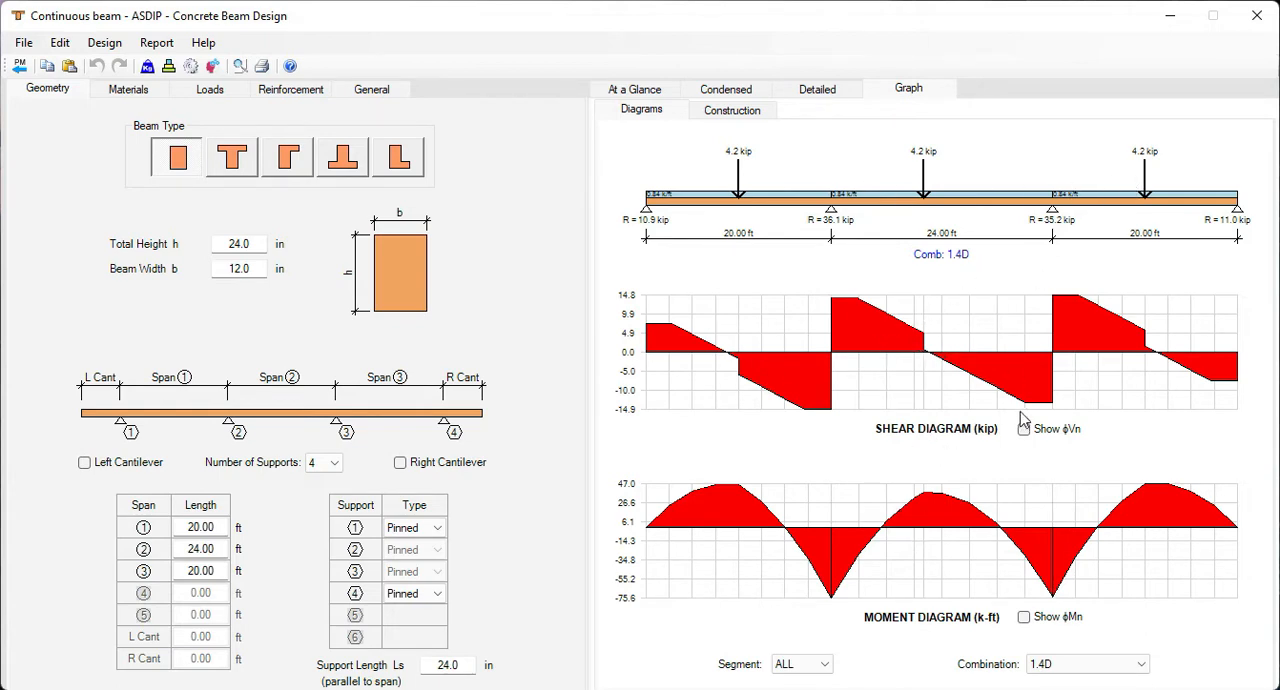
pyautogui.click(1020, 428)
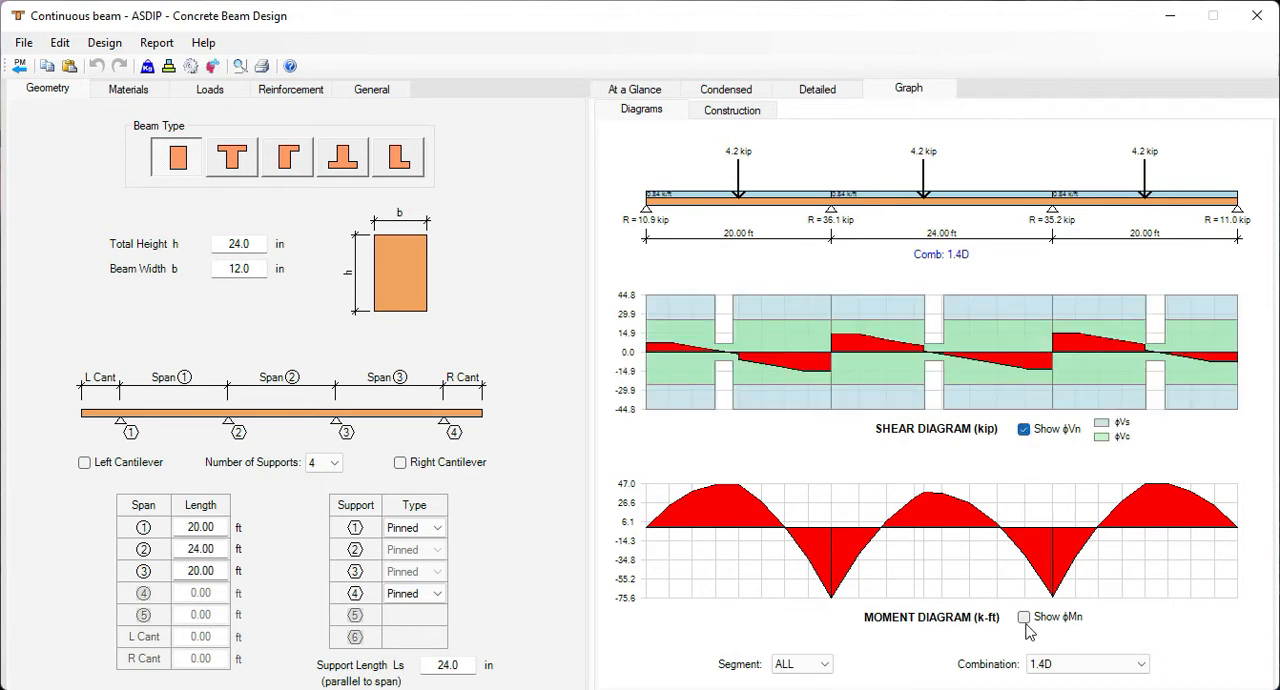
pyautogui.click(1024, 616)
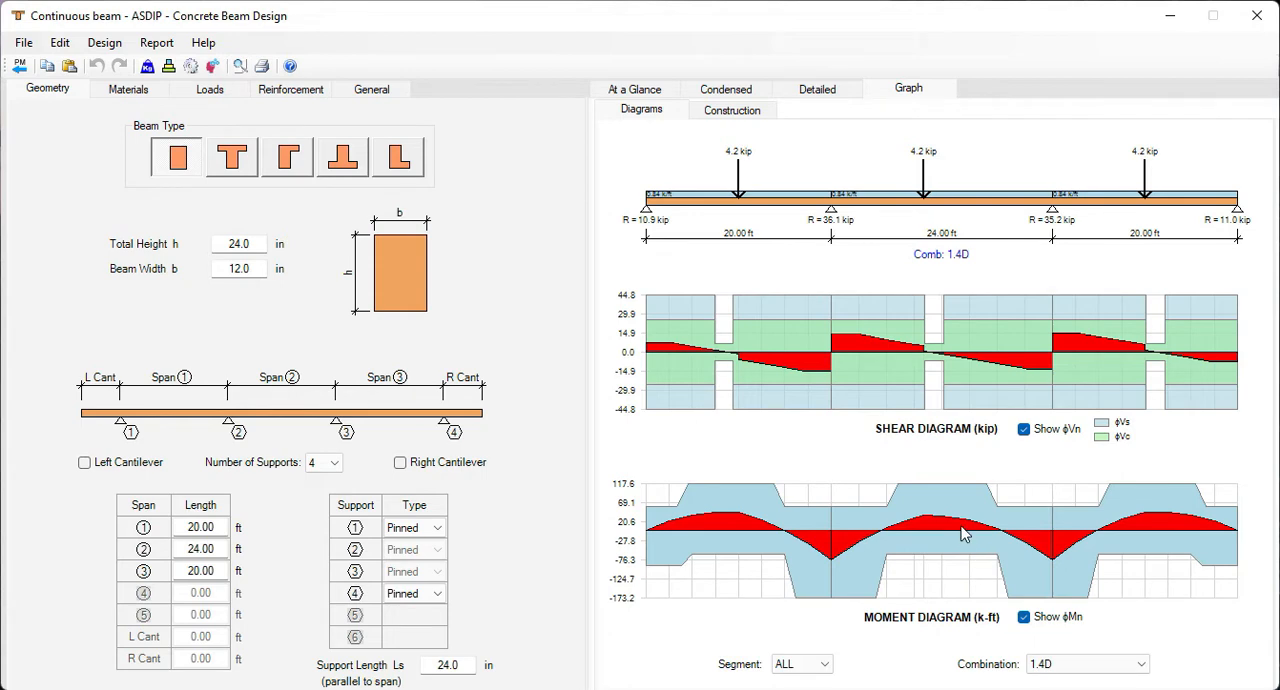
# Review the beam's loads, reinforcement bars and stirrup diagrams, then return to the project's calculation list
pyautogui.click(208, 88)
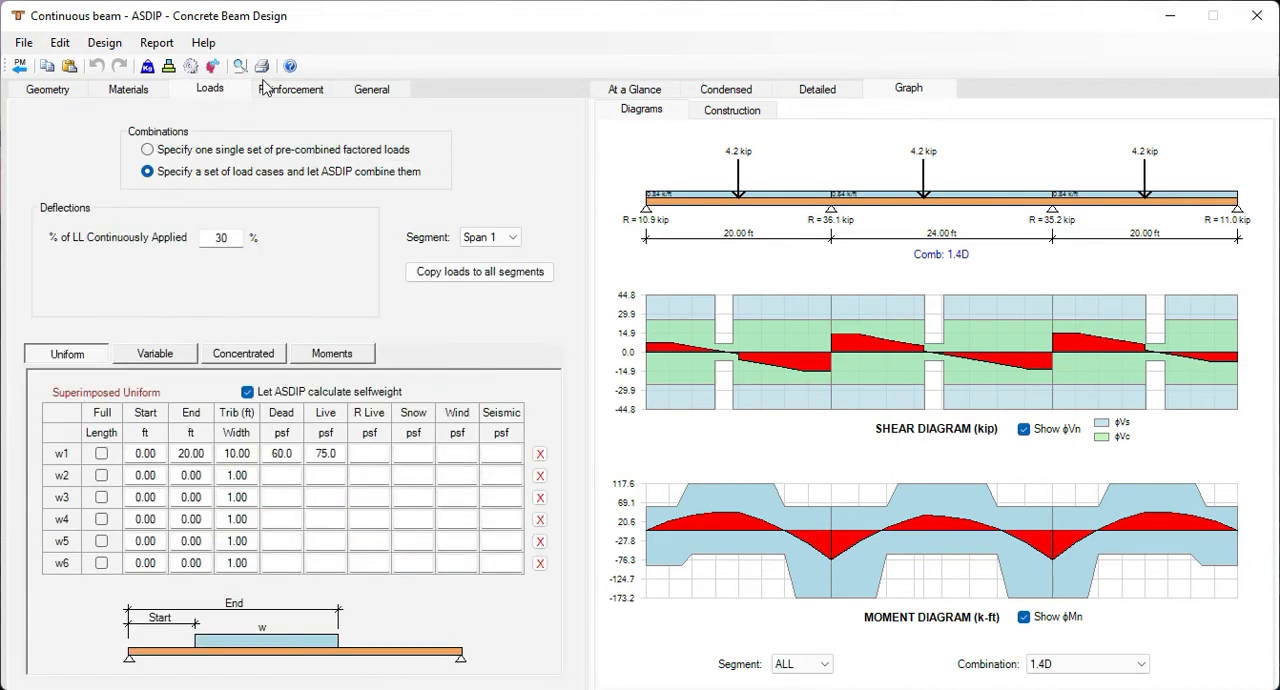
pyautogui.click(292, 88)
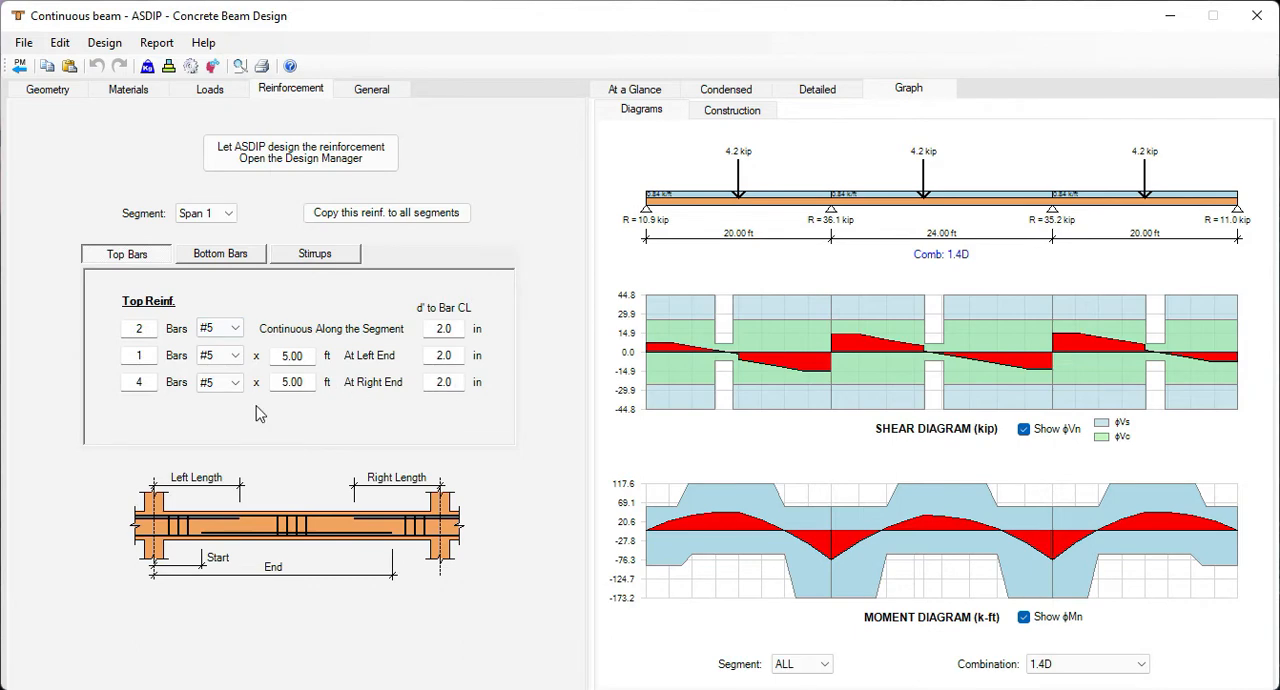
pyautogui.click(314, 252)
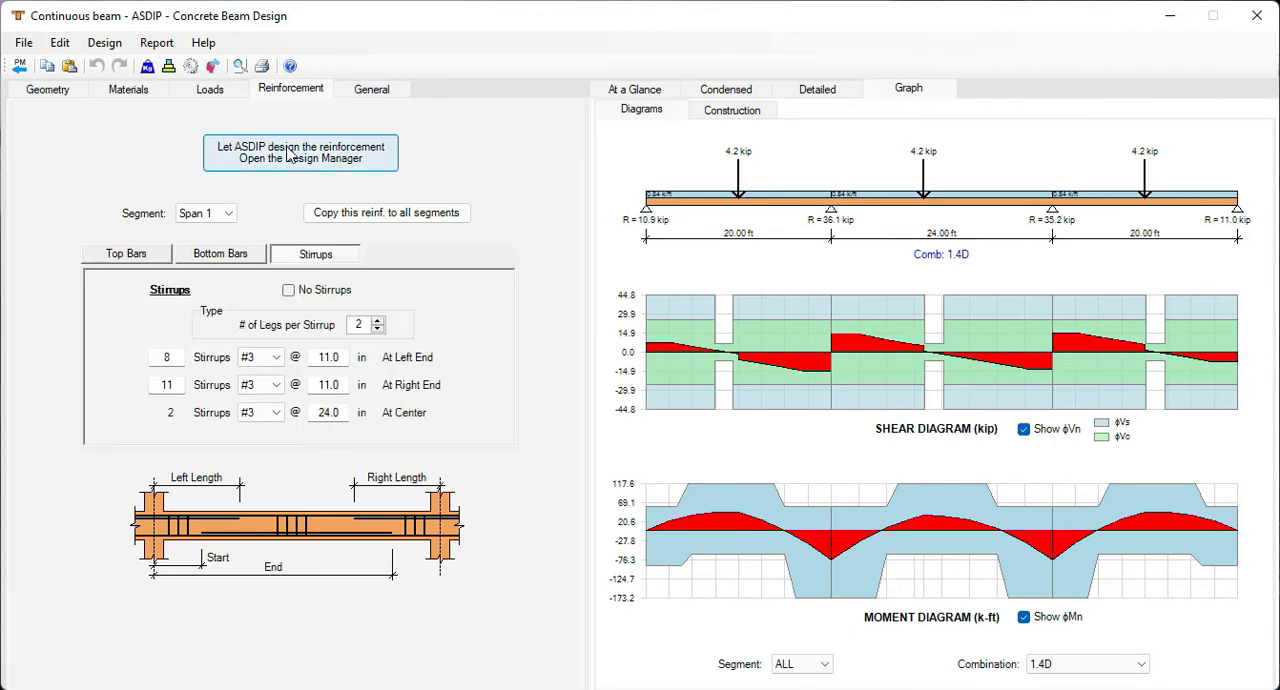
pyautogui.click(300, 152)
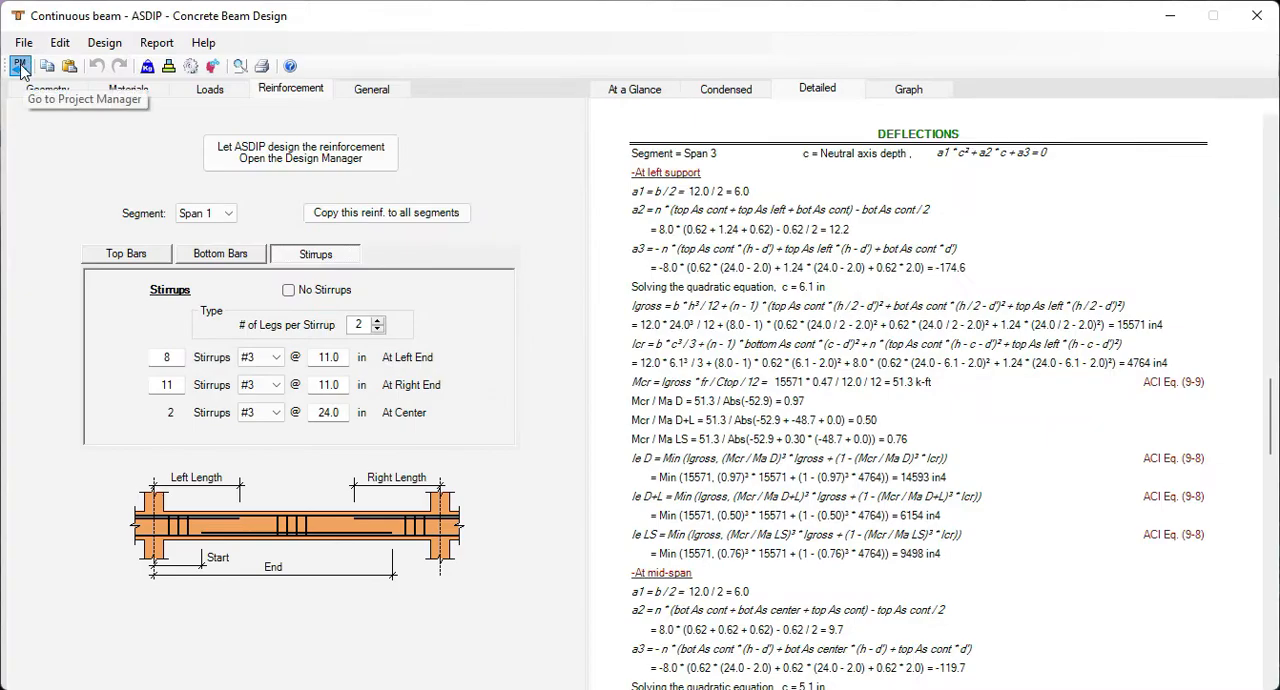
pyautogui.click(20, 66)
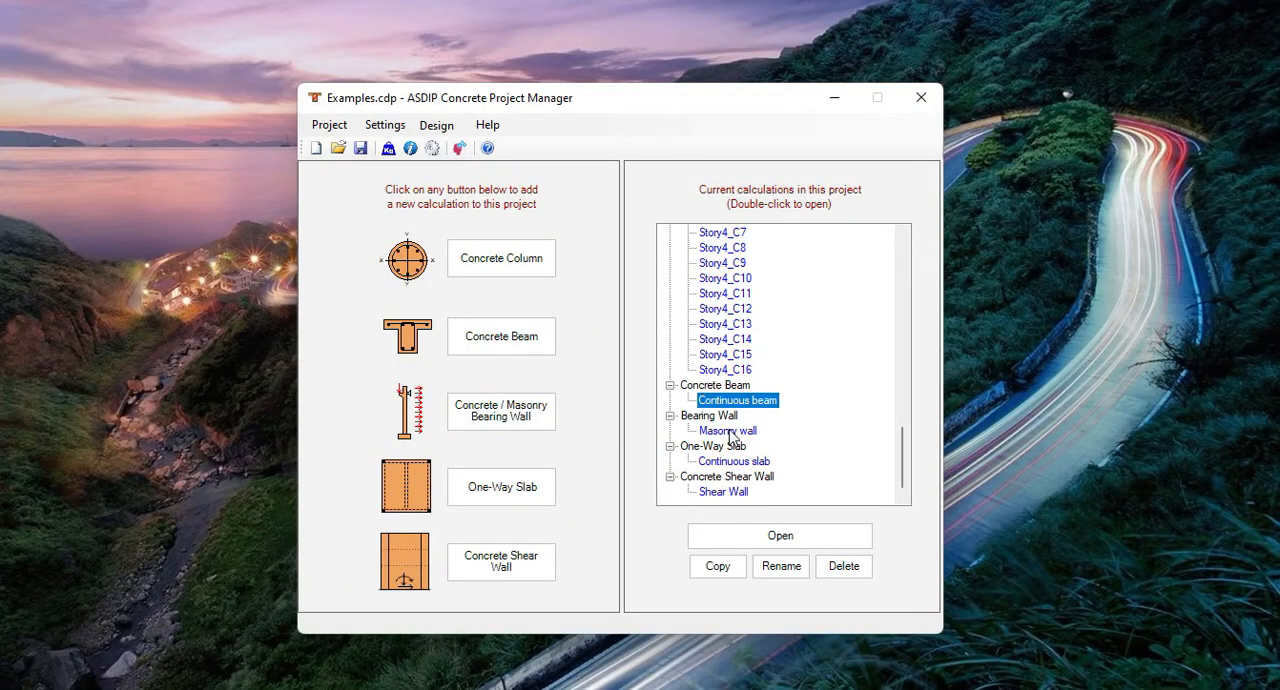
# Open the Masonry wall example and confirm masonry material with 8 in wall thickness
pyautogui.doubleClick(728, 432)
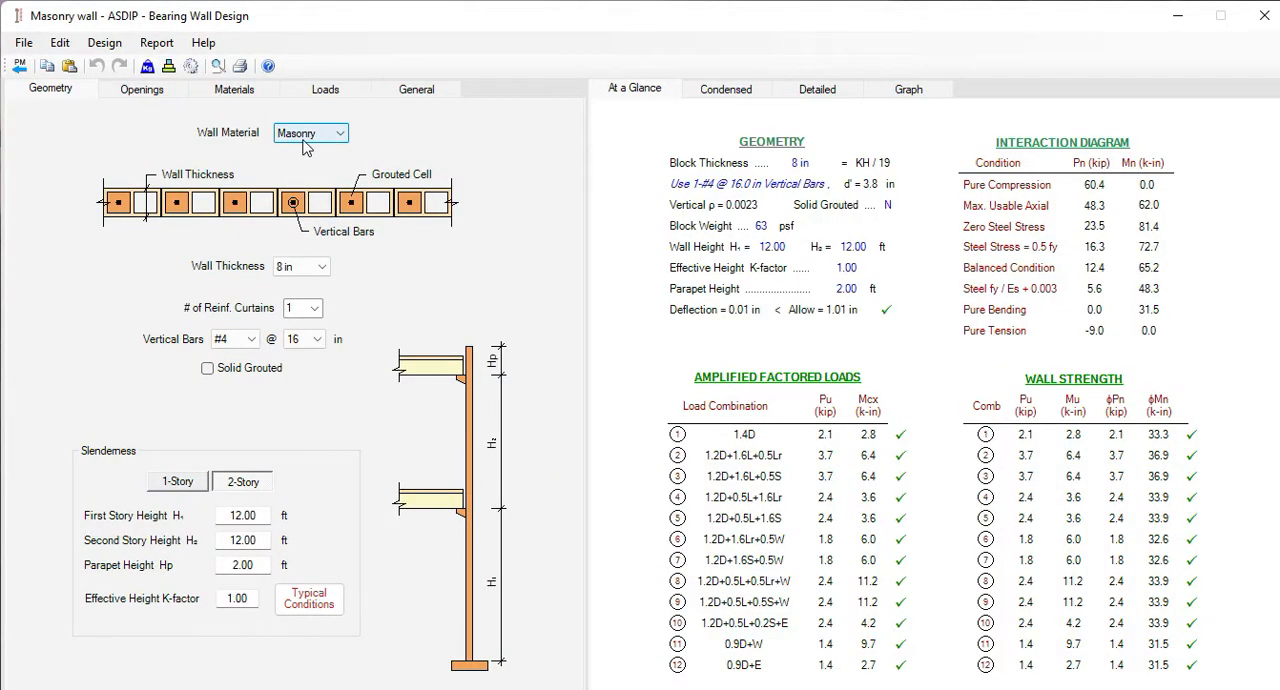
pyautogui.click(338, 132)
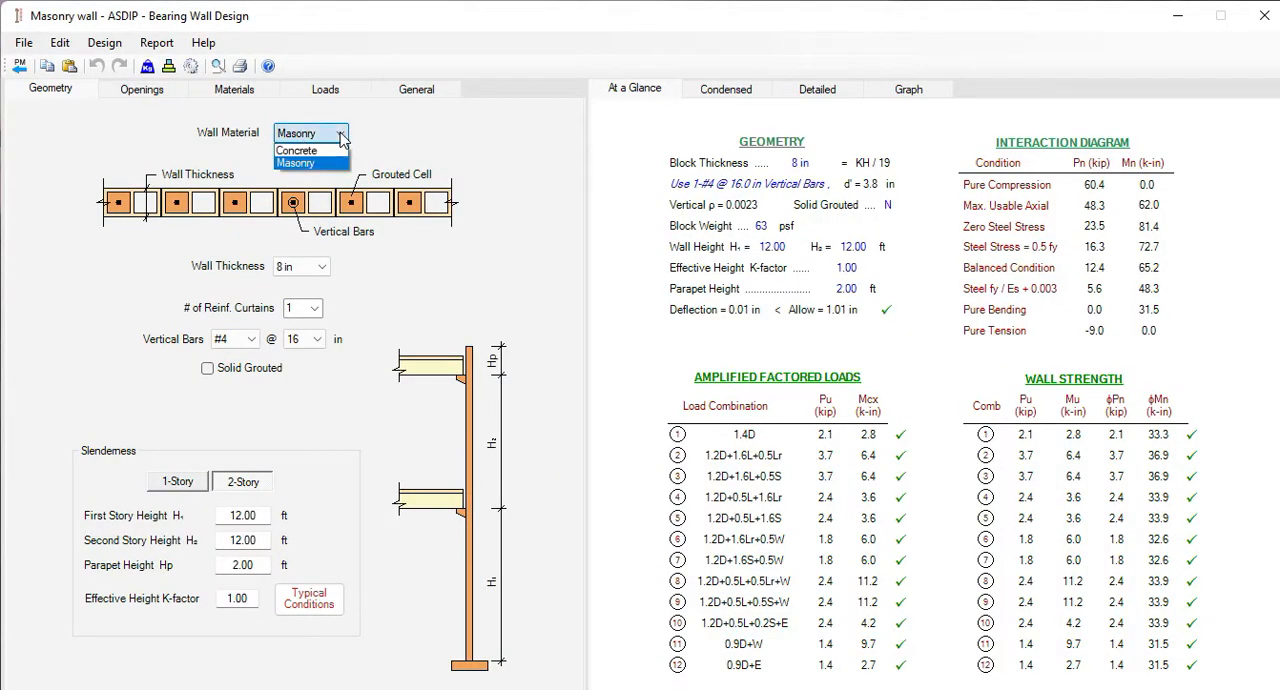
pyautogui.click(296, 164)
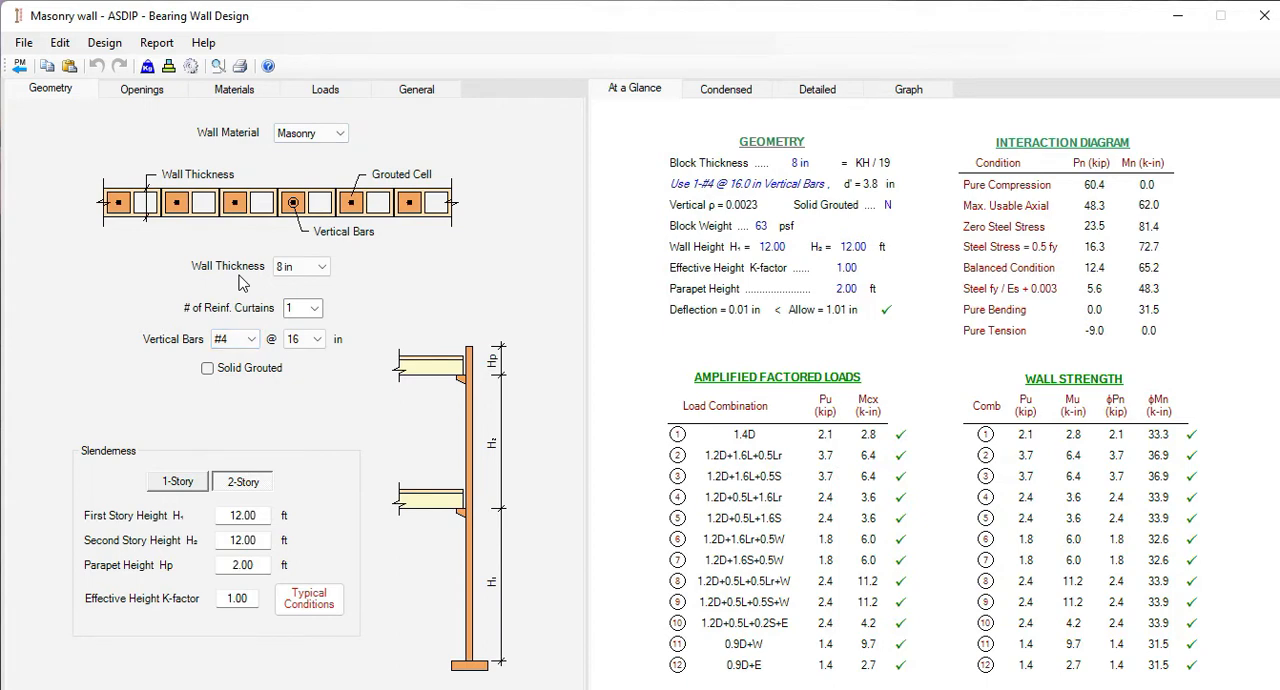
pyautogui.click(322, 266)
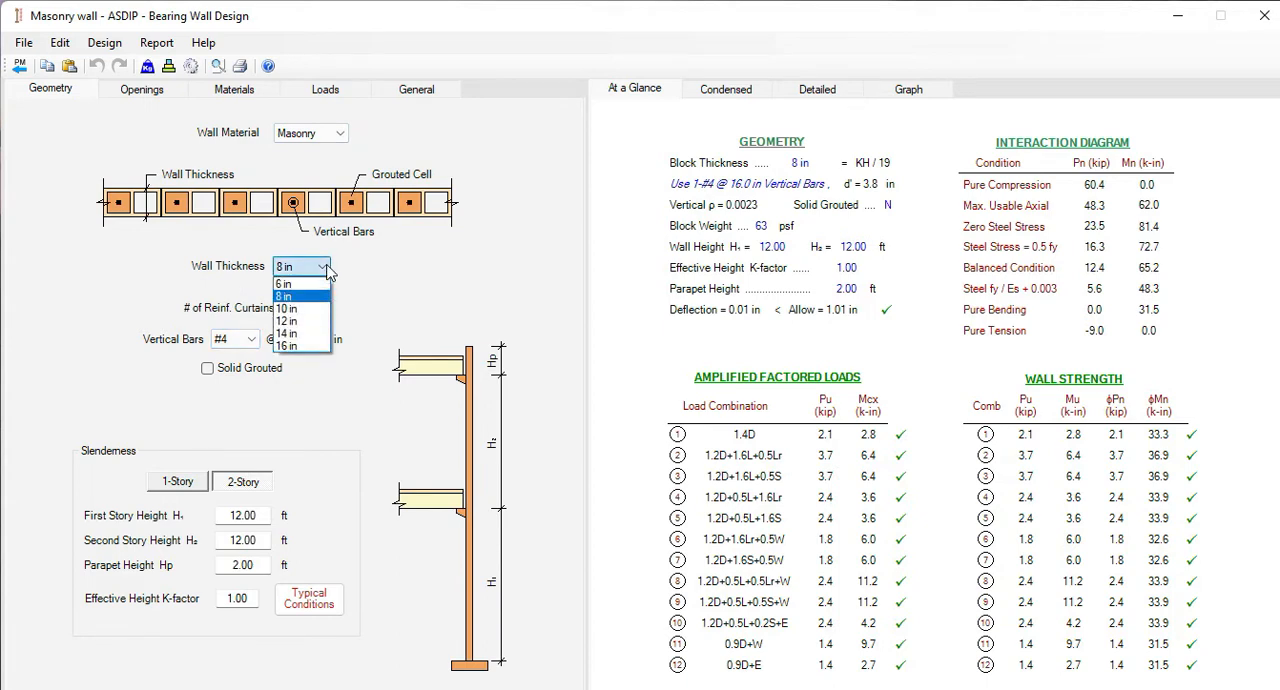
pyautogui.click(288, 296)
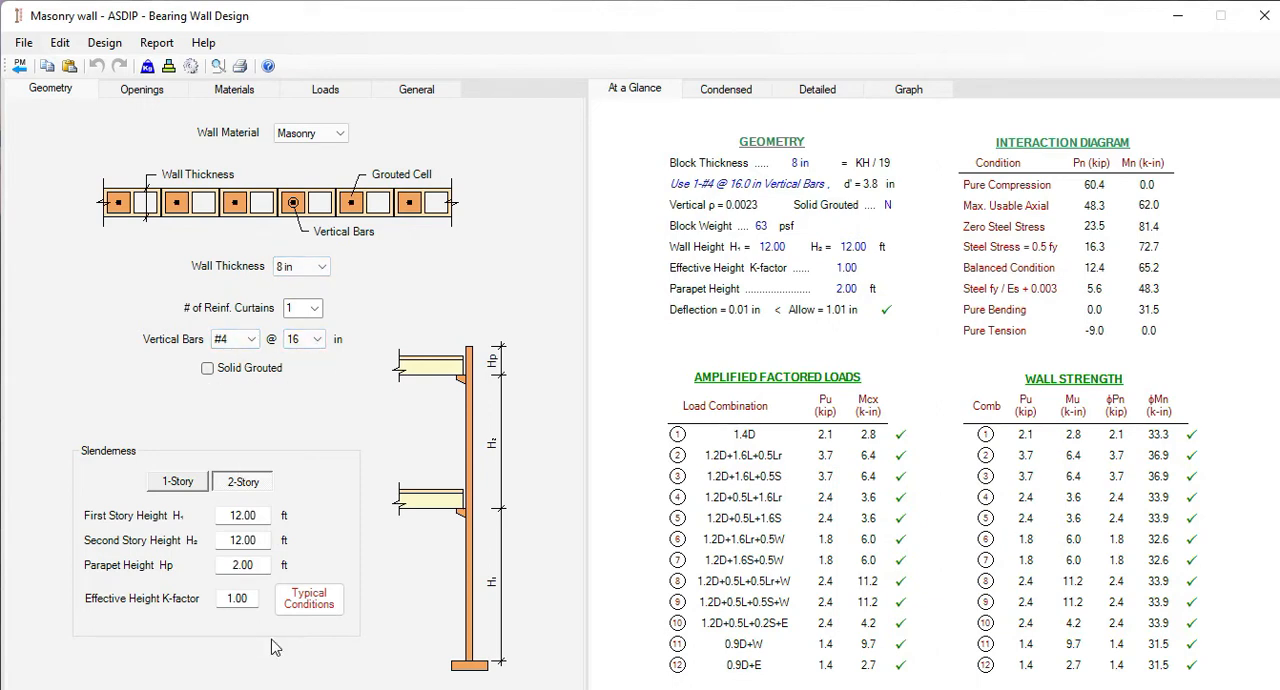
pyautogui.moveTo(144, 448)
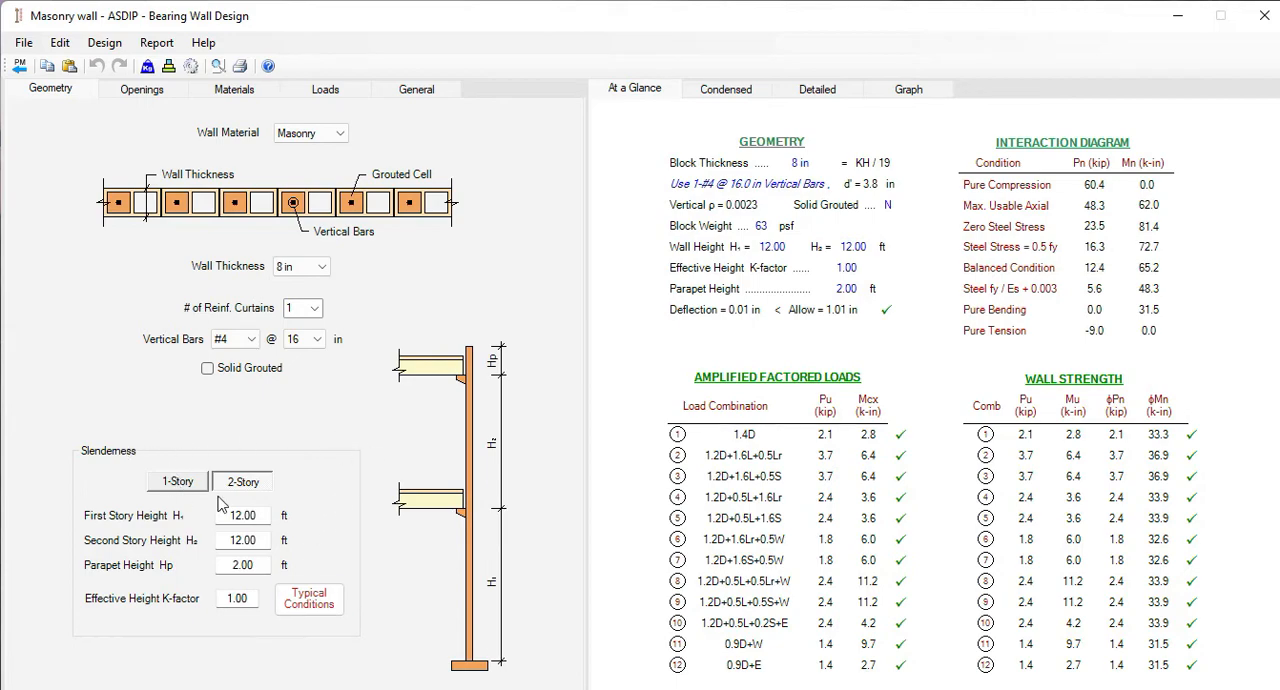
# Review the wall's openings, loads, force diagrams and interaction curve, then return to the calculation list
pyautogui.click(140, 88)
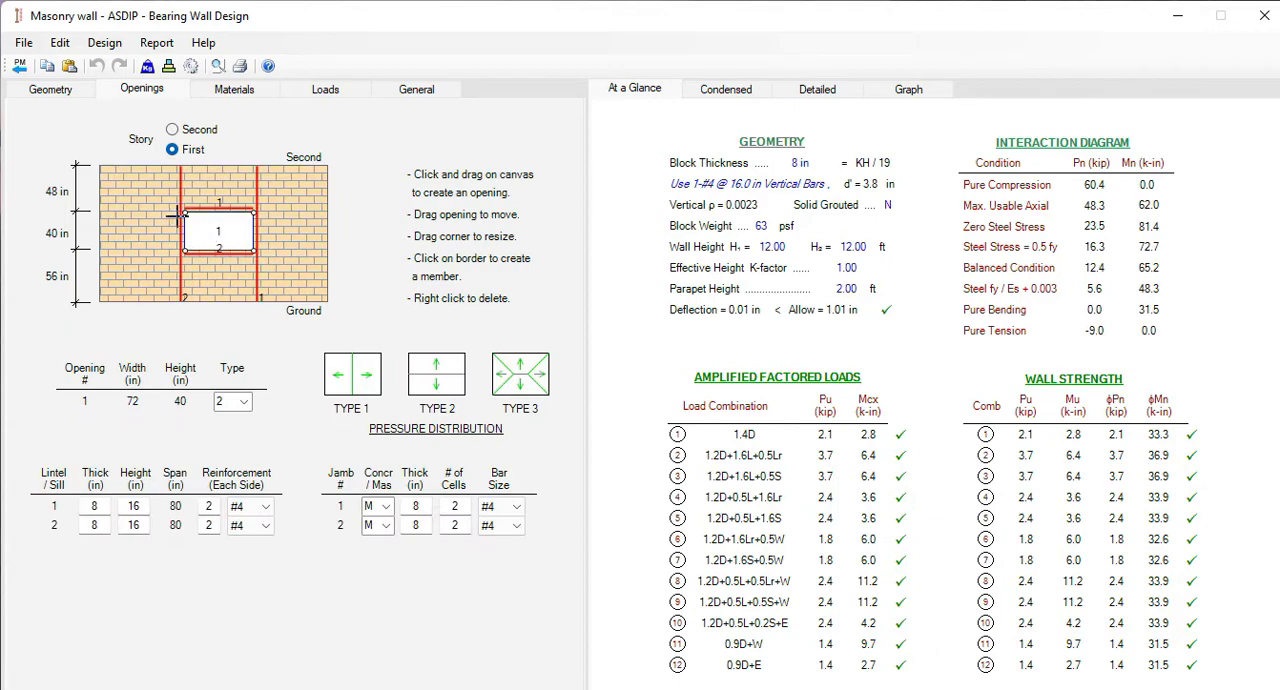
pyautogui.click(324, 88)
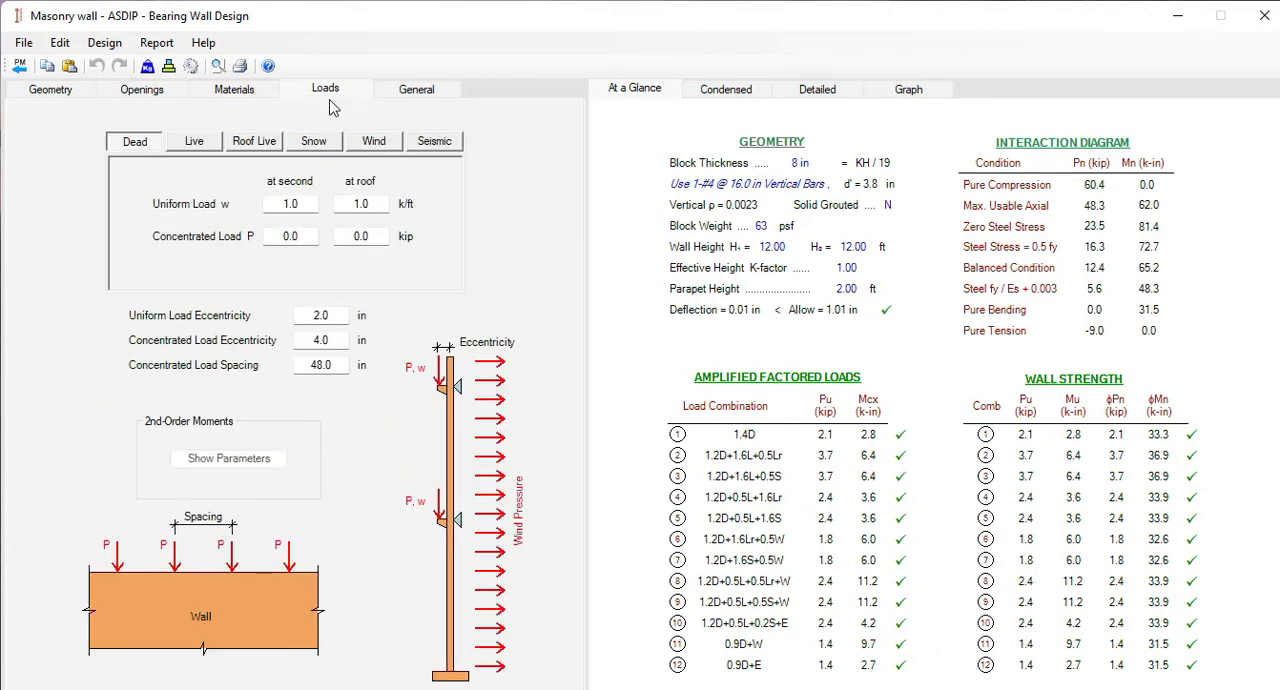
pyautogui.moveTo(120, 124)
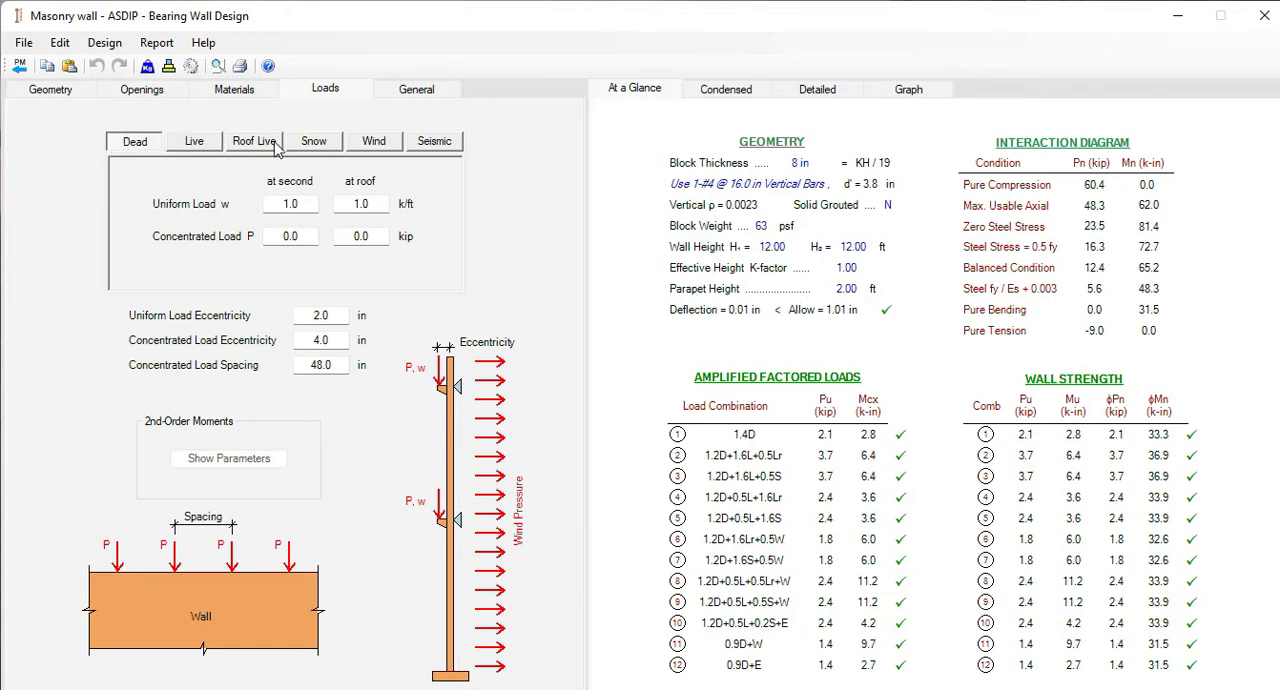
pyautogui.moveTo(412, 212)
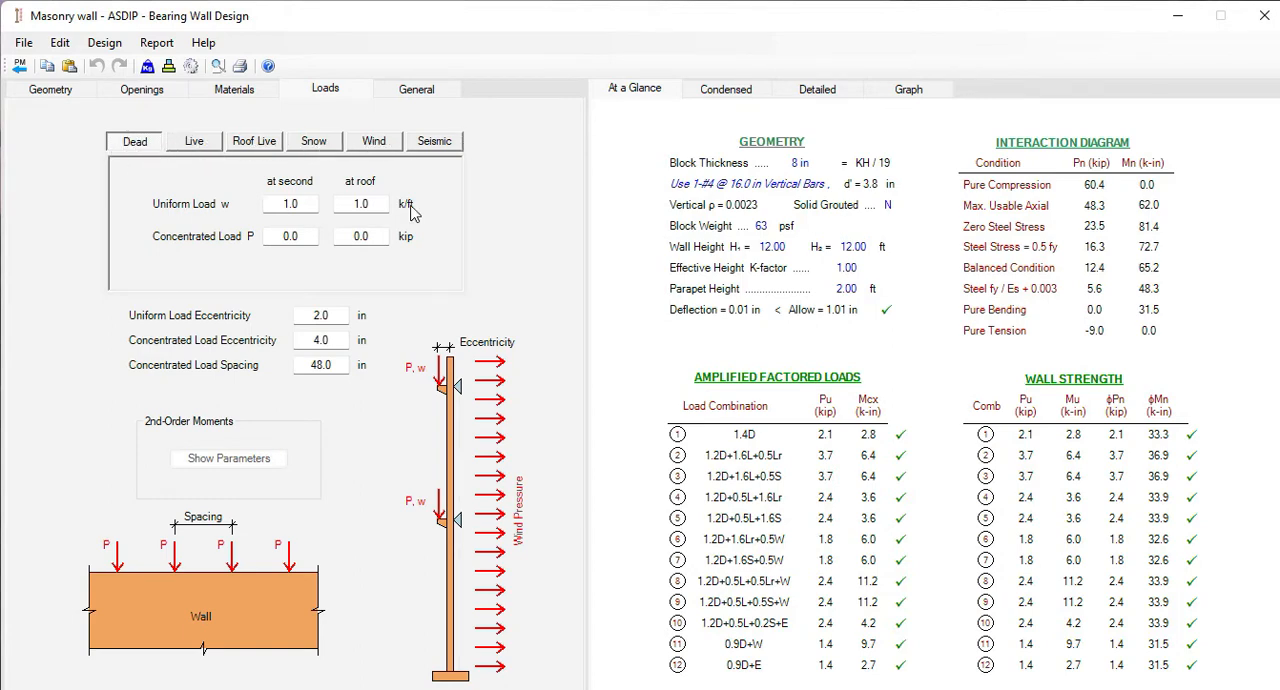
pyautogui.click(908, 88)
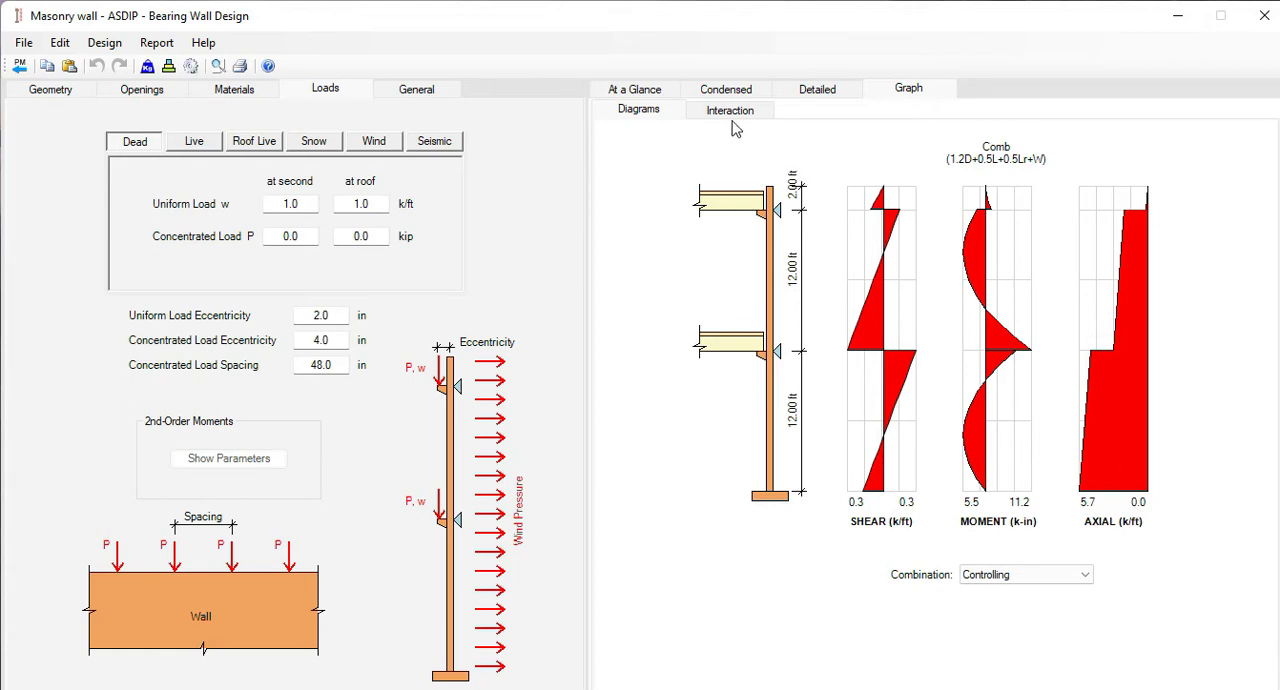
pyautogui.click(728, 110)
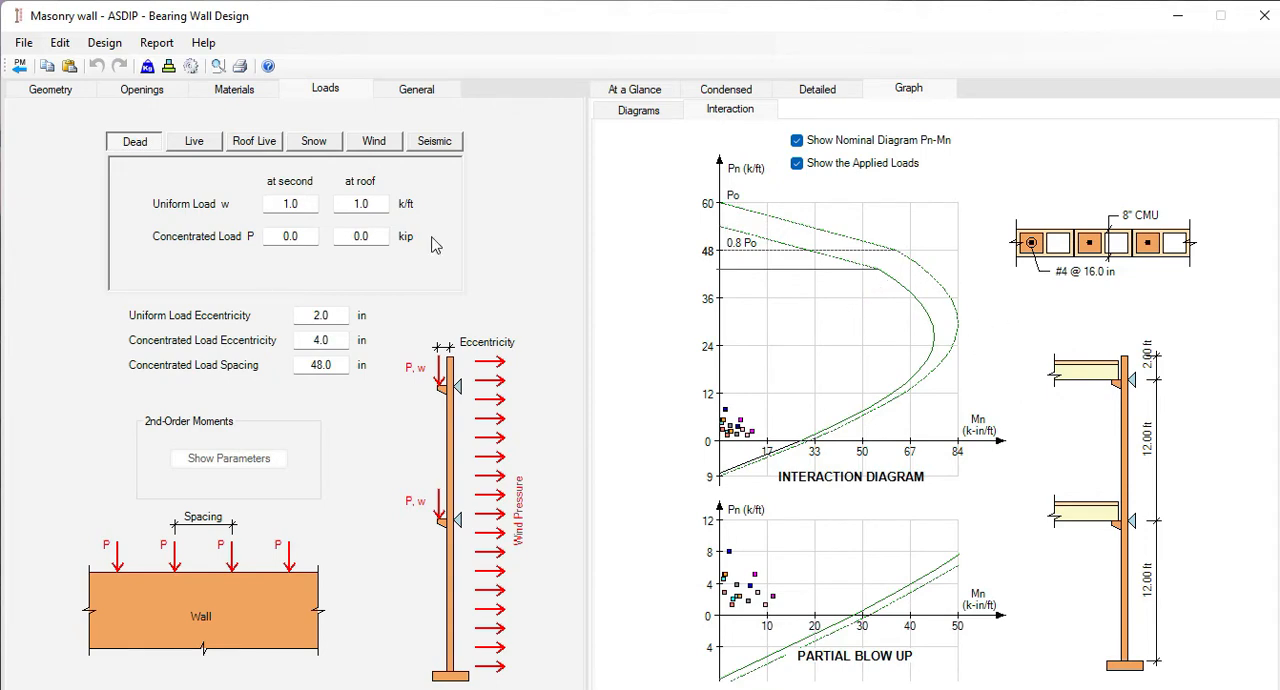
pyautogui.moveTo(20, 66)
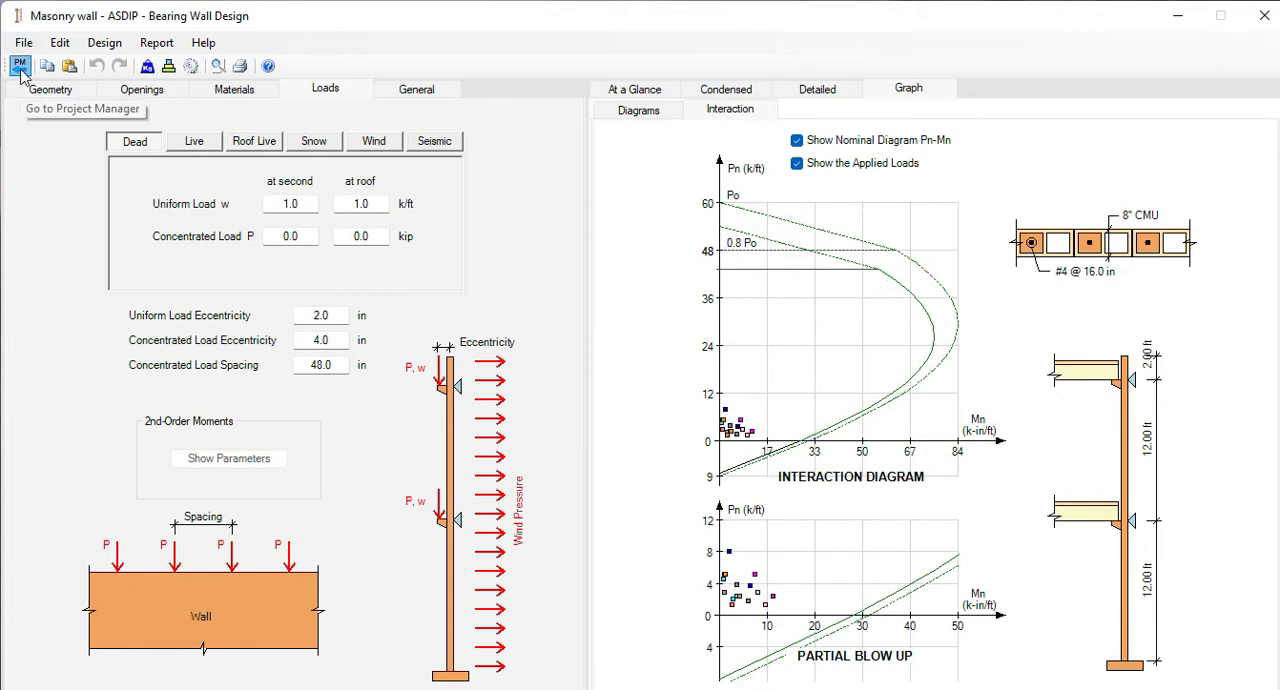
pyautogui.click(20, 64)
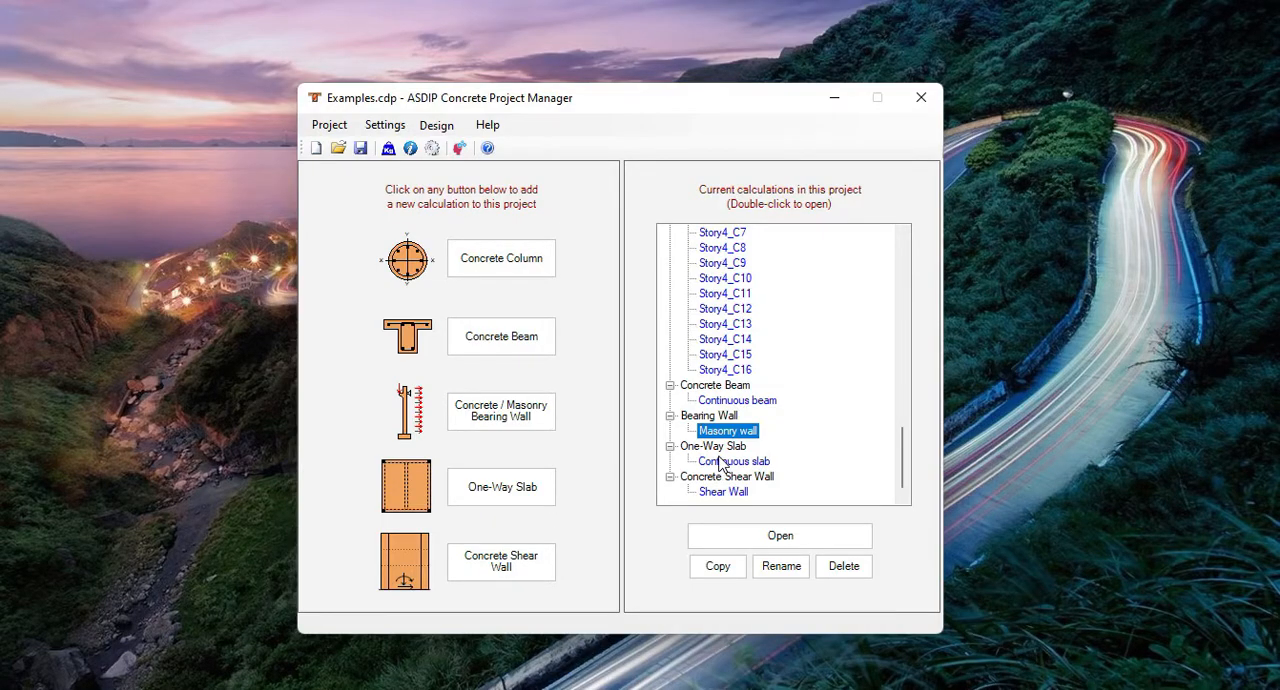
# Open the Continuous slab example and review its reinforcement settings and condensed results
pyautogui.doubleClick(736, 460)
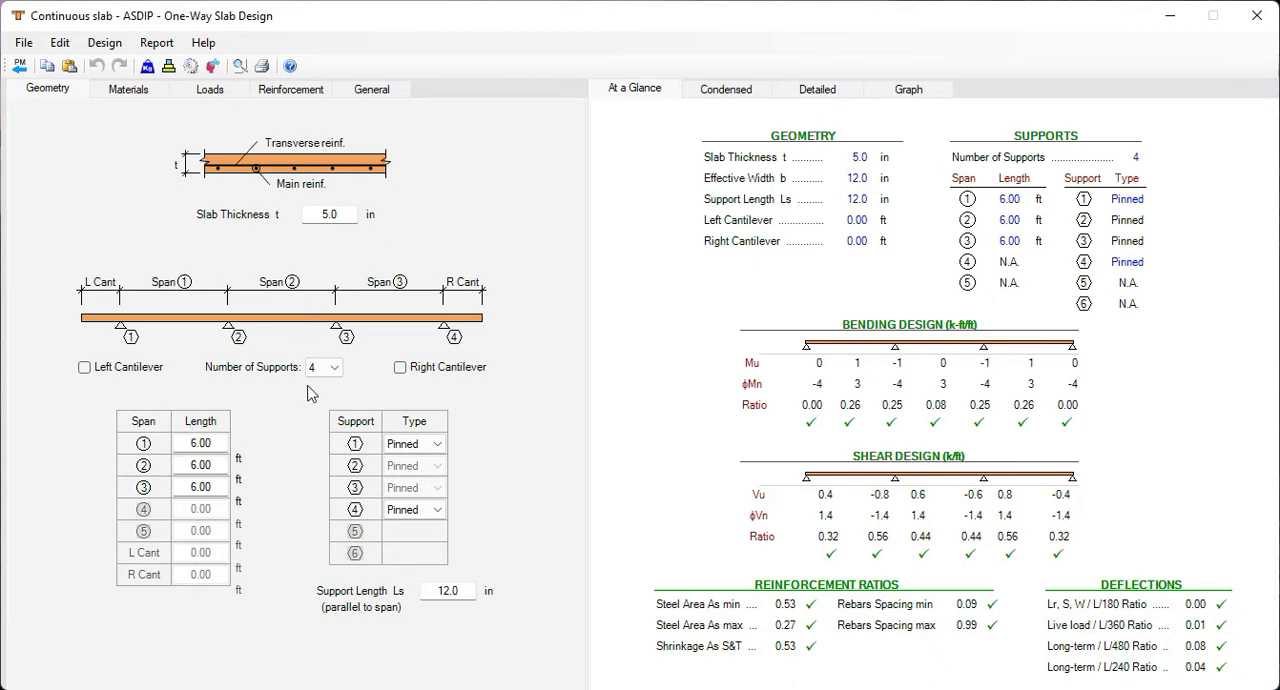
pyautogui.click(290, 88)
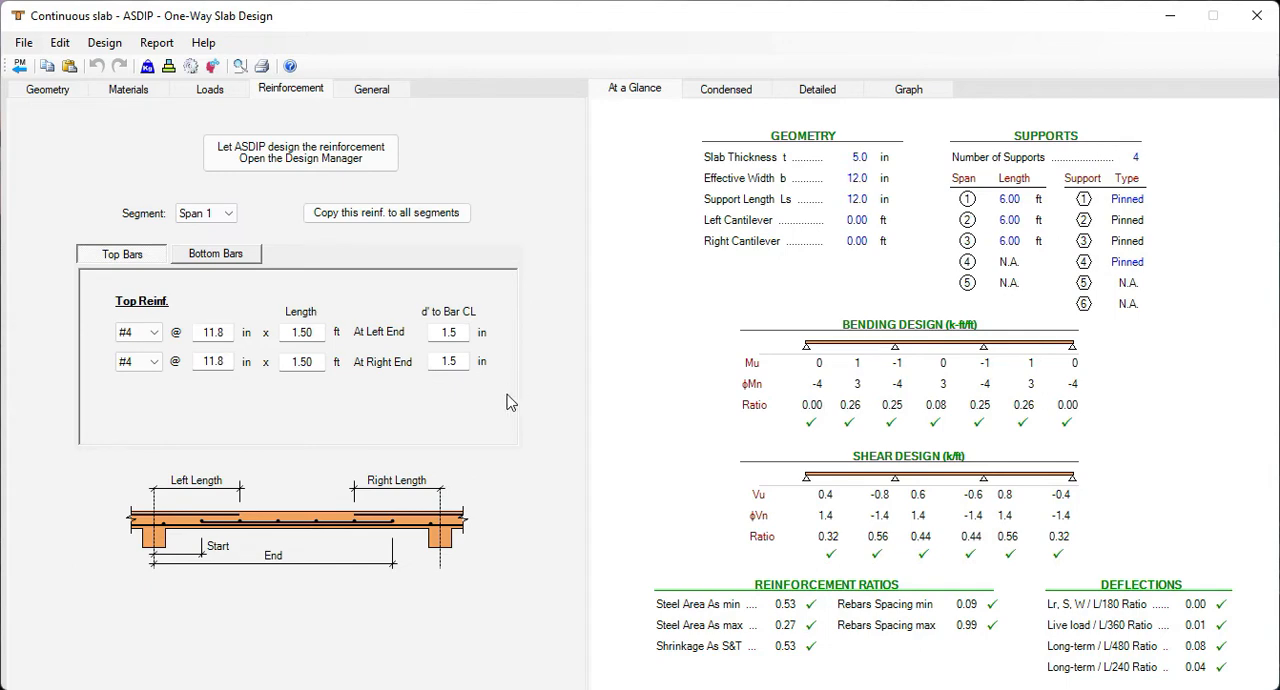
pyautogui.moveTo(516, 402)
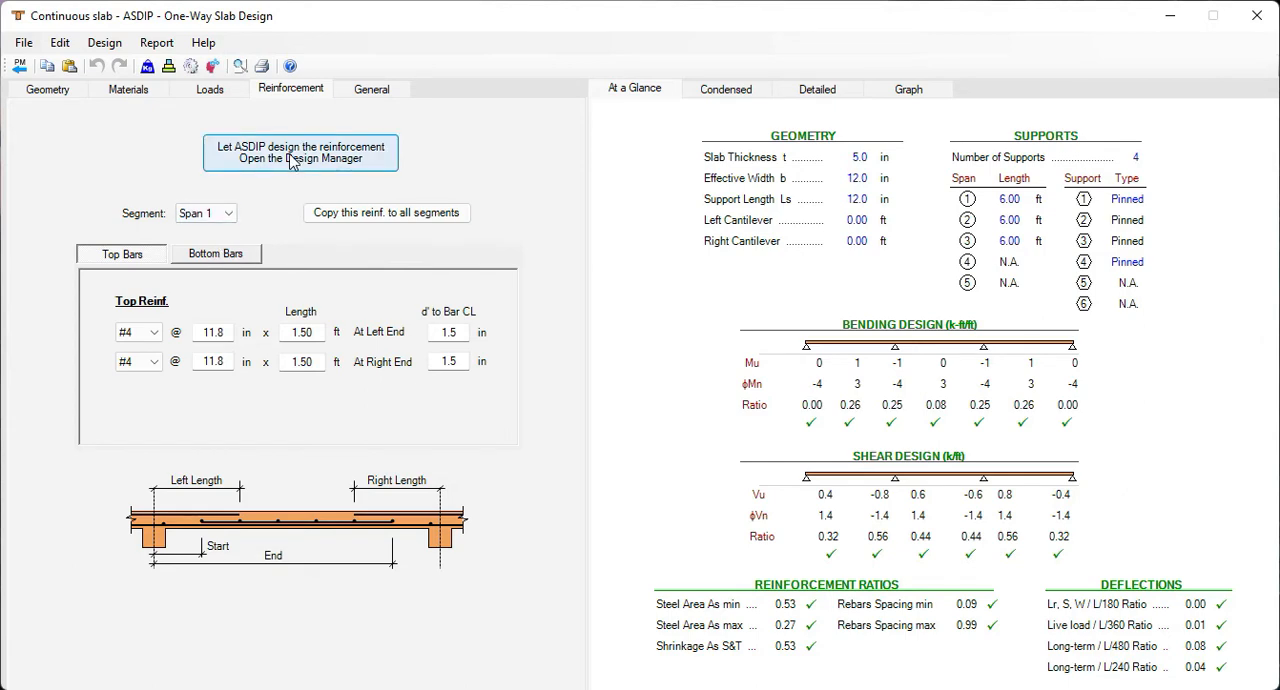
pyautogui.click(300, 152)
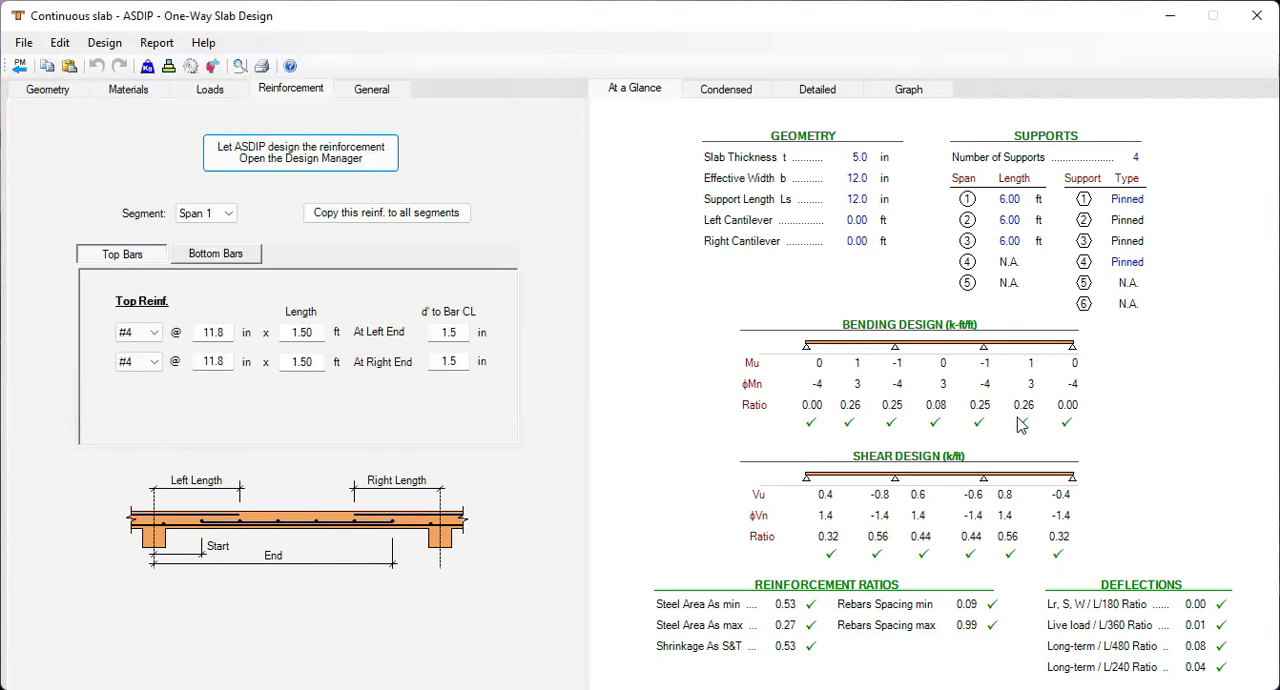
pyautogui.click(724, 88)
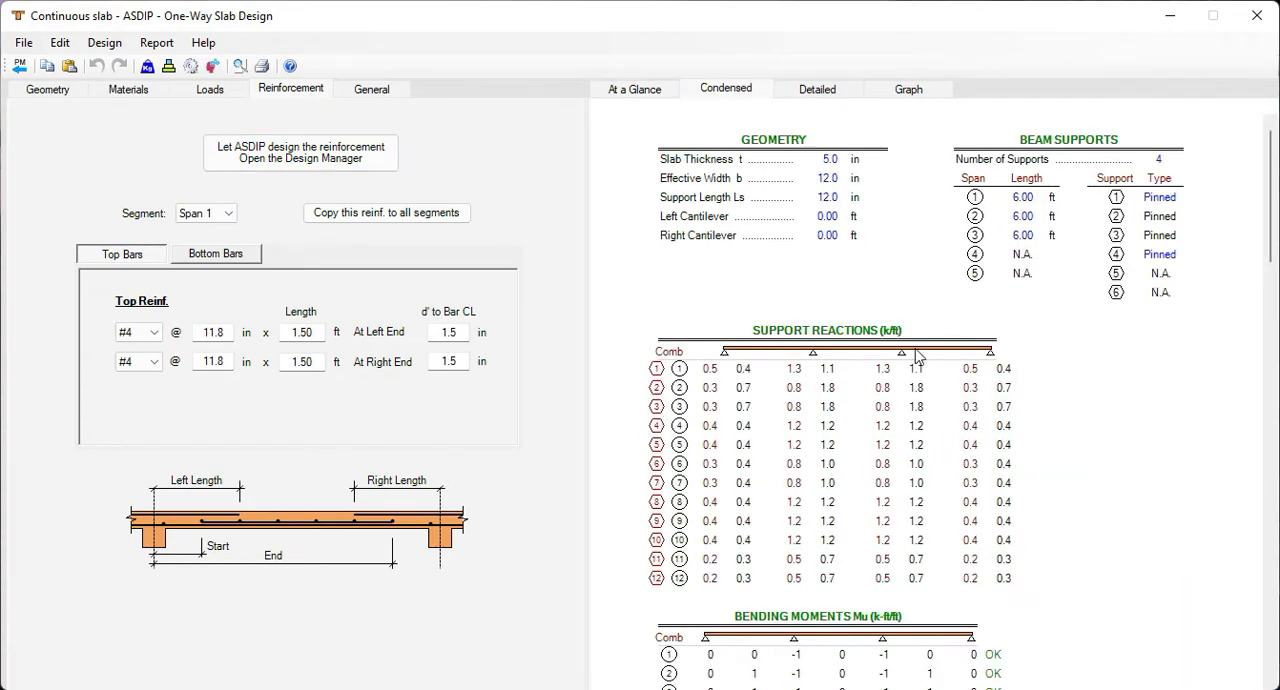
pyautogui.scroll(-3)
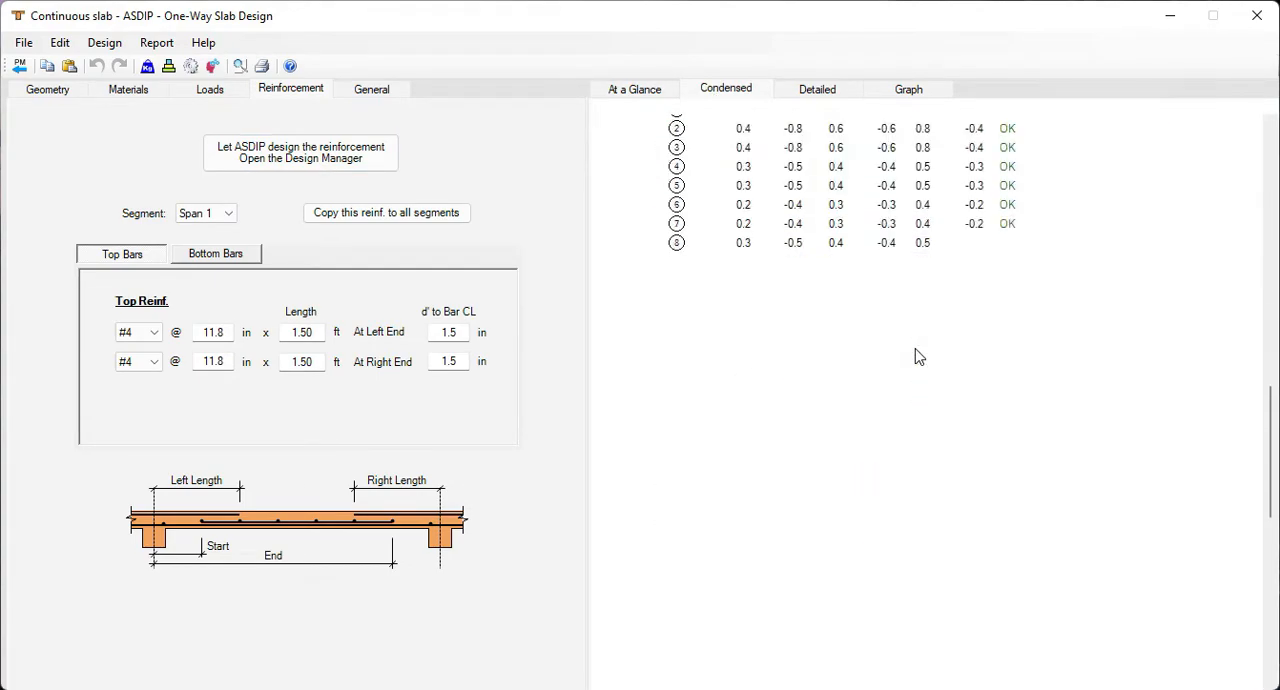
# Review the slab's detailed bending calculations and shear/moment diagrams, then return to the calculation list
pyautogui.click(816, 88)
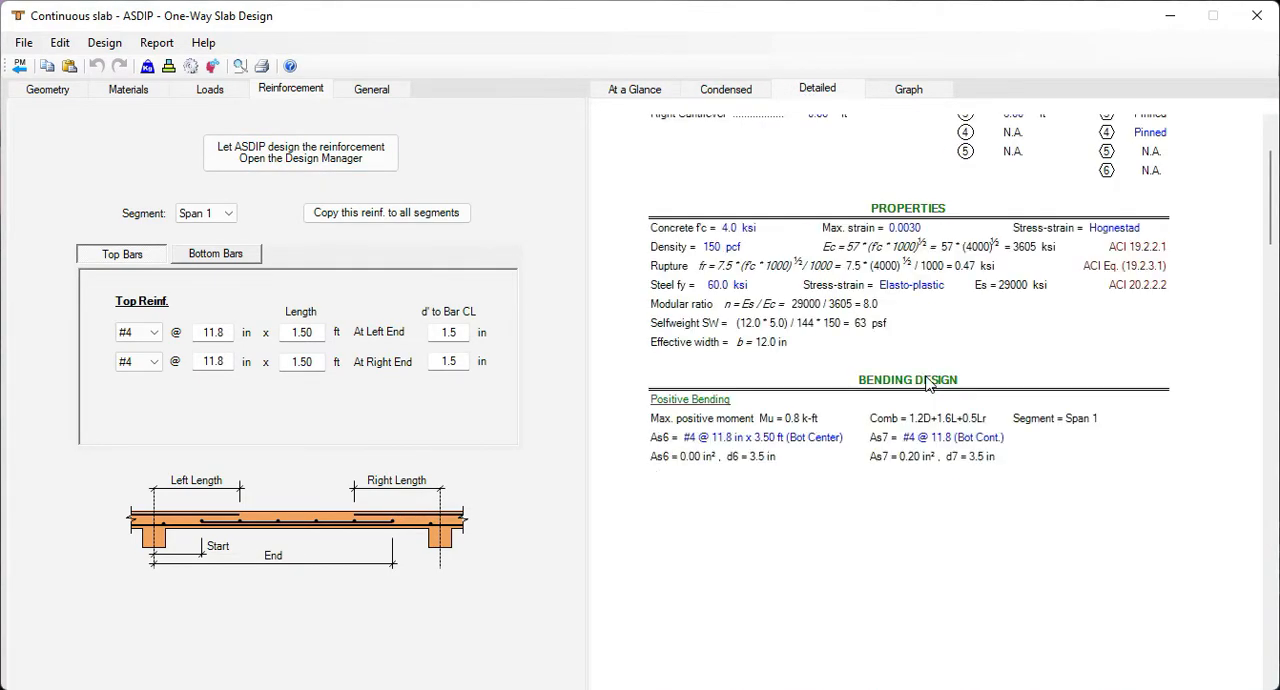
pyautogui.scroll(-3)
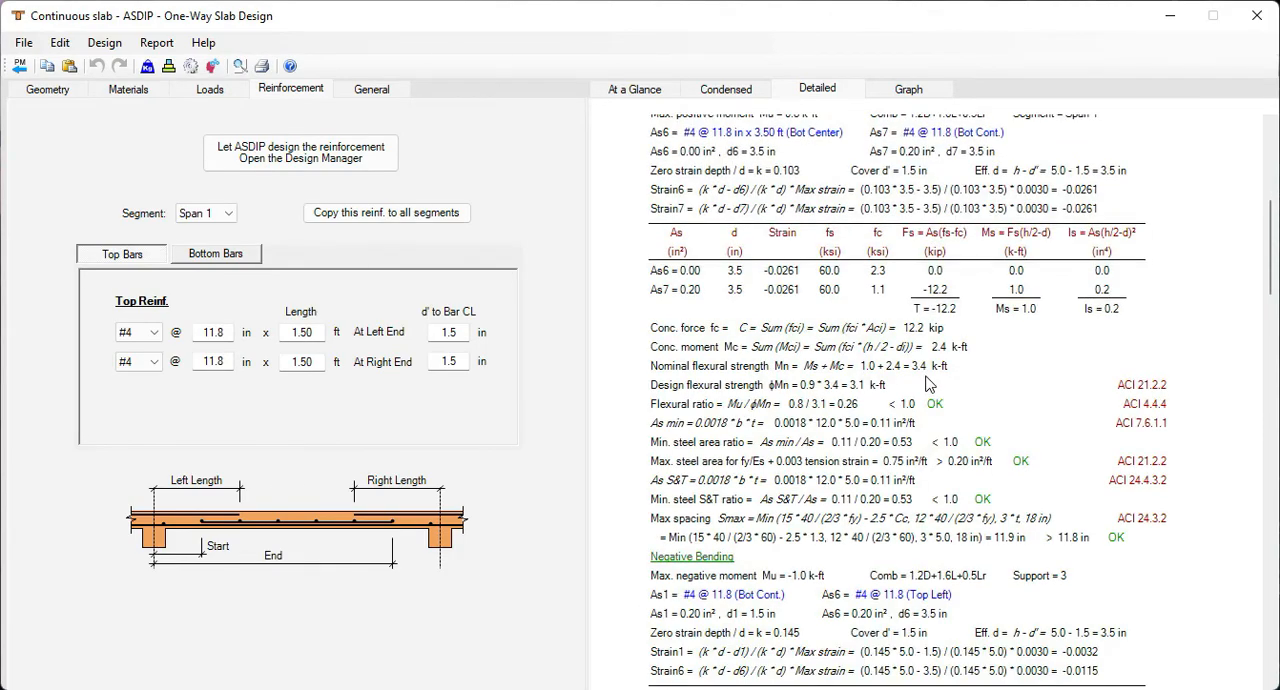
pyautogui.scroll(-3)
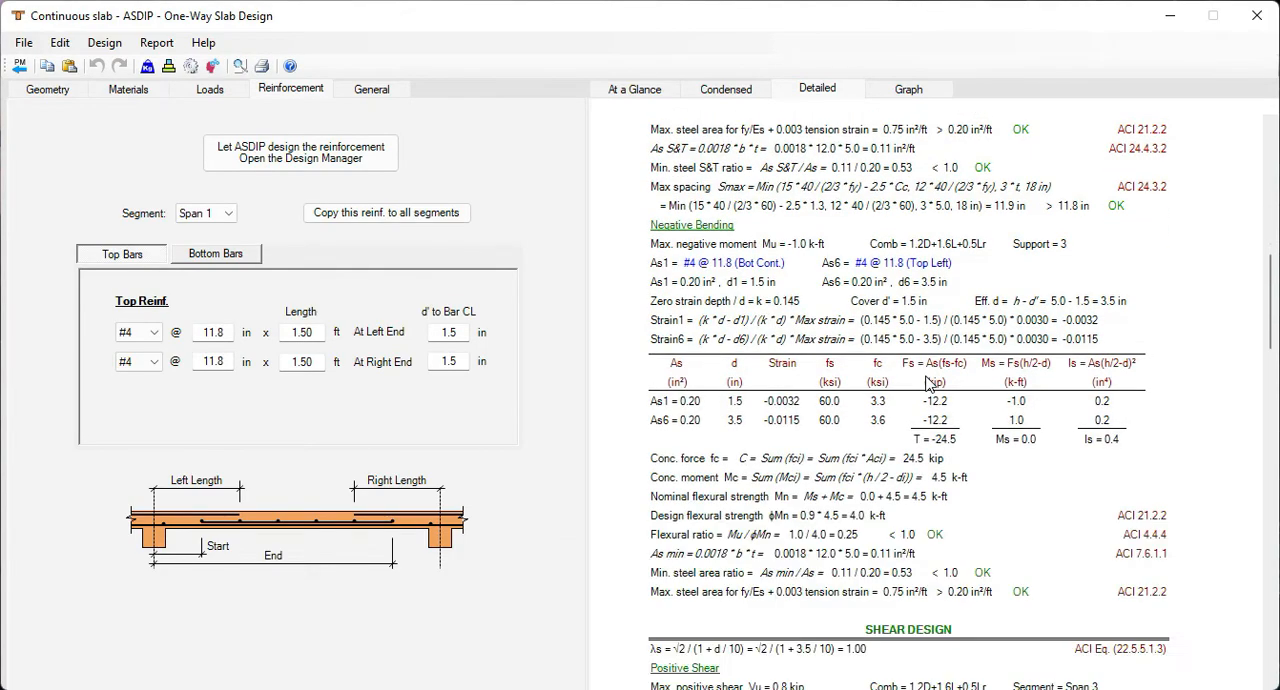
pyautogui.click(908, 88)
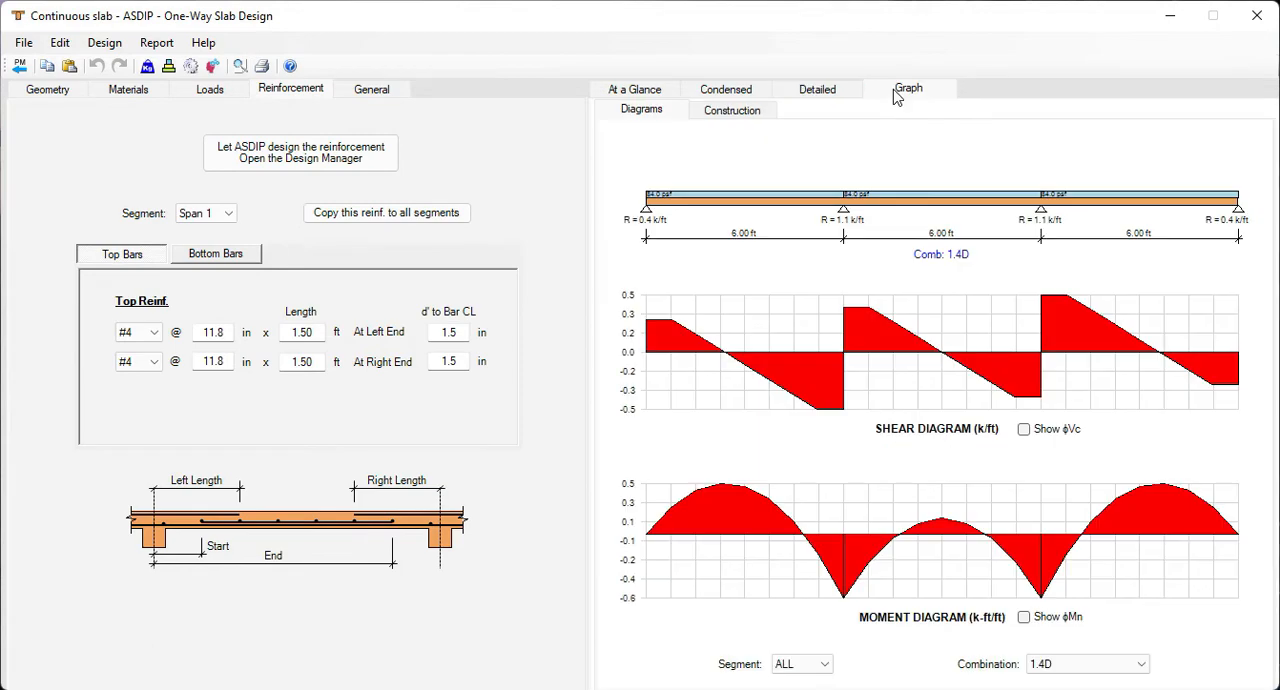
pyautogui.moveTo(930, 388)
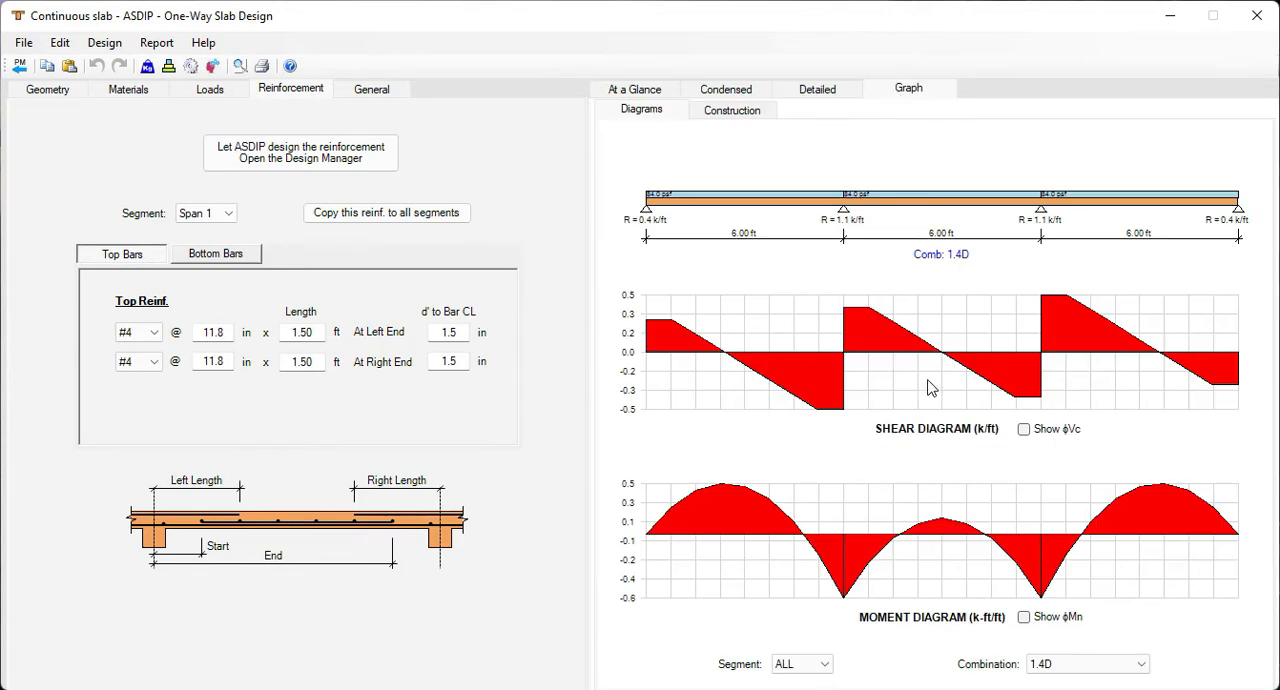
pyautogui.moveTo(1024, 436)
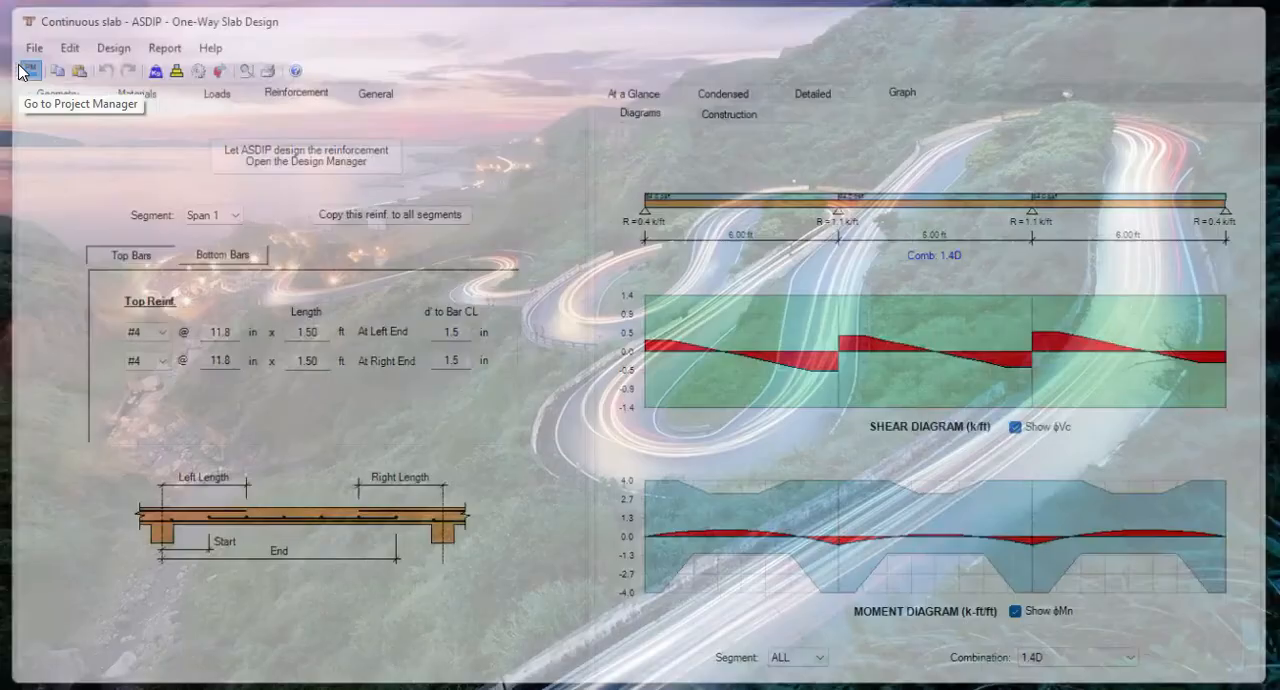
pyautogui.click(30, 70)
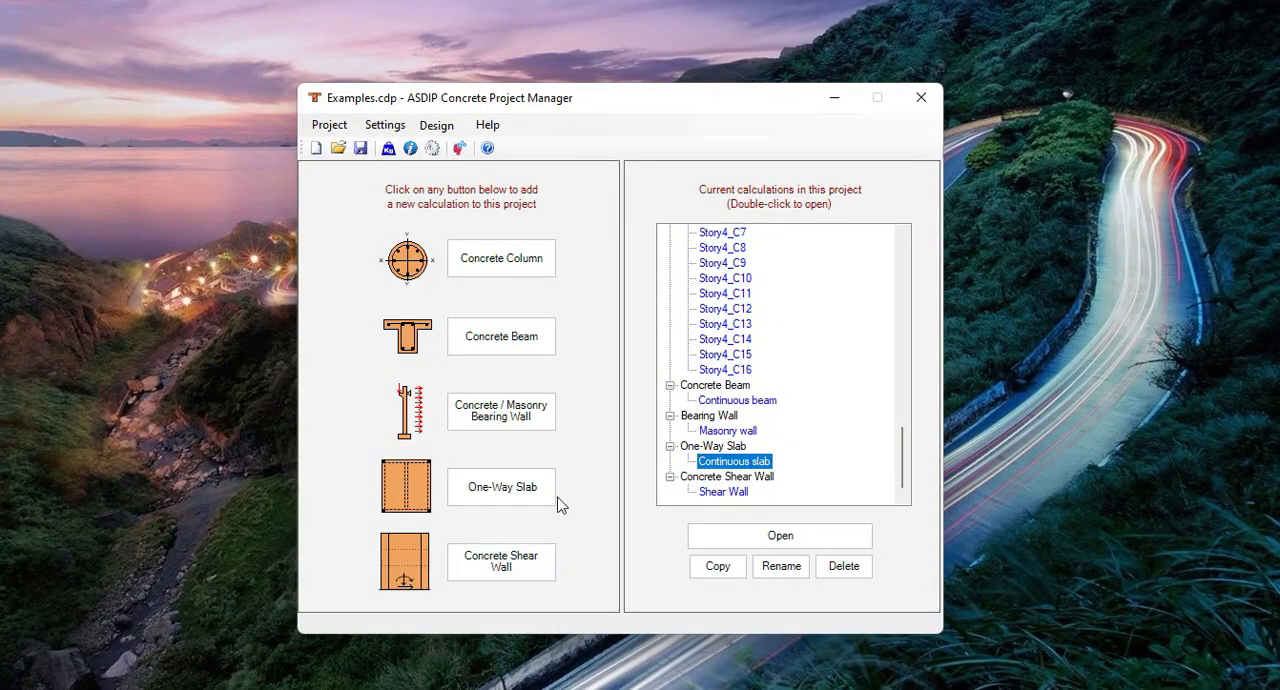
# Open the Shear Wall example and show its load inputs with dead axial 2500 kip alongside the results
pyautogui.click(724, 492)
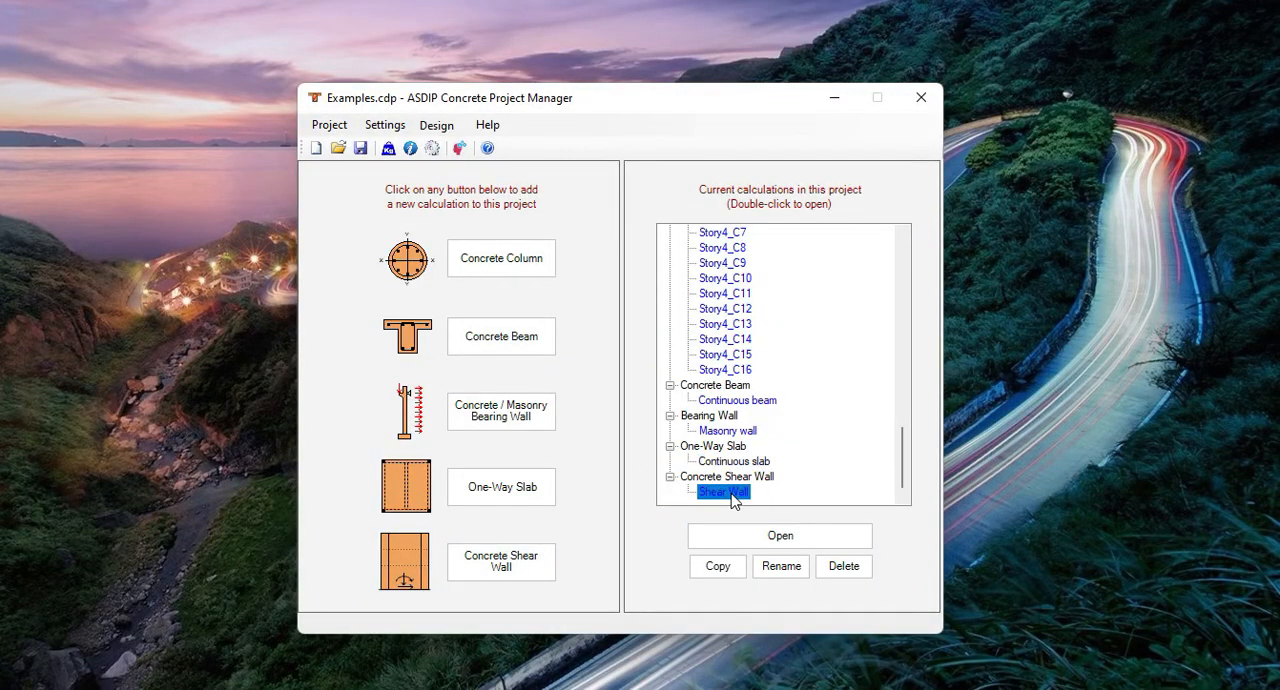
pyautogui.doubleClick(724, 492)
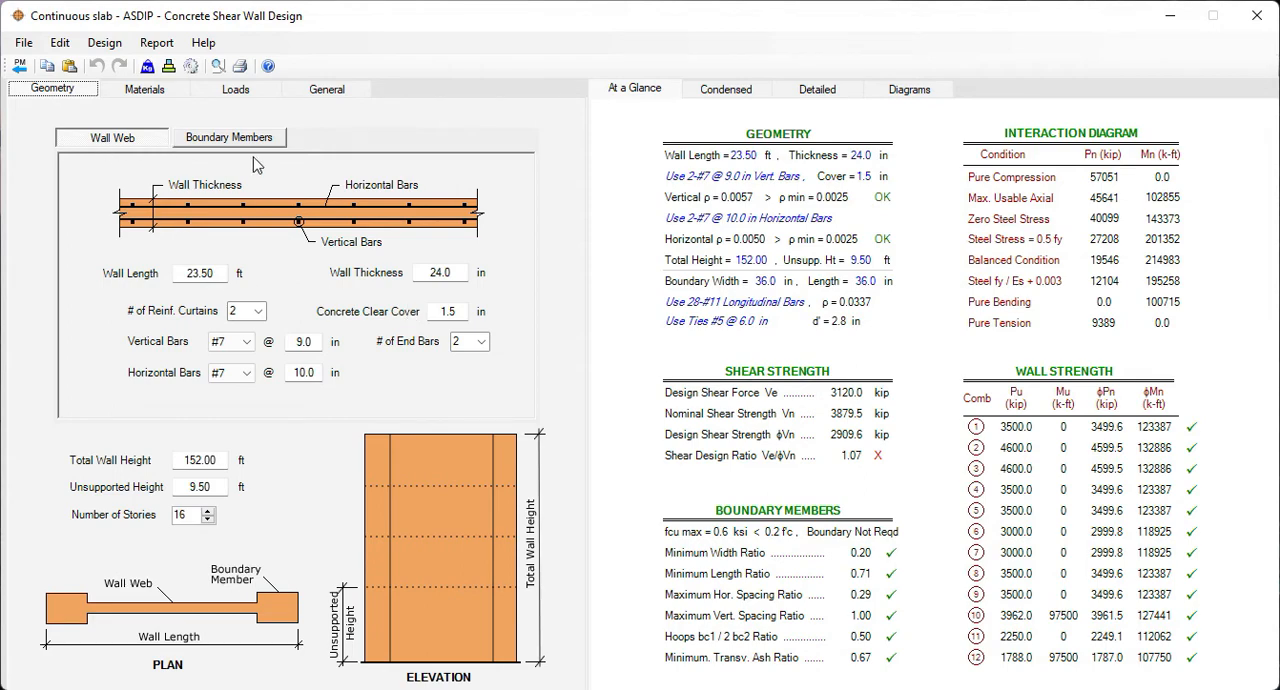
pyautogui.click(236, 88)
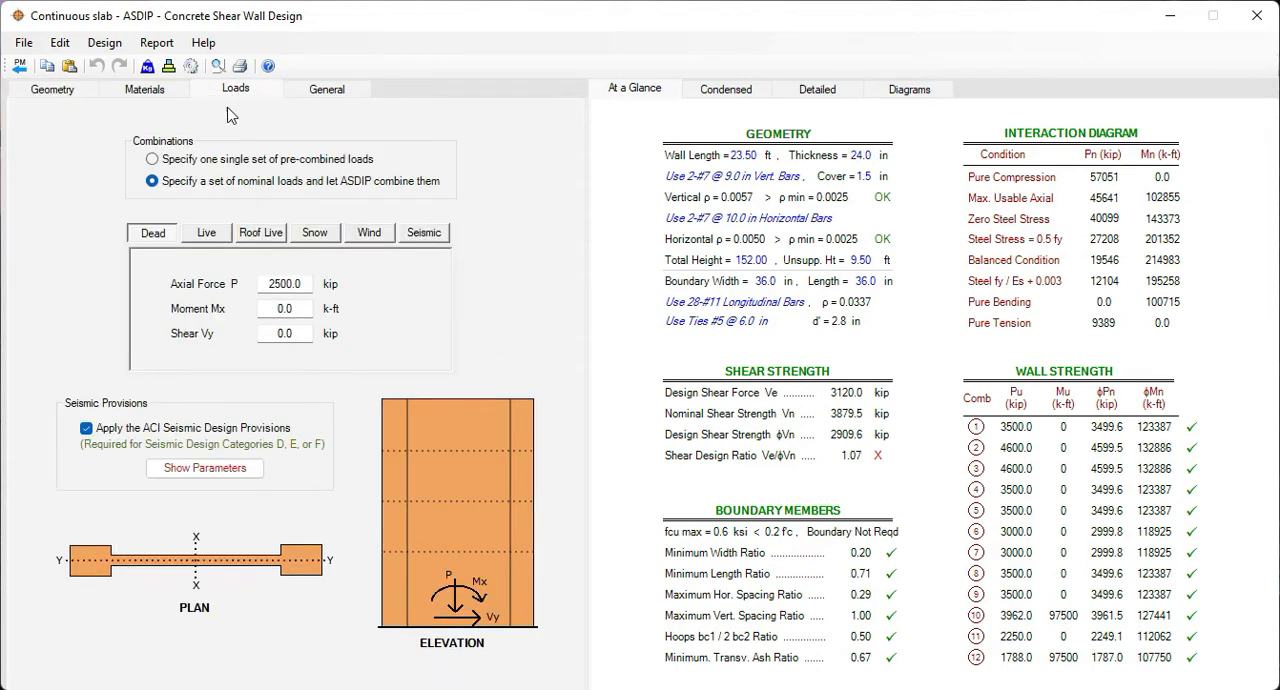
pyautogui.moveTo(388, 220)
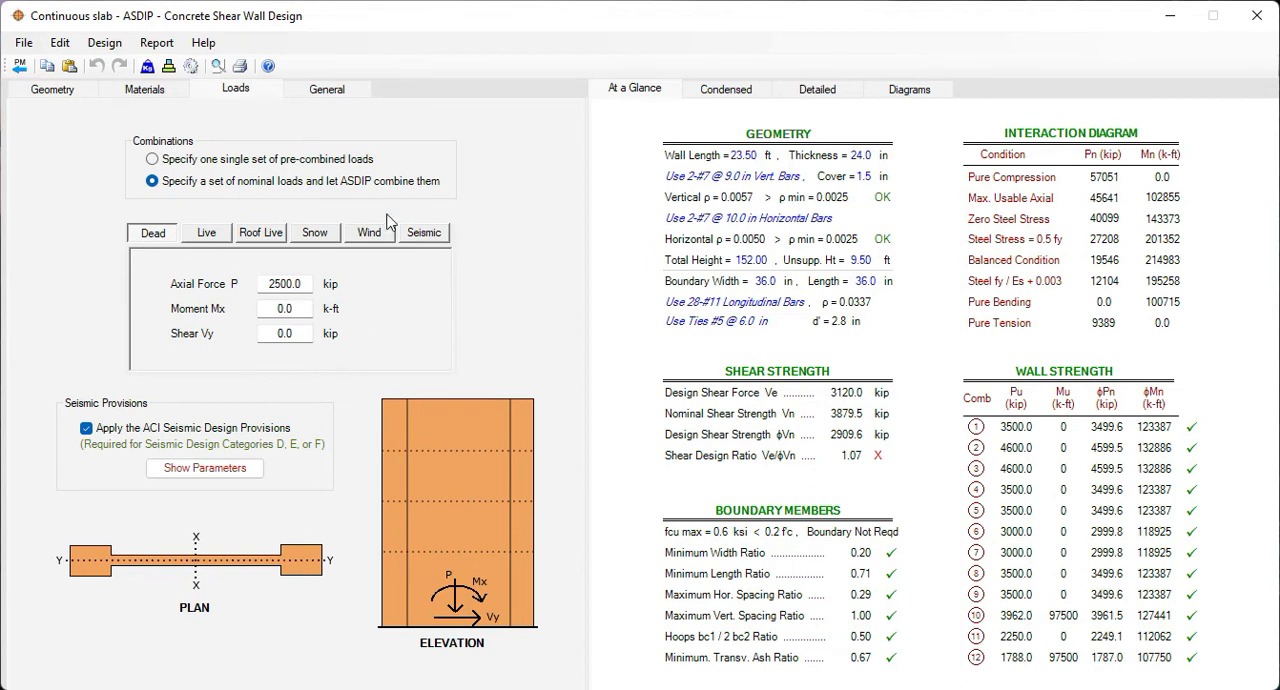
pyautogui.moveTo(230, 296)
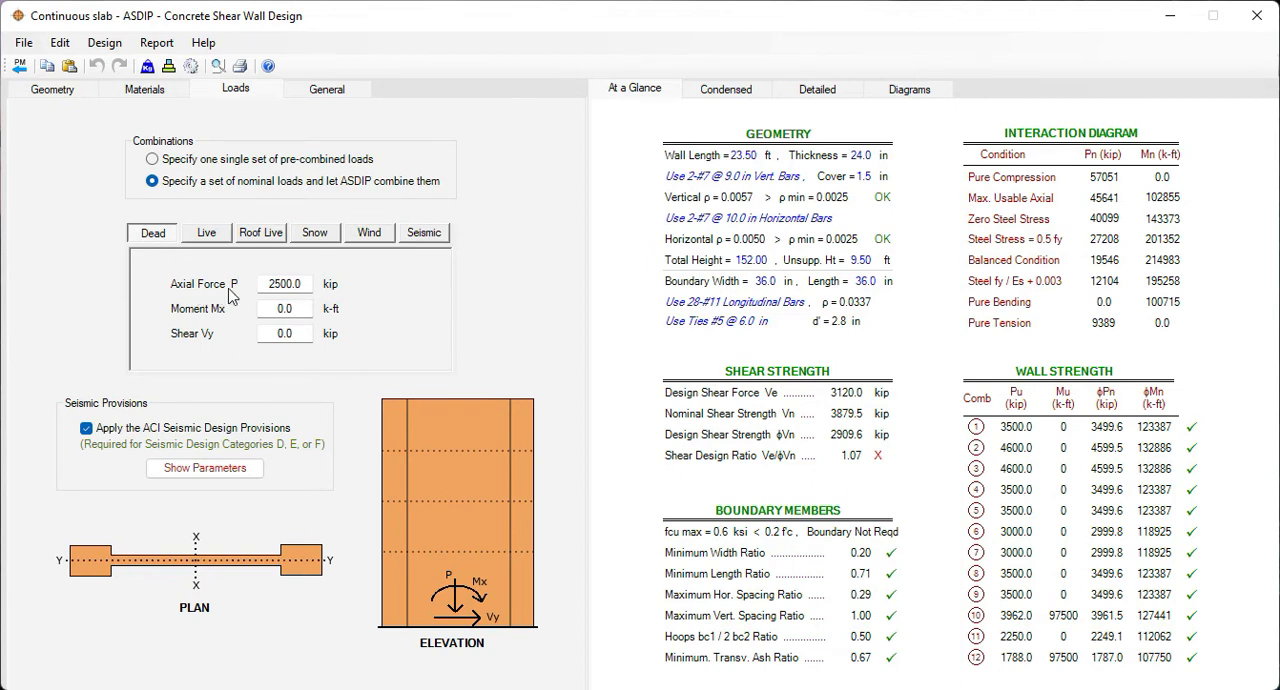
pyautogui.moveTo(176, 352)
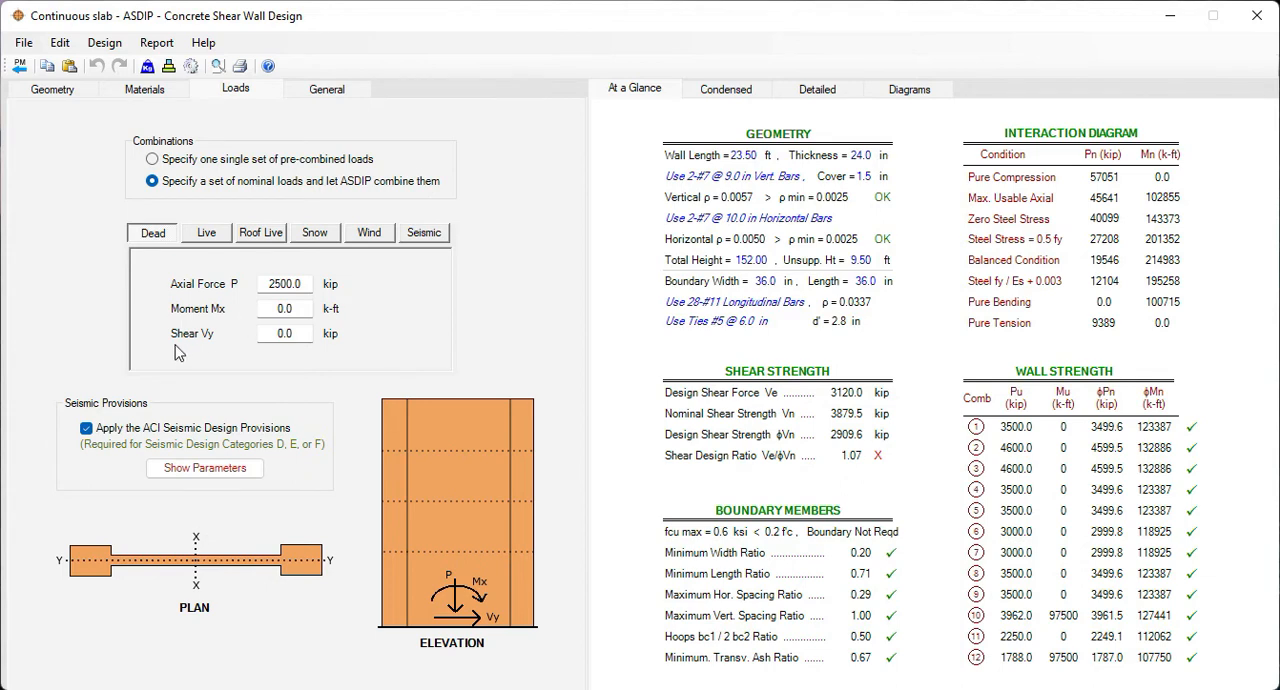
pyautogui.moveTo(220, 350)
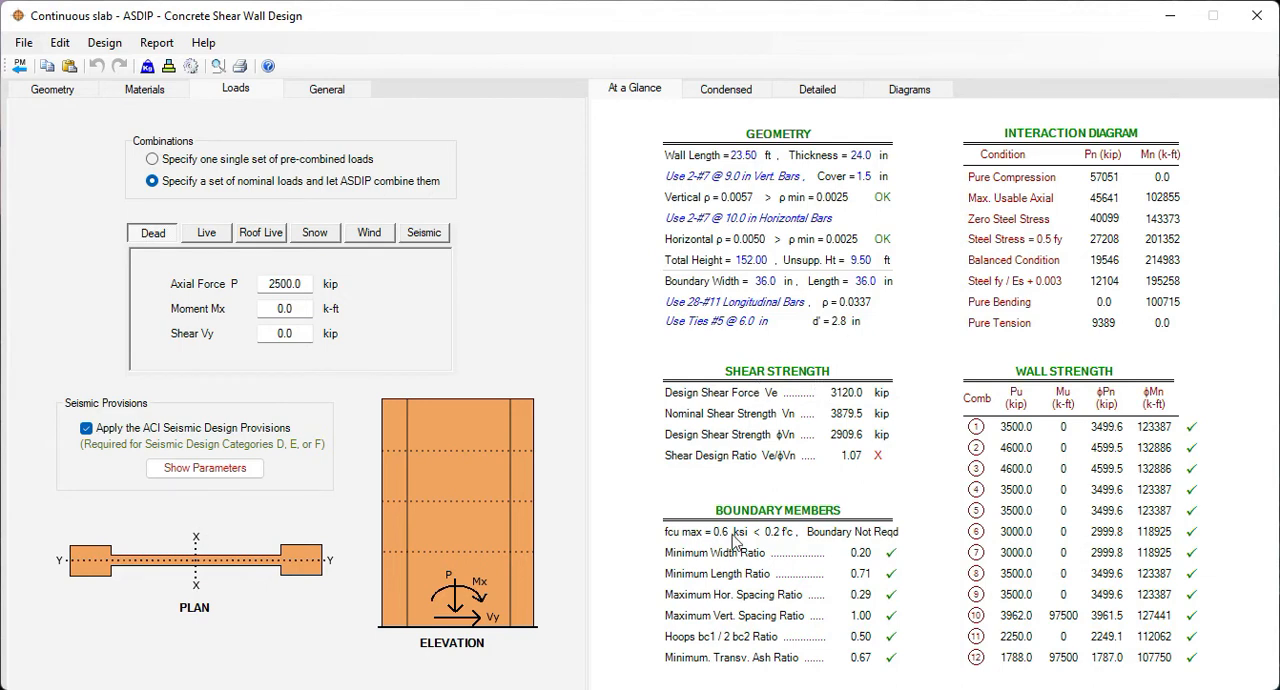
pyautogui.moveTo(1008, 356)
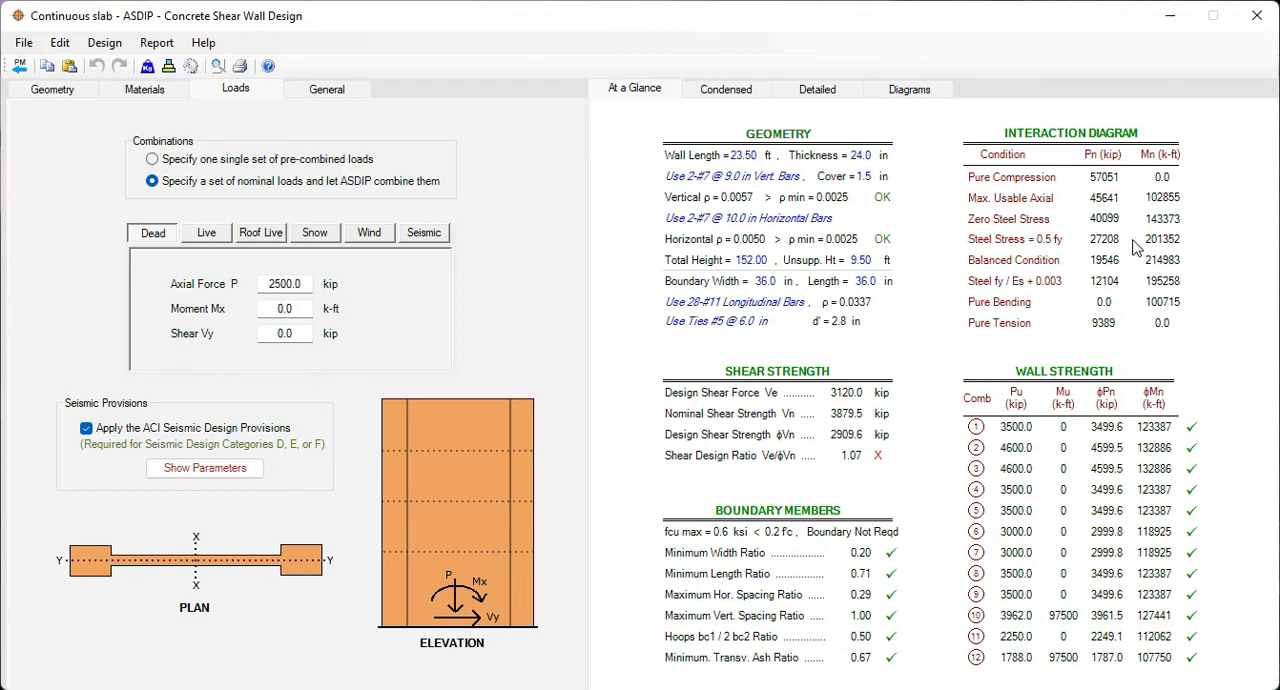
pyautogui.moveTo(1020, 448)
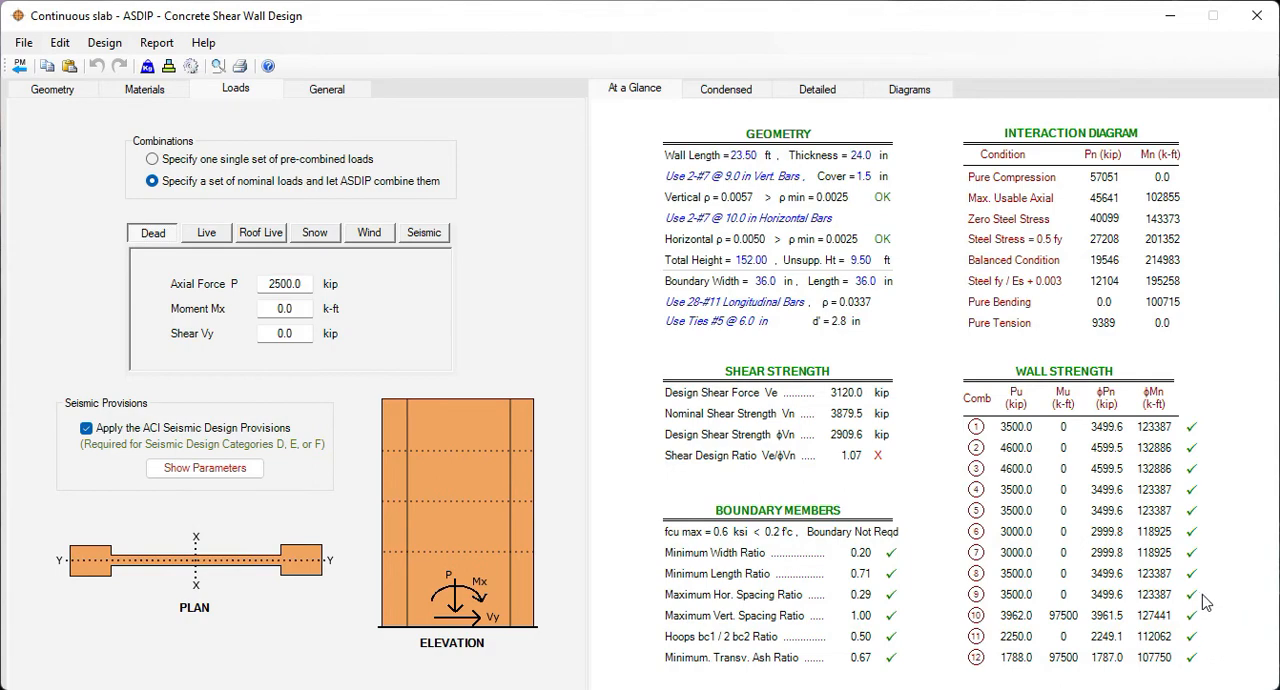
# Review the shear wall's condensed results summary from top to bottom
pyautogui.click(724, 88)
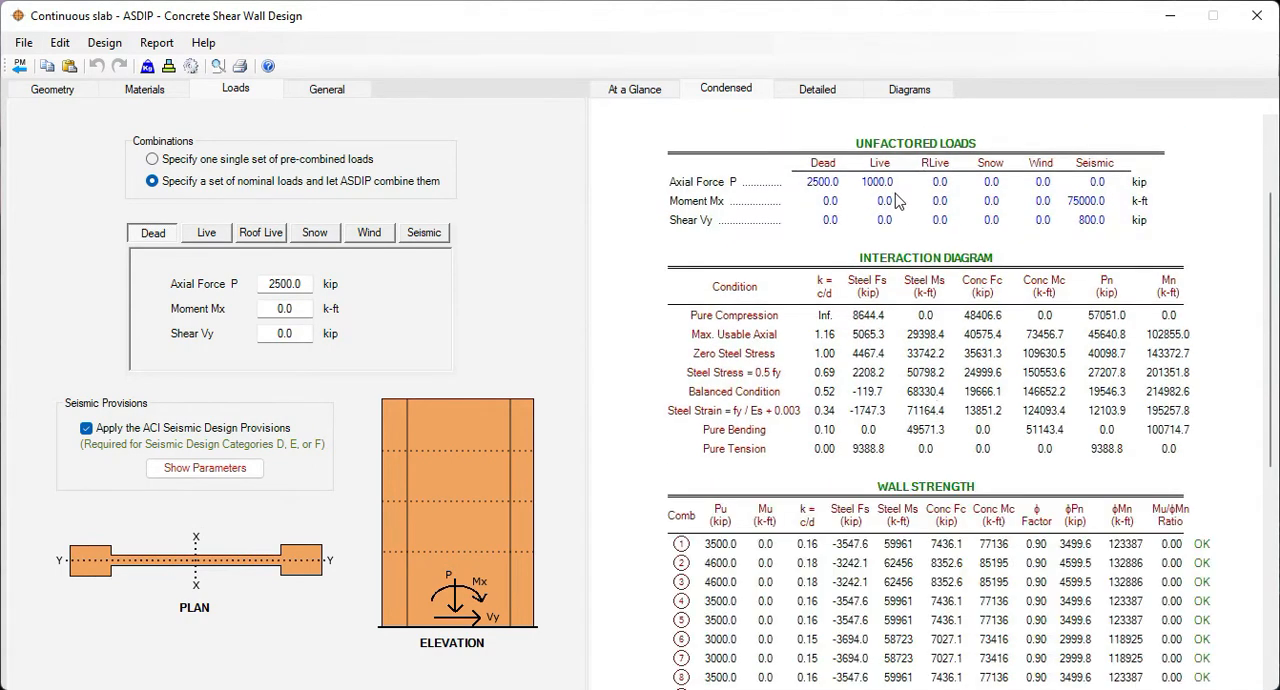
pyautogui.moveTo(984, 430)
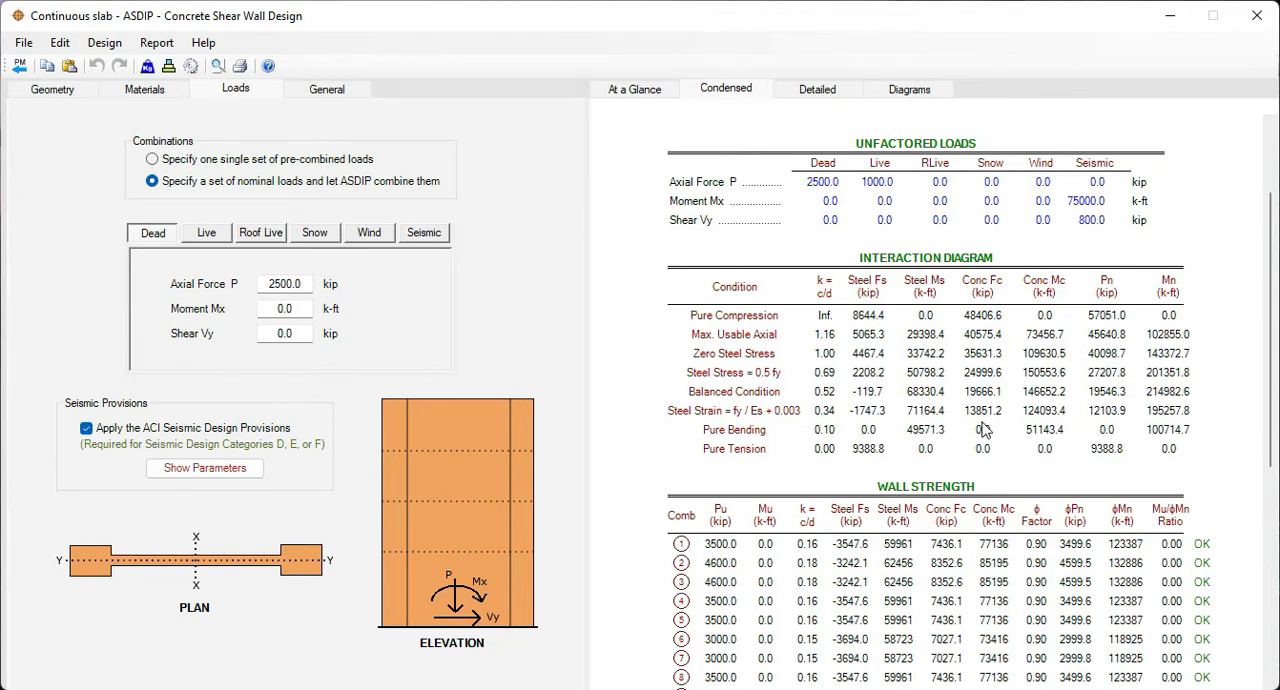
pyautogui.scroll(-3)
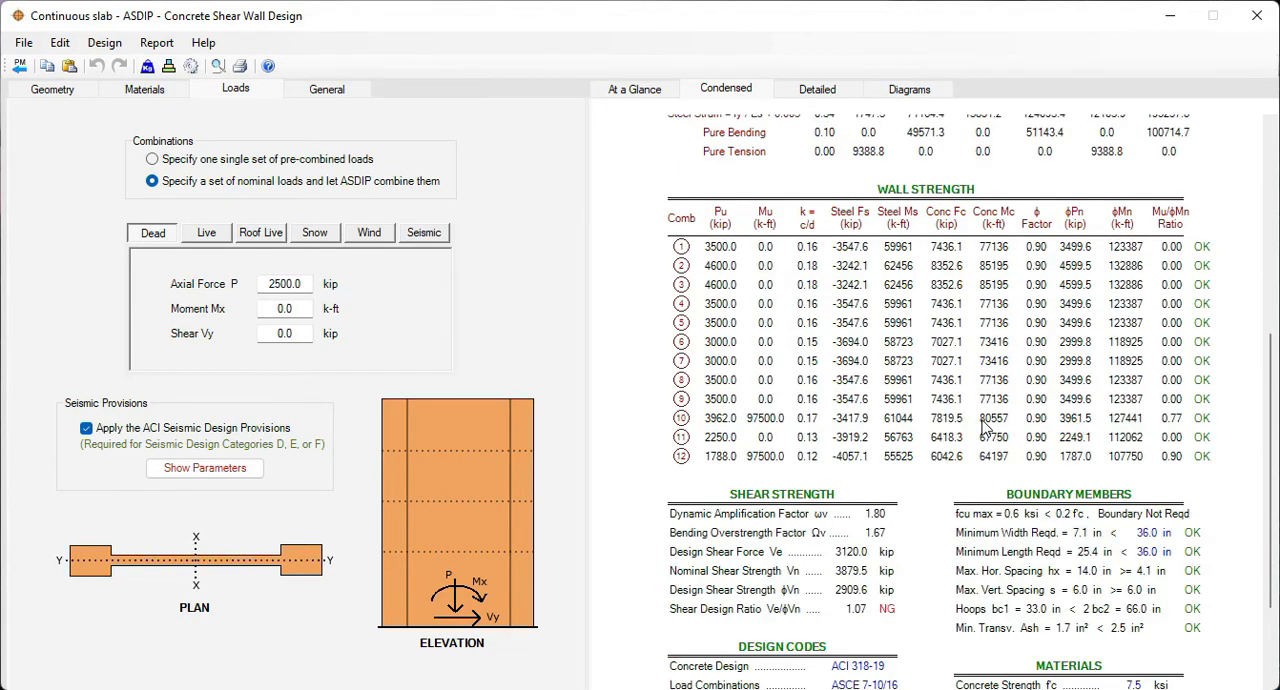
pyautogui.scroll(-3)
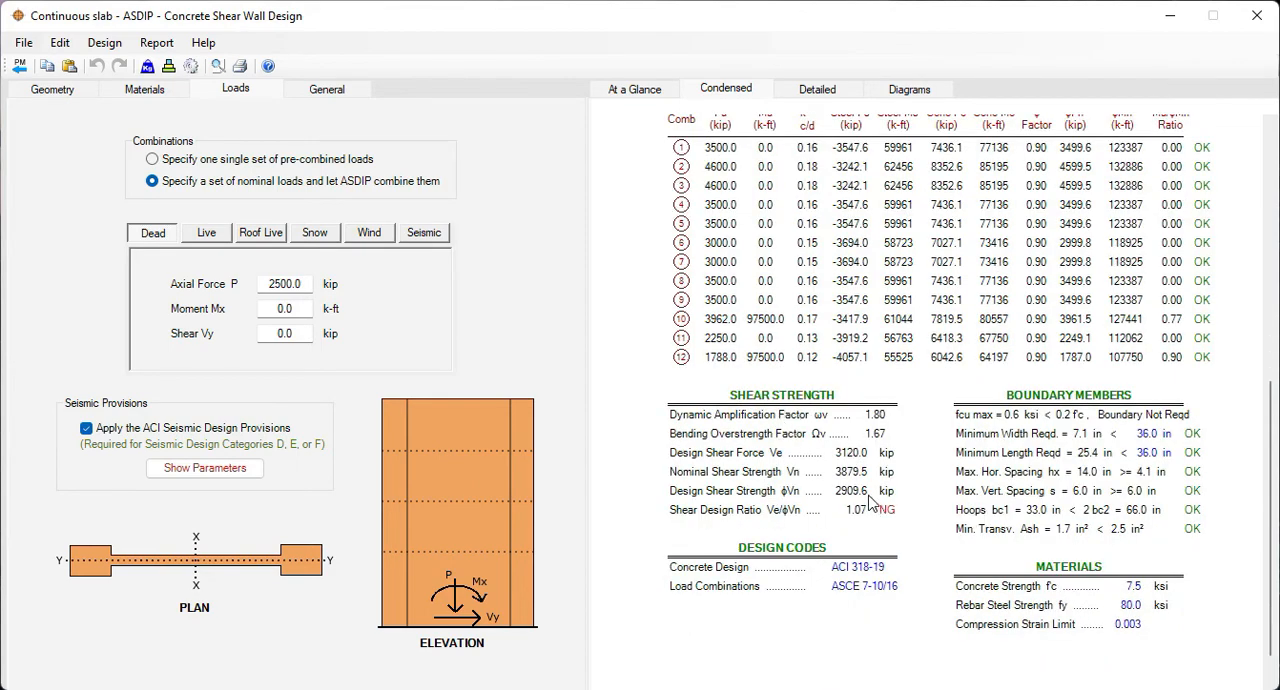
pyautogui.moveTo(1116, 444)
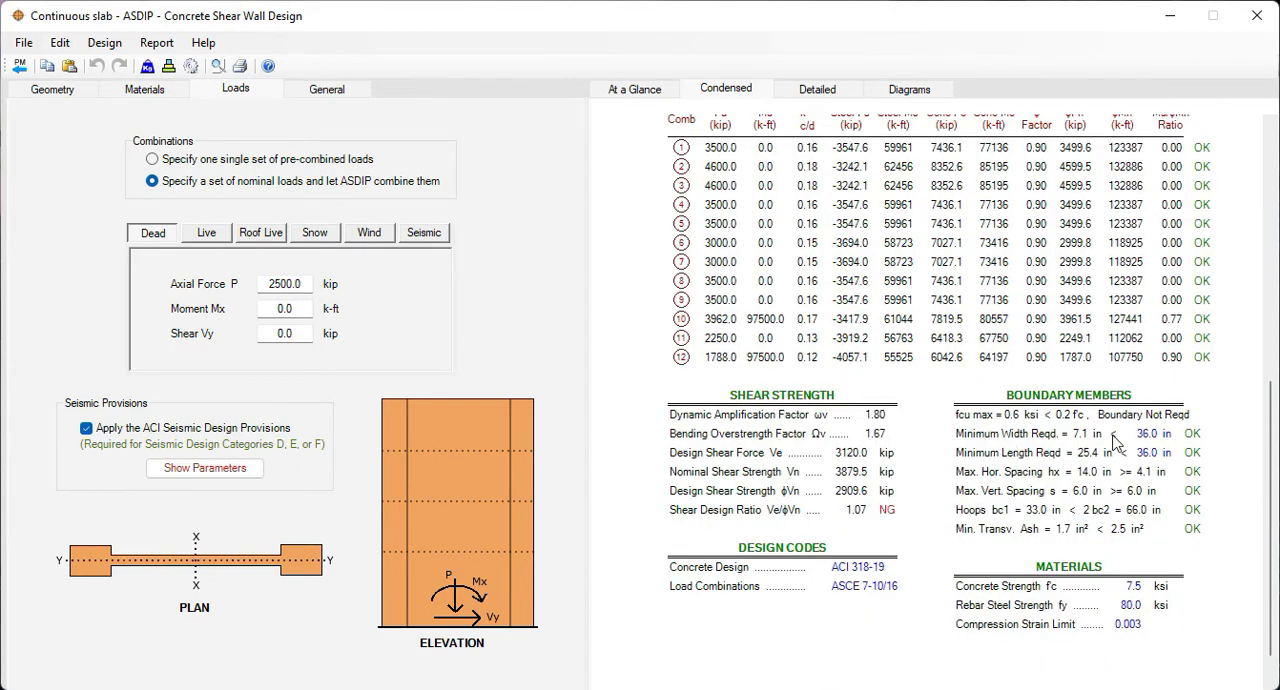
# Go through the detailed calculation report down to the shear strength and boundary member checks
pyautogui.click(816, 88)
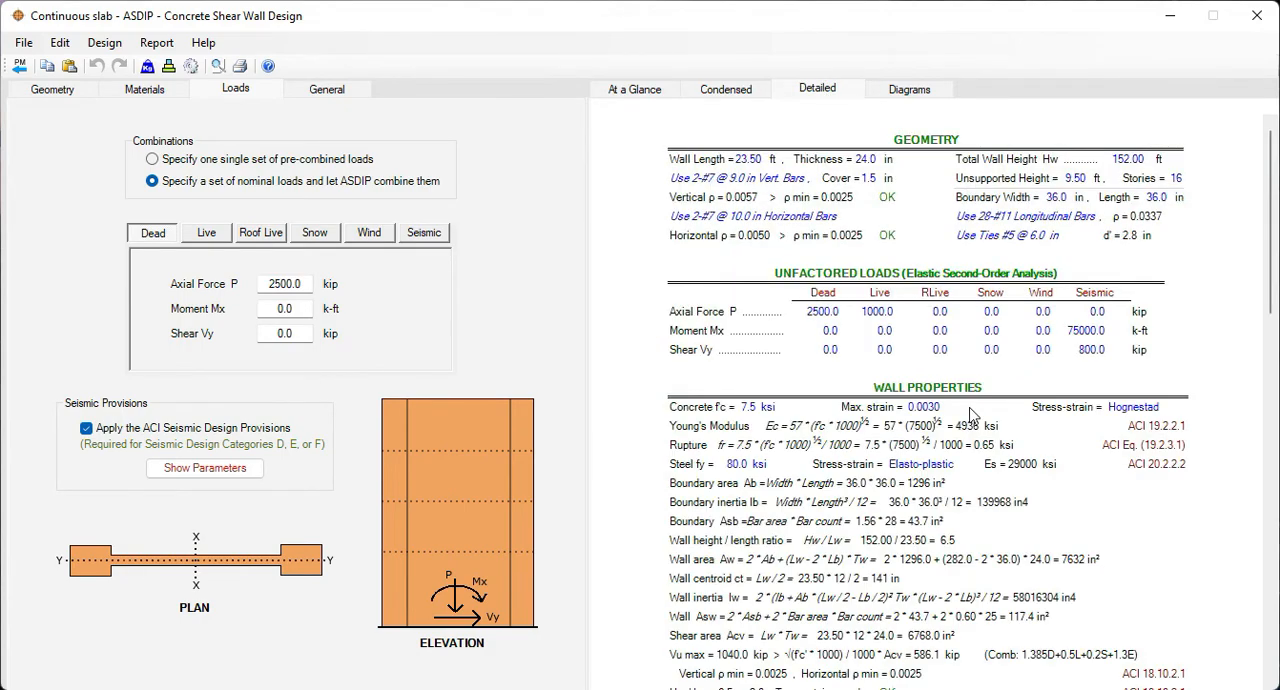
pyautogui.scroll(-3)
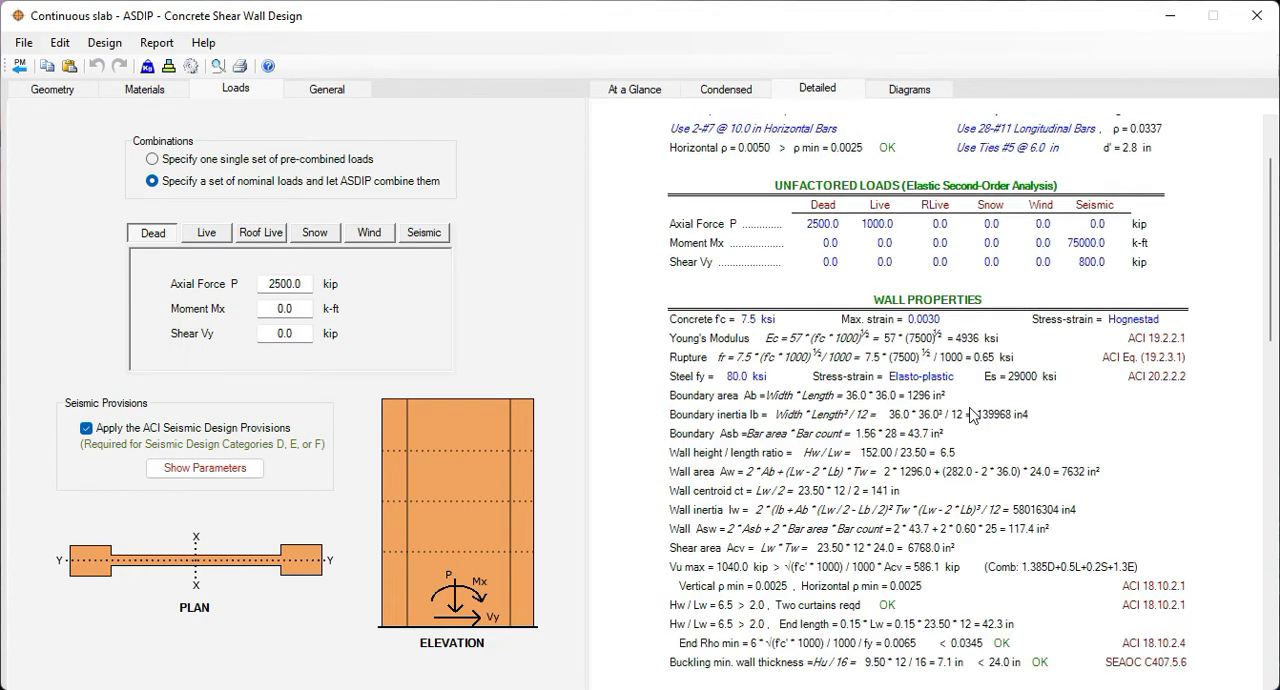
pyautogui.scroll(-3)
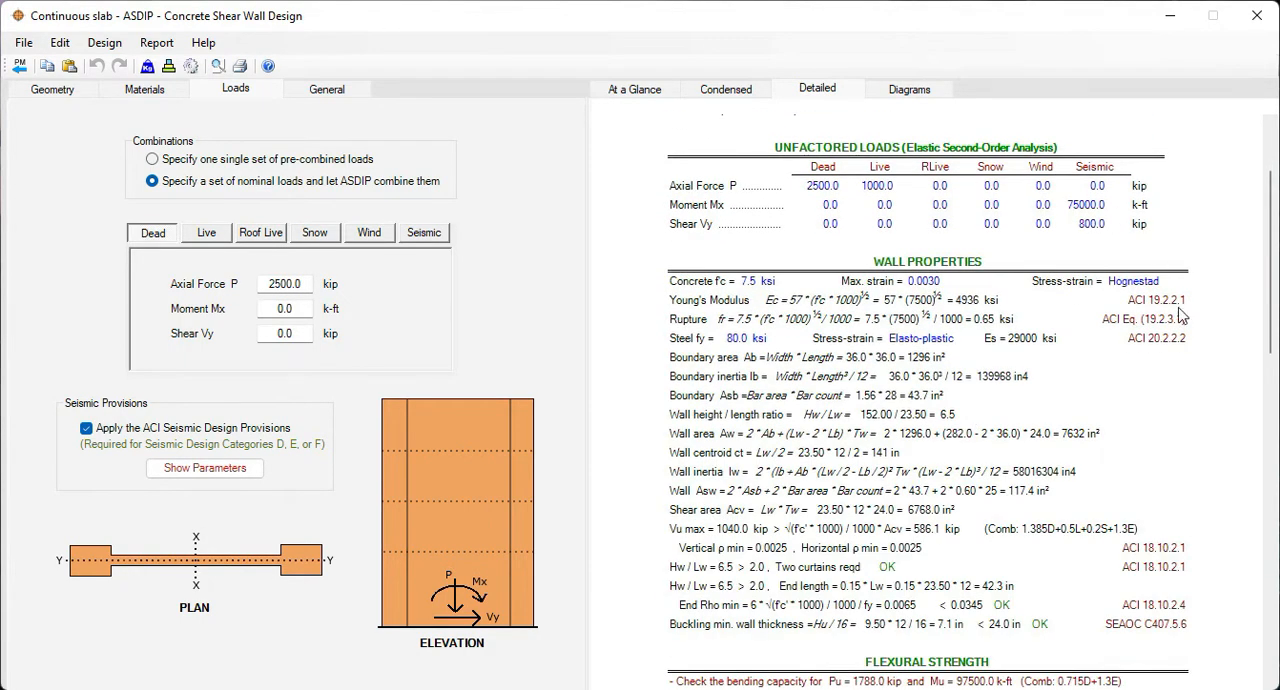
pyautogui.moveTo(988, 400)
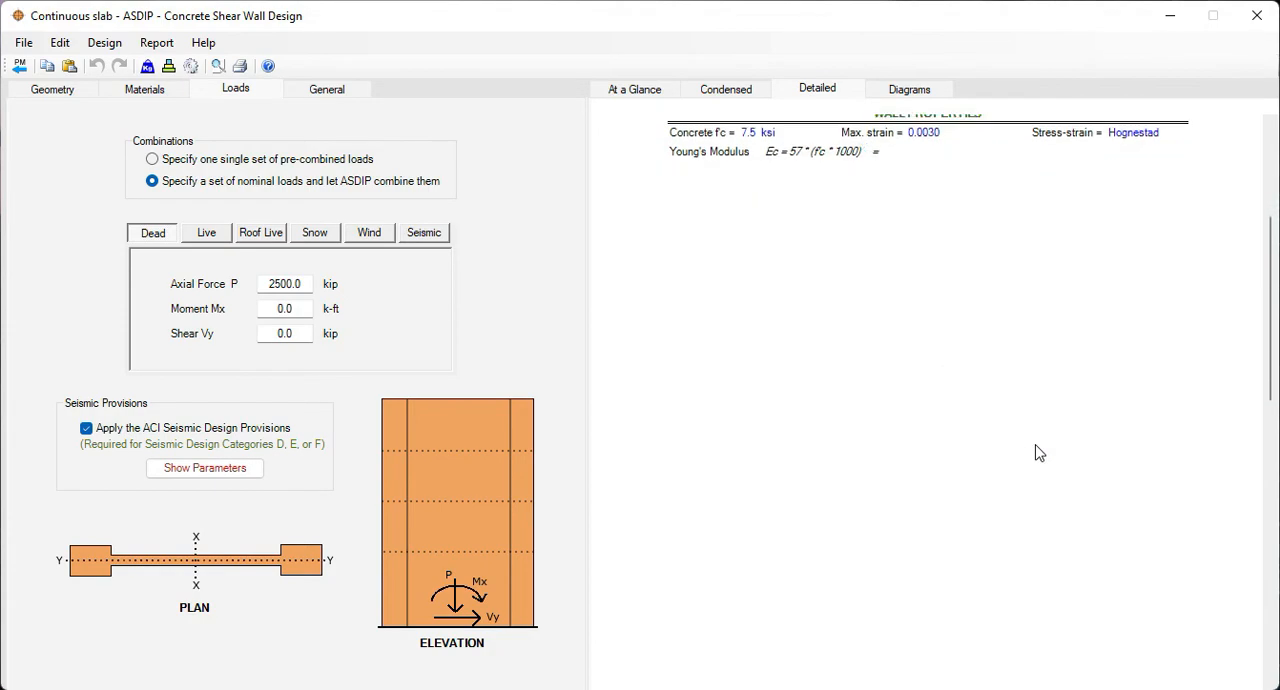
pyautogui.scroll(-3)
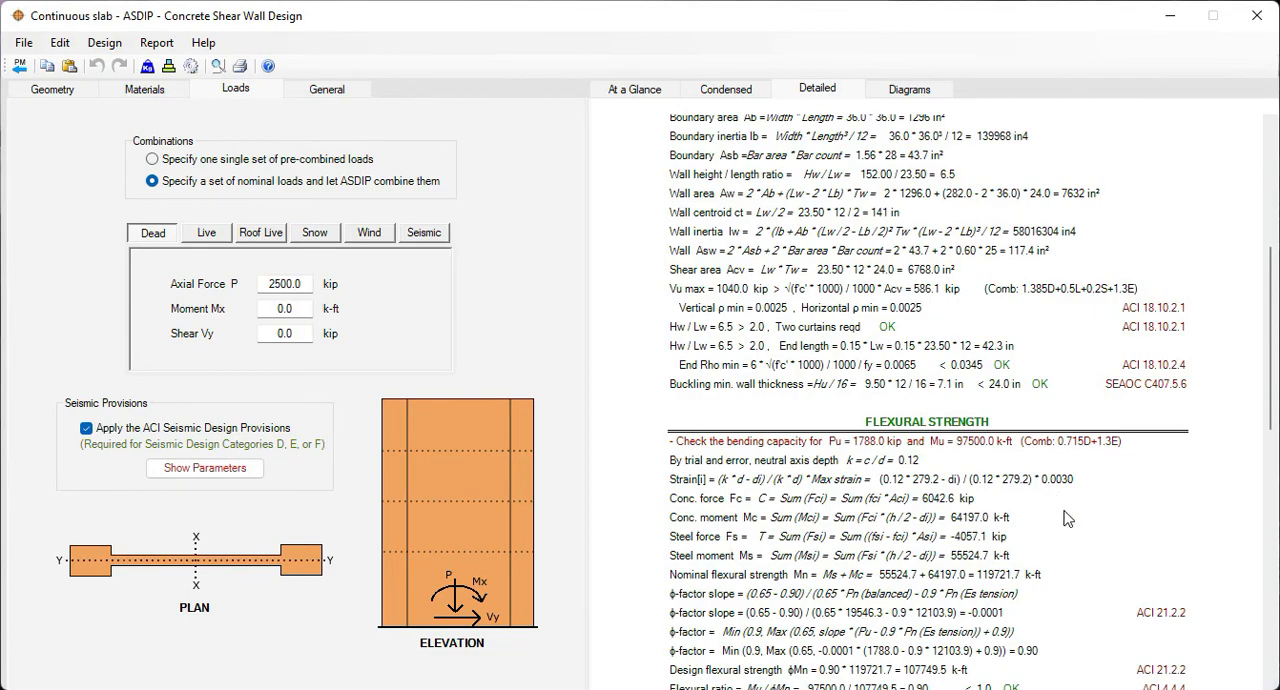
pyautogui.scroll(-3)
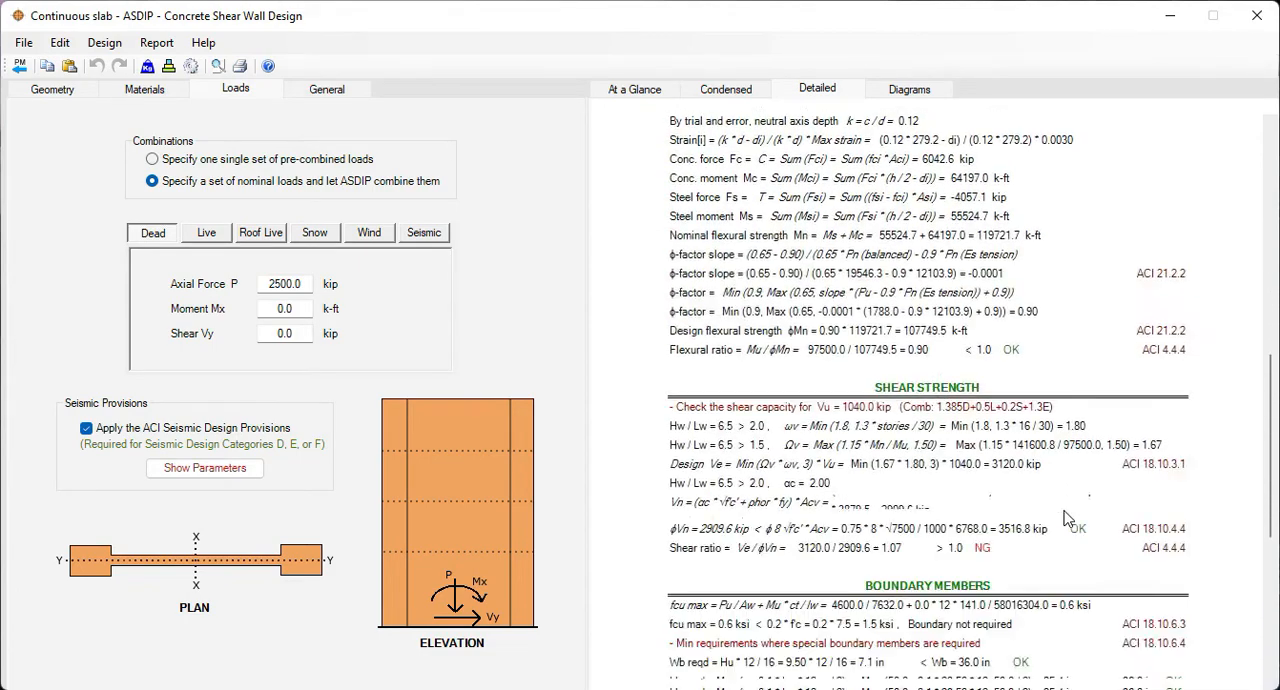
pyautogui.scroll(-3)
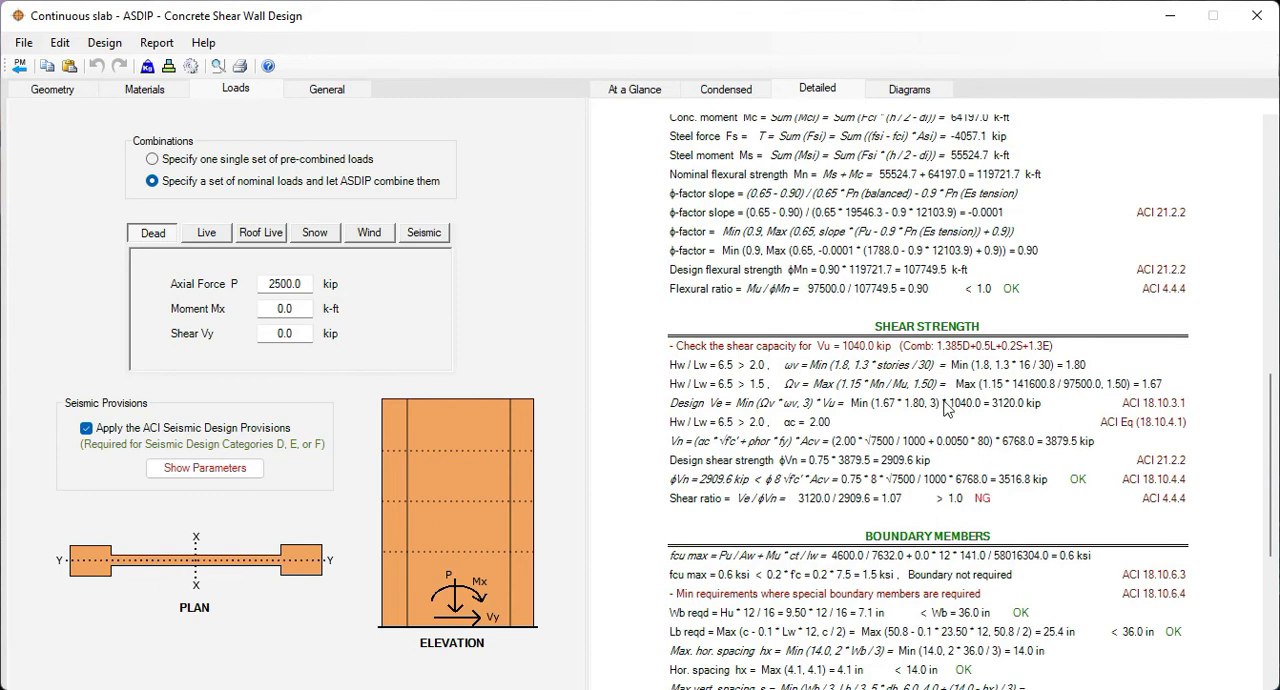
pyautogui.moveTo(884, 430)
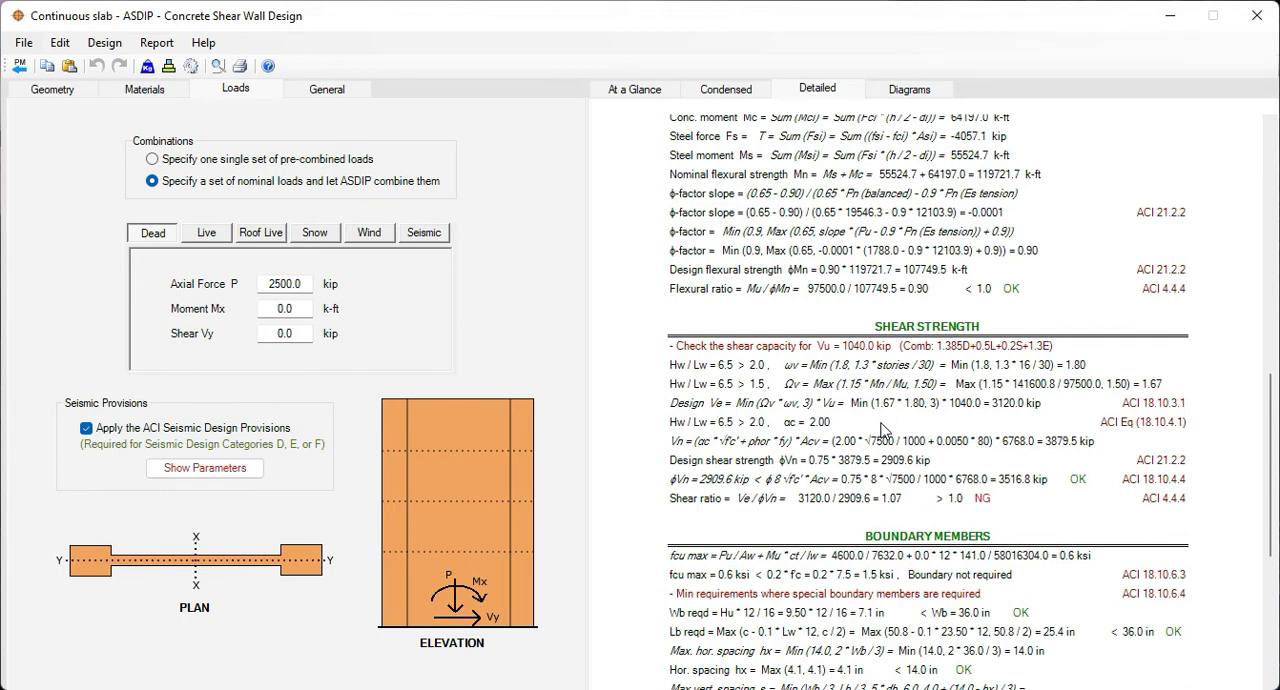
pyautogui.scroll(-3)
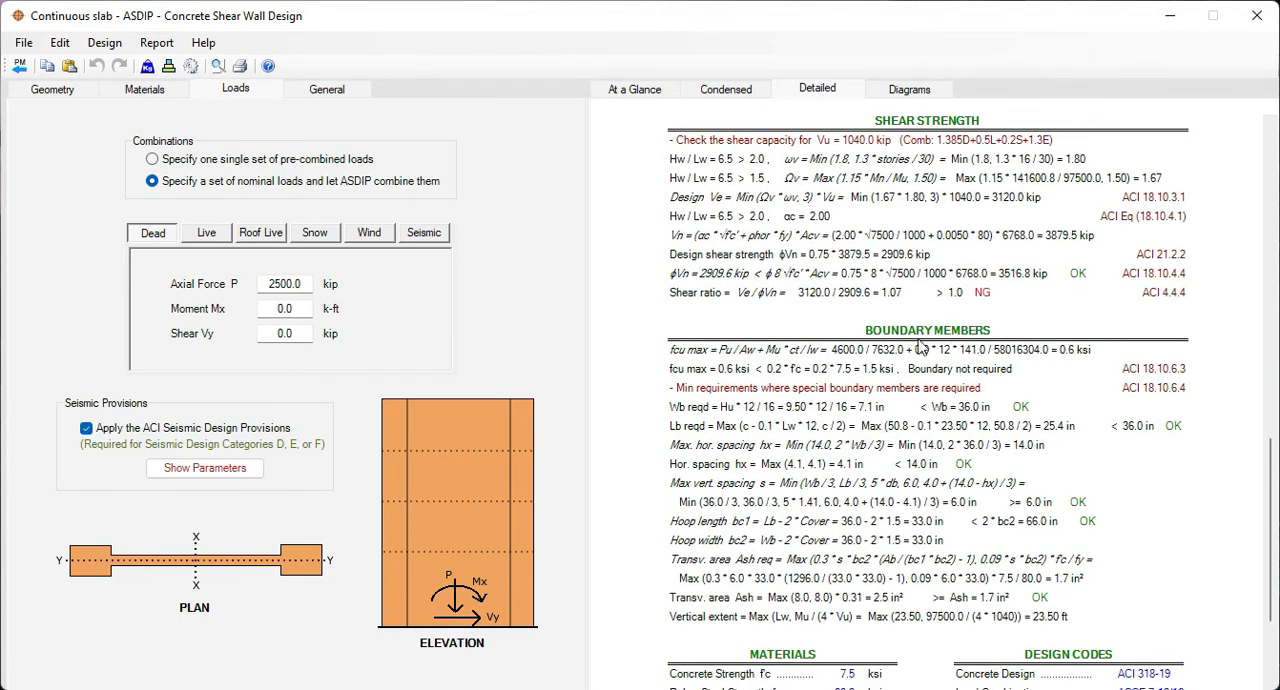
pyautogui.scroll(-3)
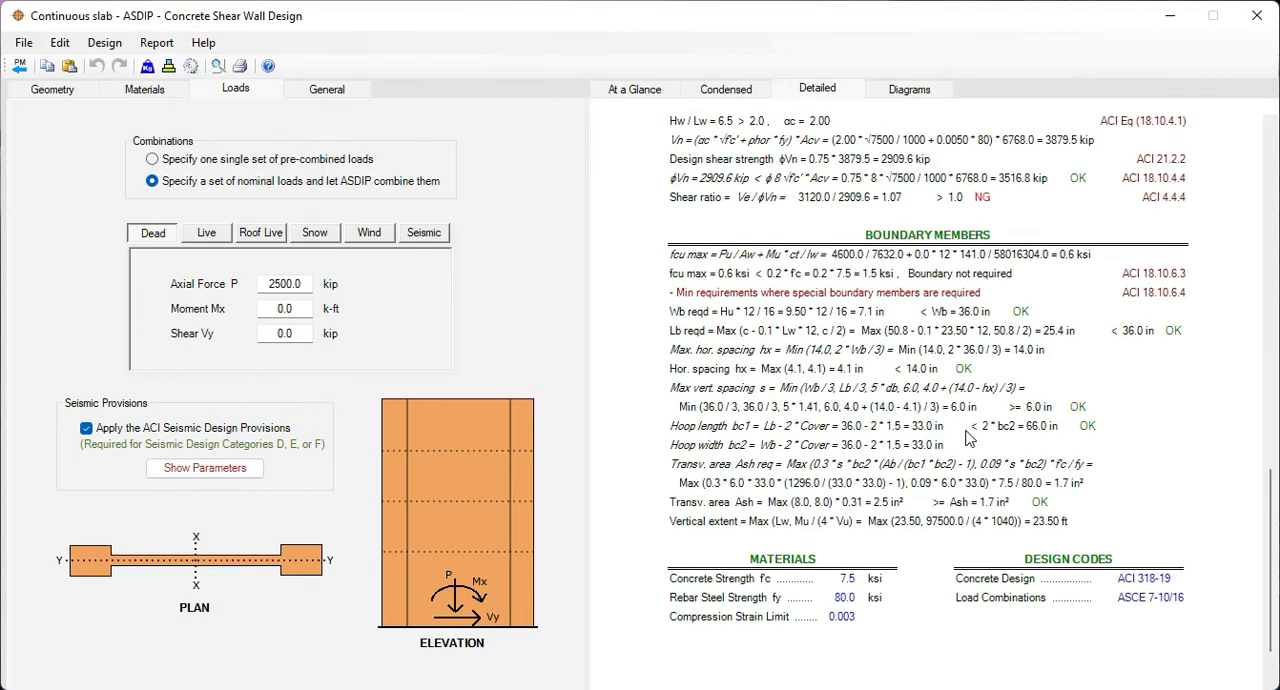
# Show the shear wall's interaction diagram with its elevation and plan reinforcement sketches
pyautogui.click(908, 88)
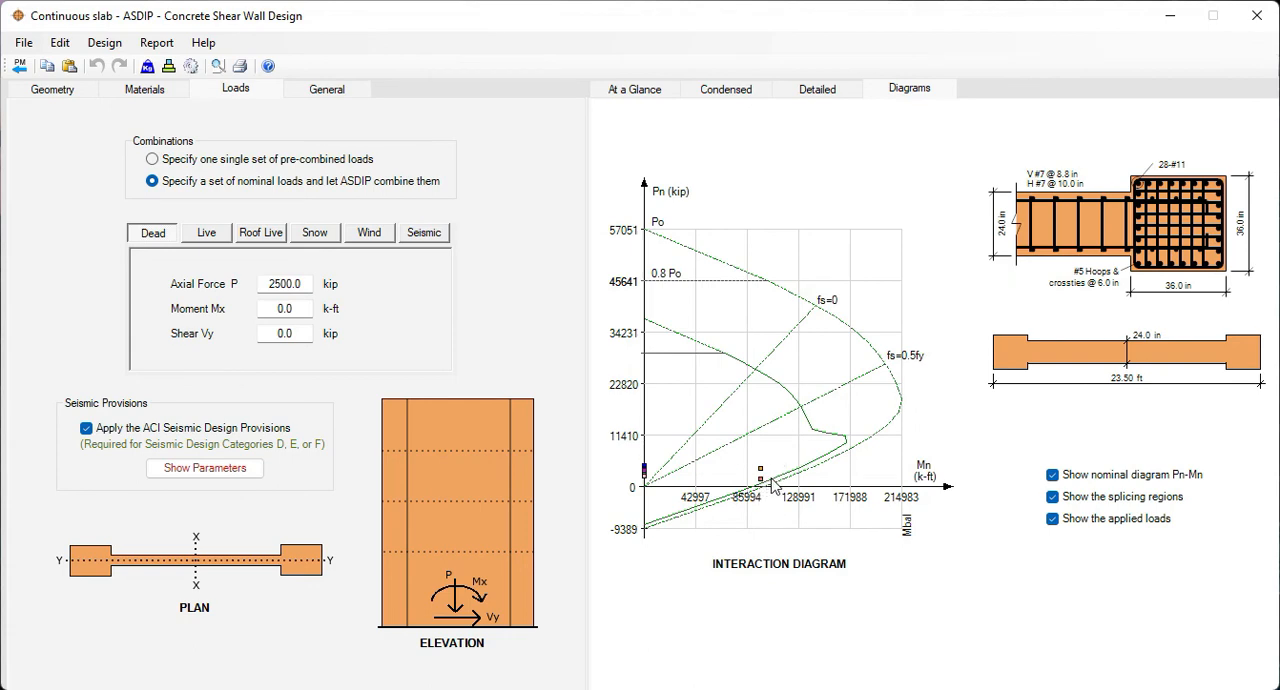
pyautogui.moveTo(1092, 368)
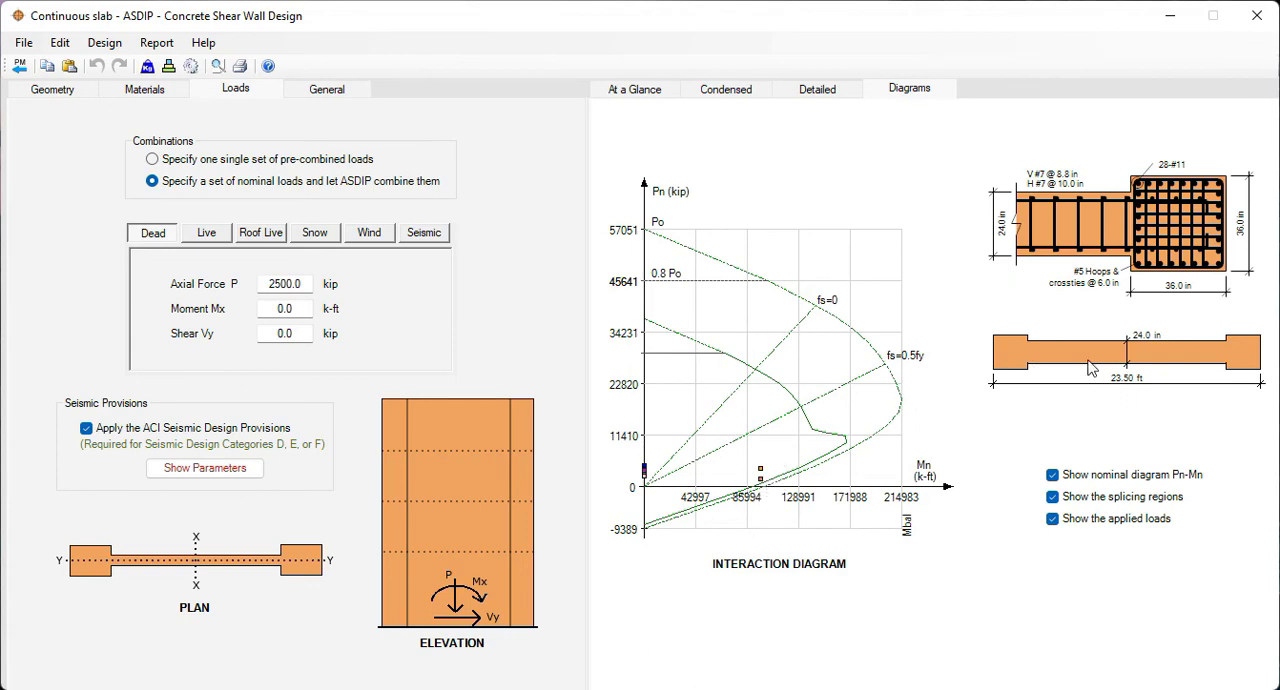
pyautogui.moveTo(1244, 358)
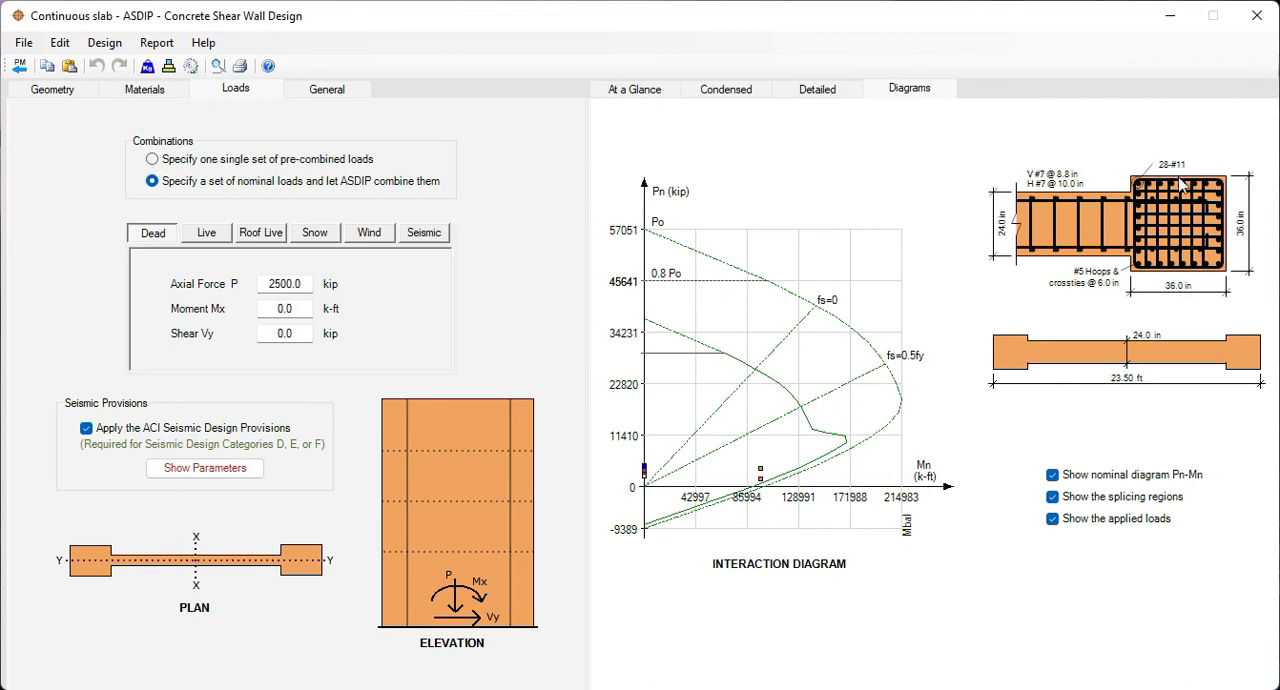
pyautogui.moveTo(1108, 224)
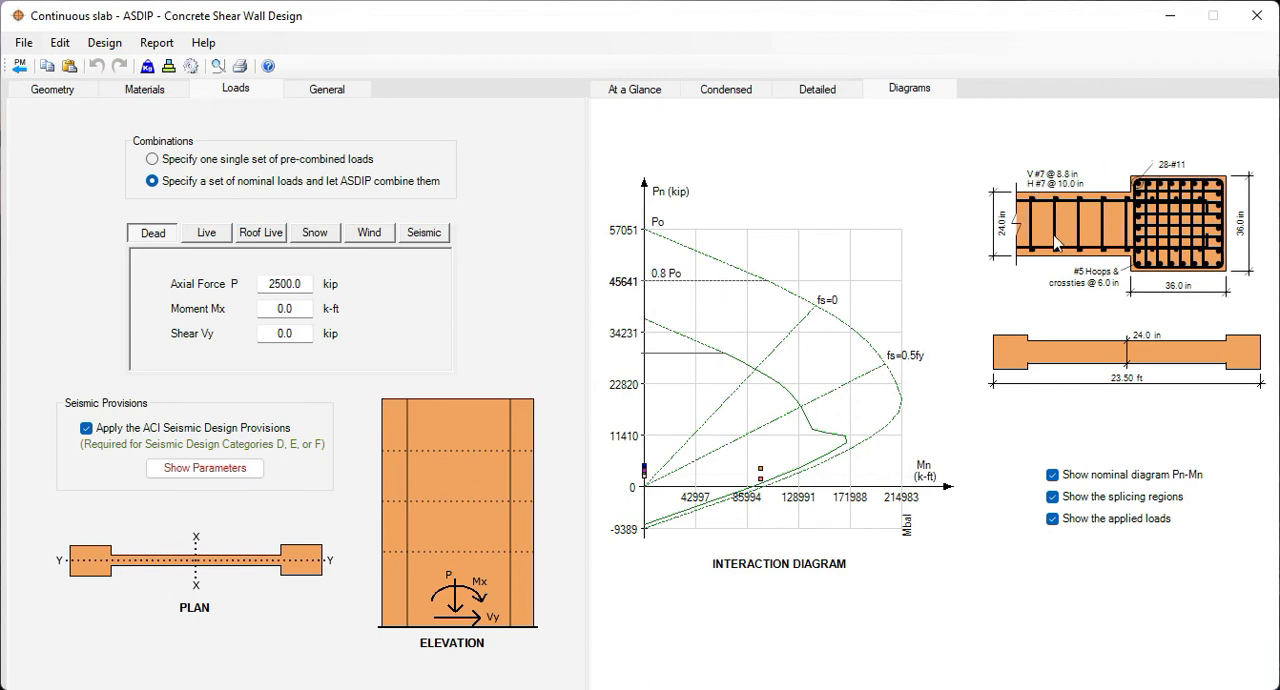
pyautogui.moveTo(992, 384)
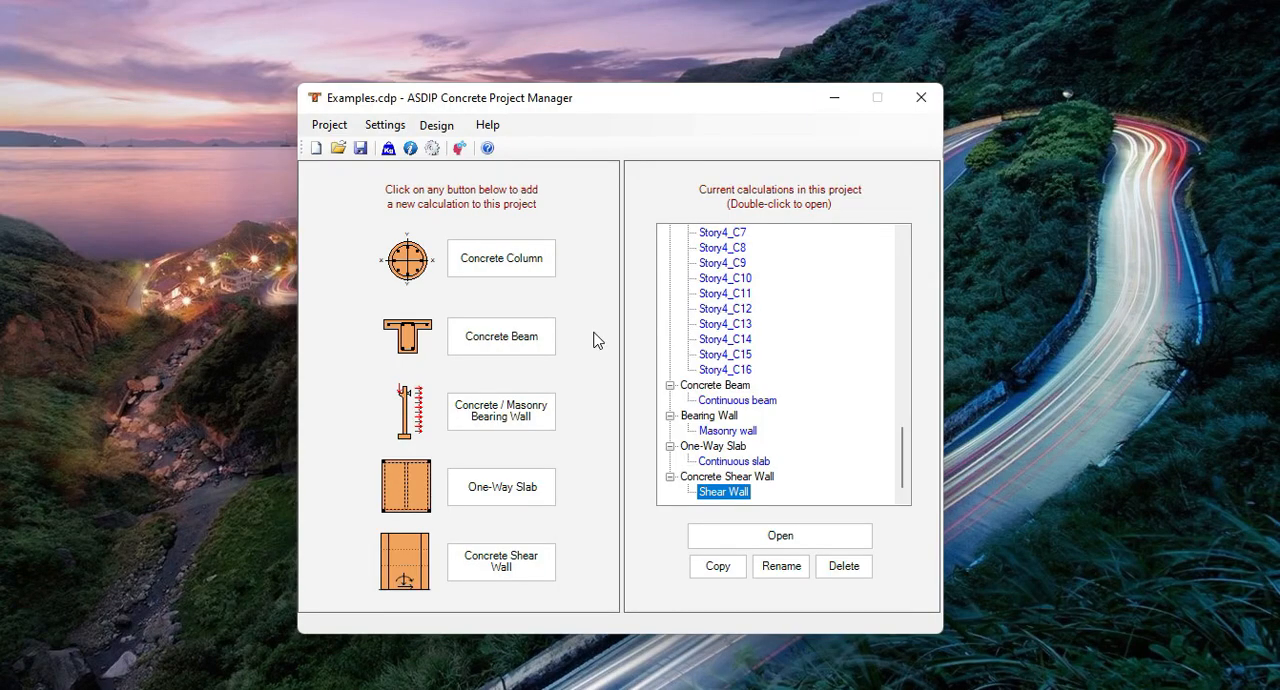
pyautogui.moveTo(528, 290)
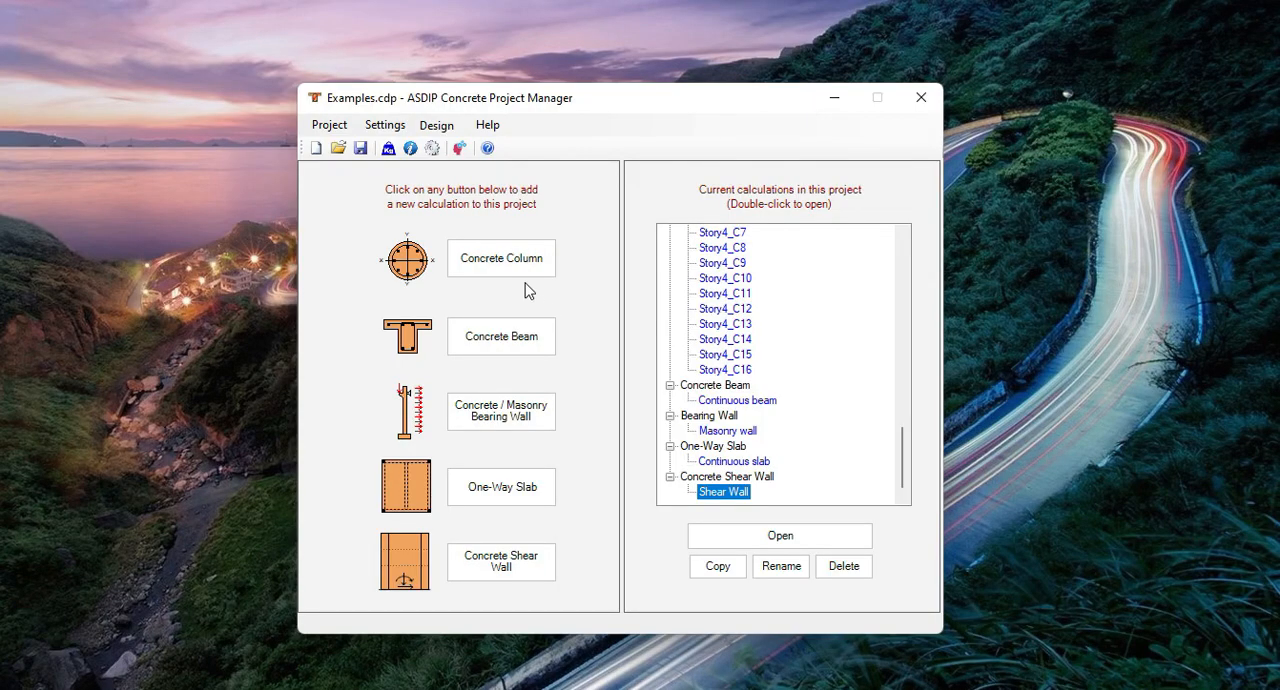
pyautogui.moveTo(532, 492)
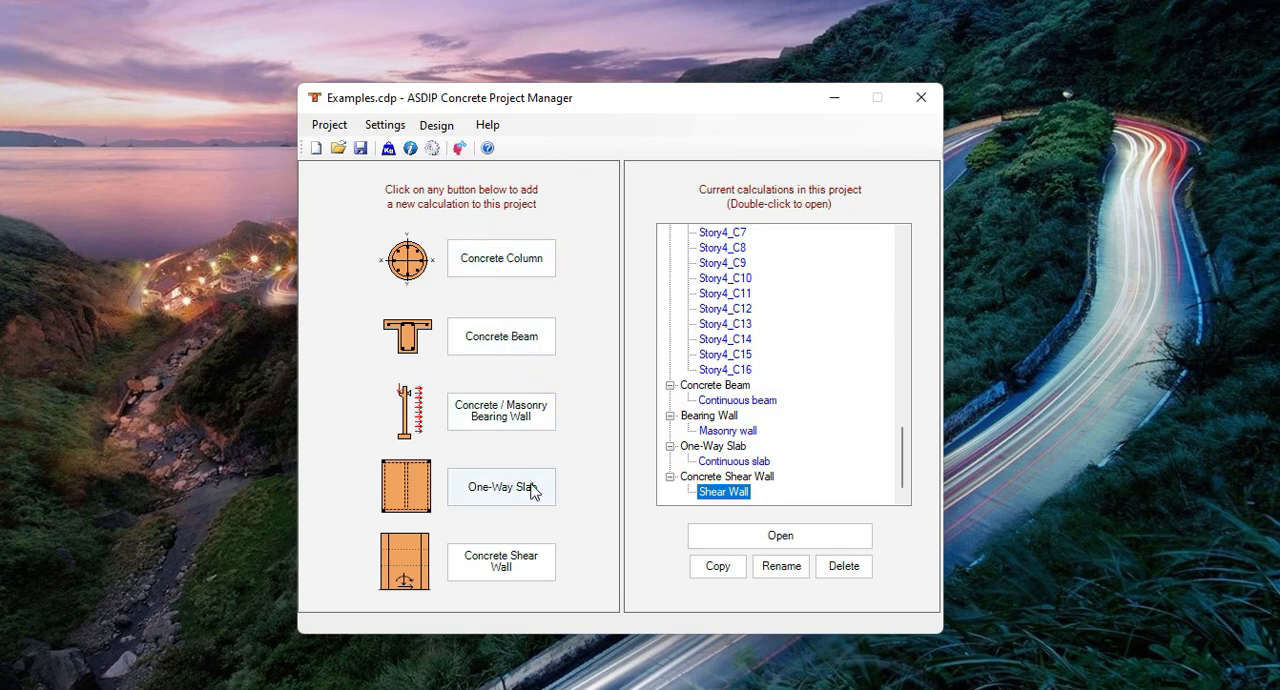
pyautogui.moveTo(600, 548)
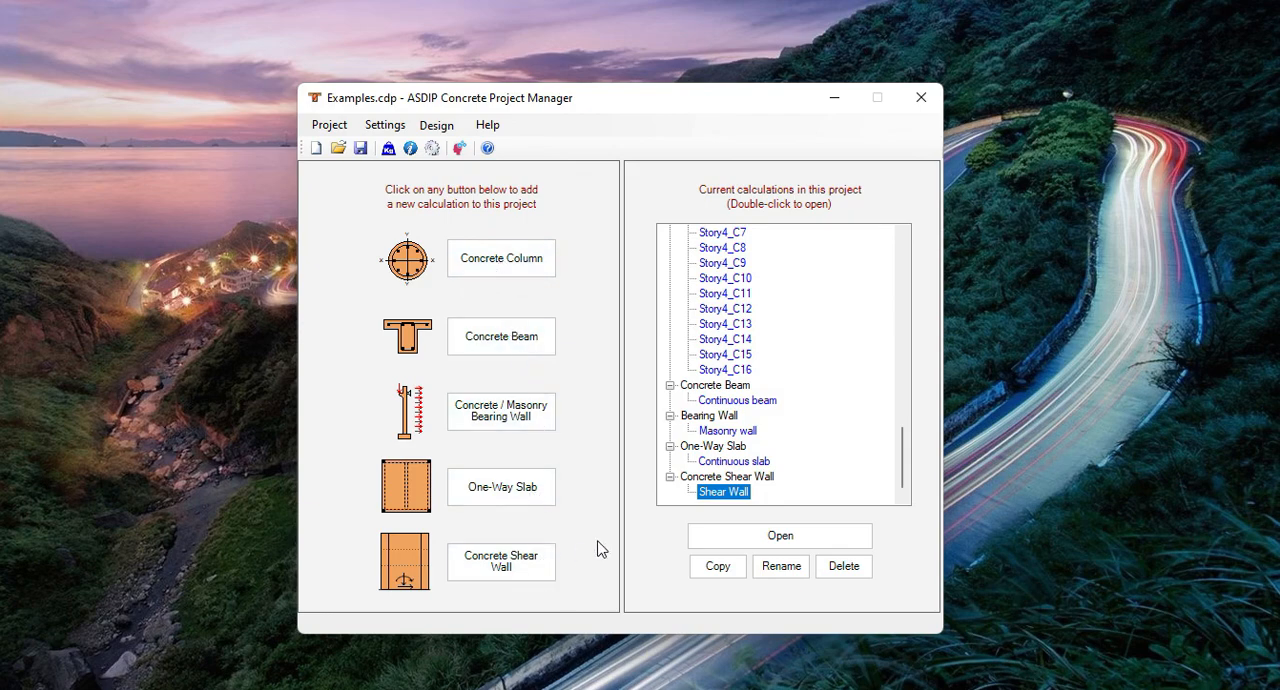